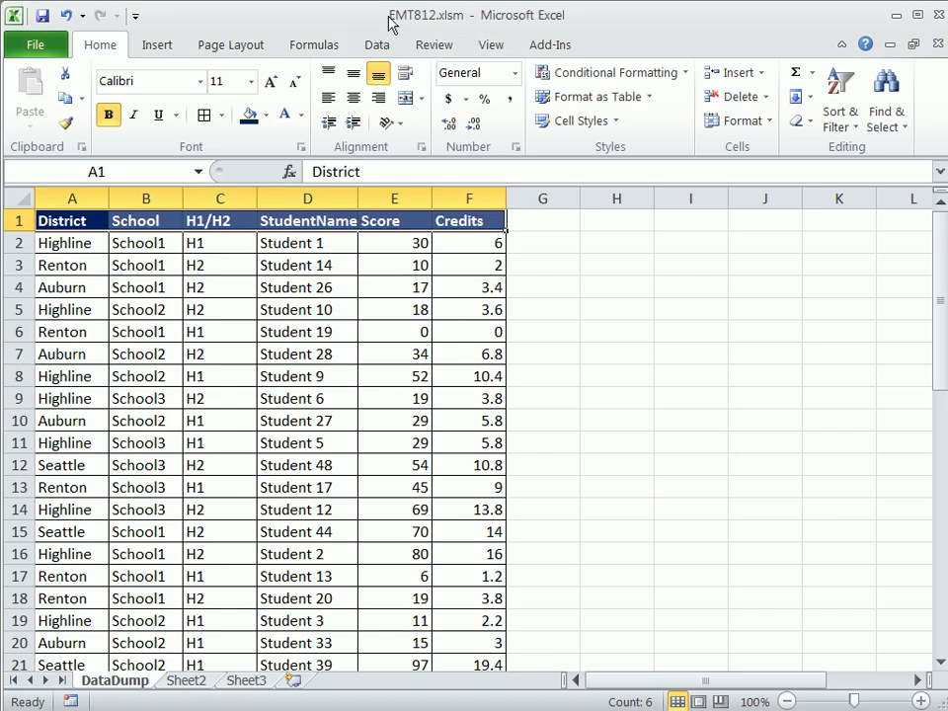
pyautogui.moveTo(185, 450)
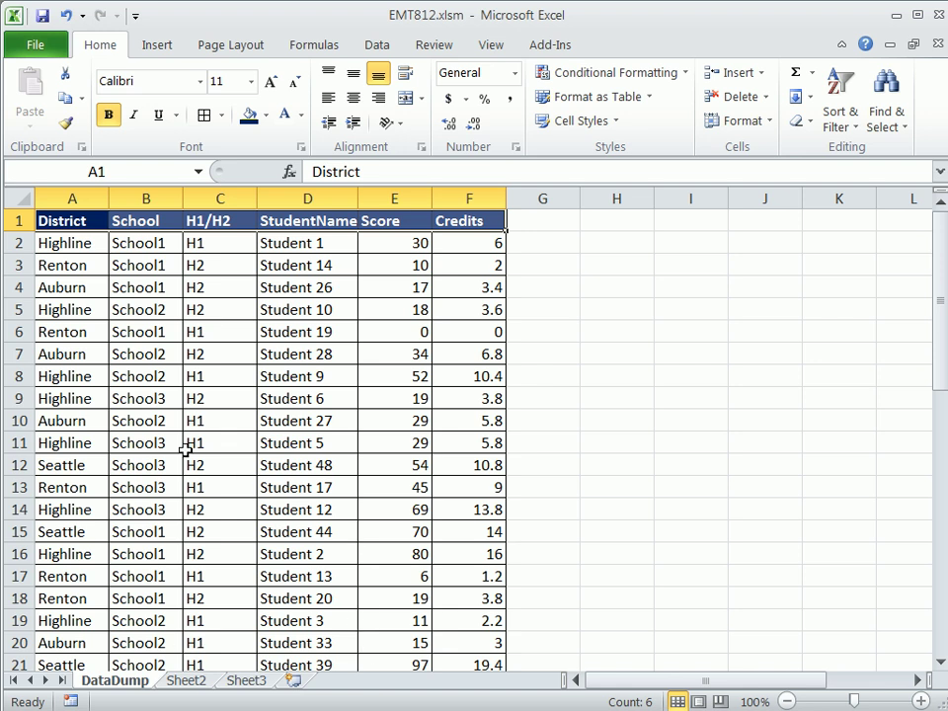
# - Switch to EMT812Done.xlsm and point out the H1/H2 values on DataDump
pyautogui.click(72, 221)
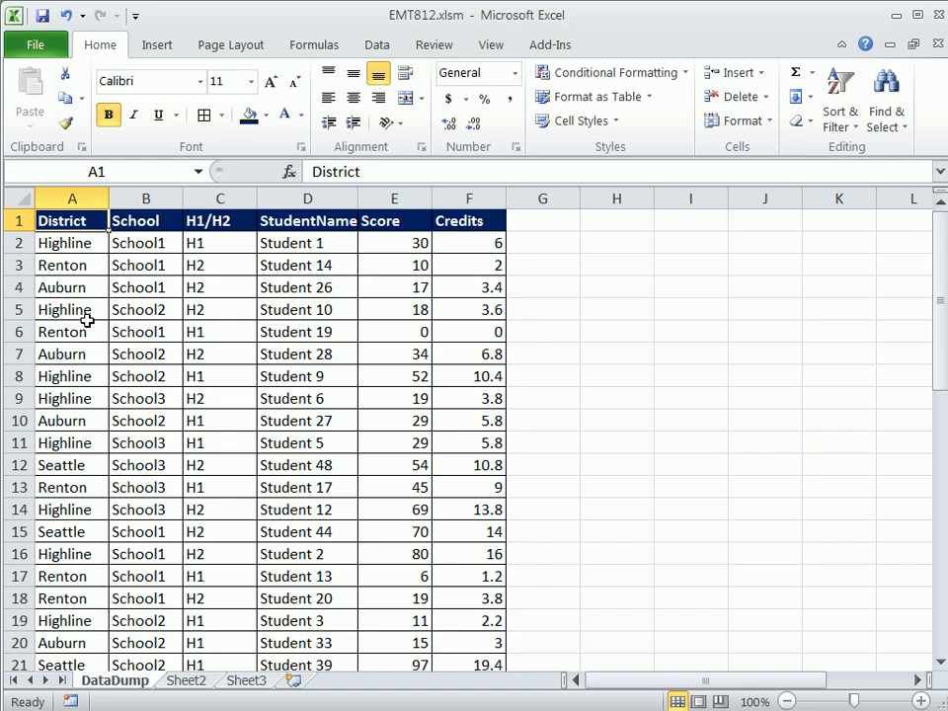
pyautogui.click(71, 331)
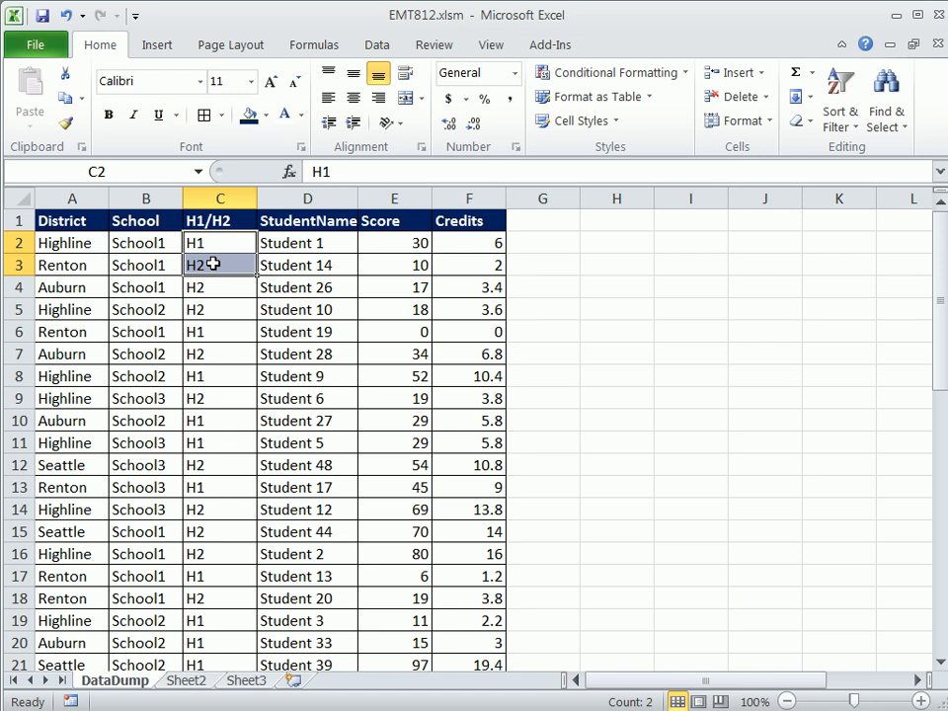
pyautogui.click(394, 243)
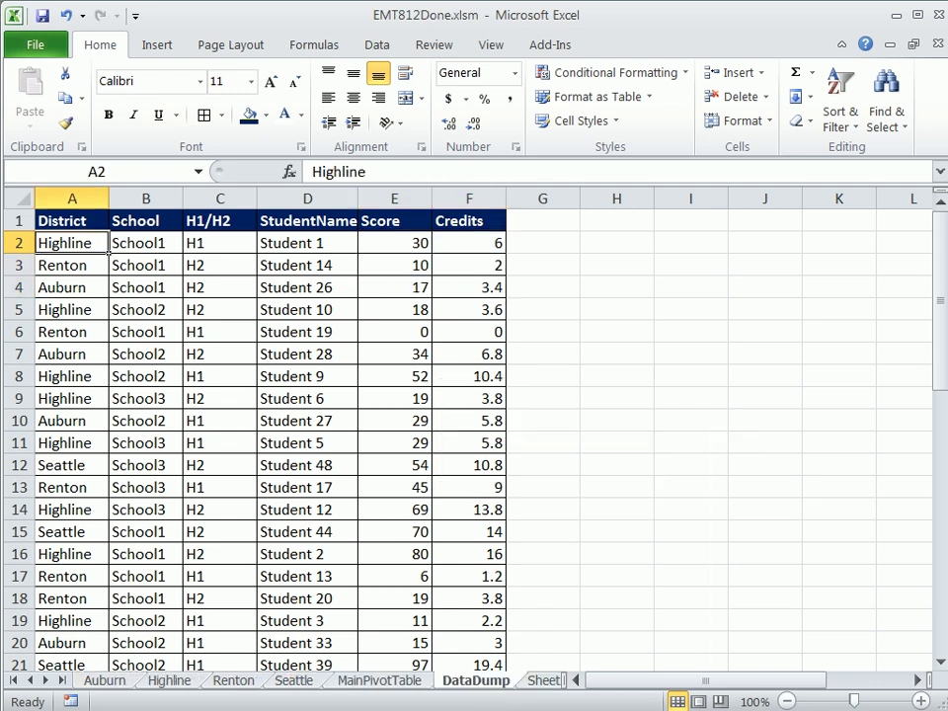
# - Open the finished Auburn pivot sheet and check its H1 Total credits value
pyautogui.click(105, 681)
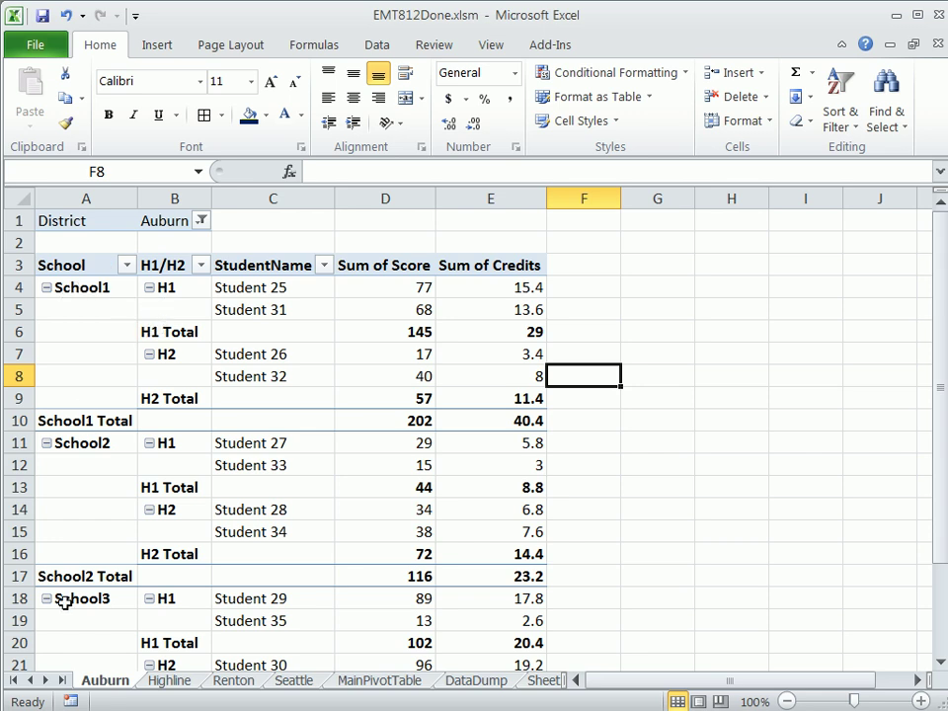
pyautogui.moveTo(185, 287)
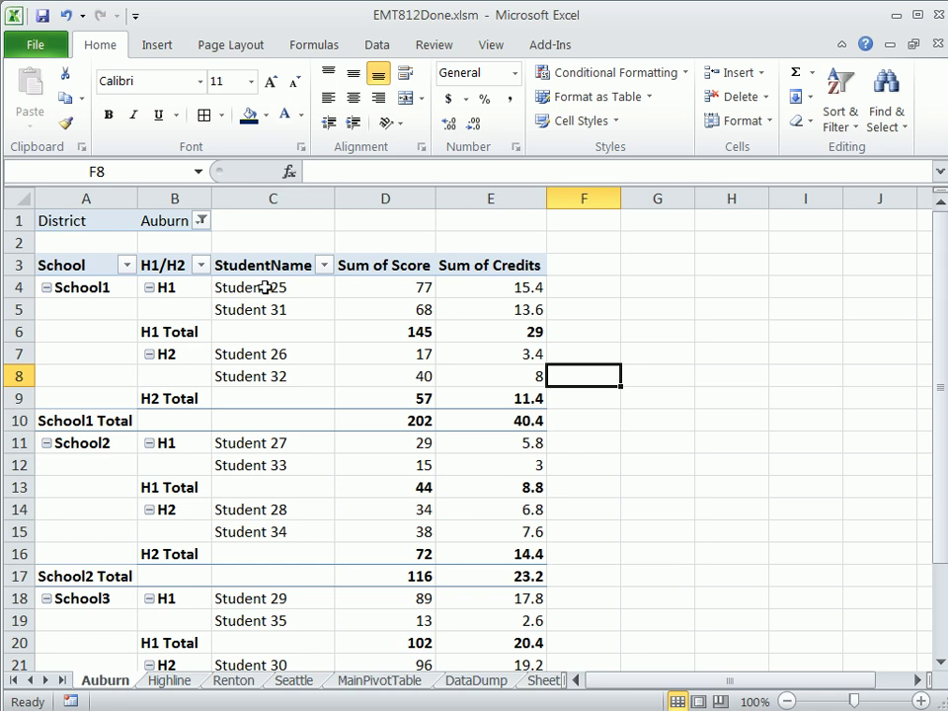
pyautogui.moveTo(413, 320)
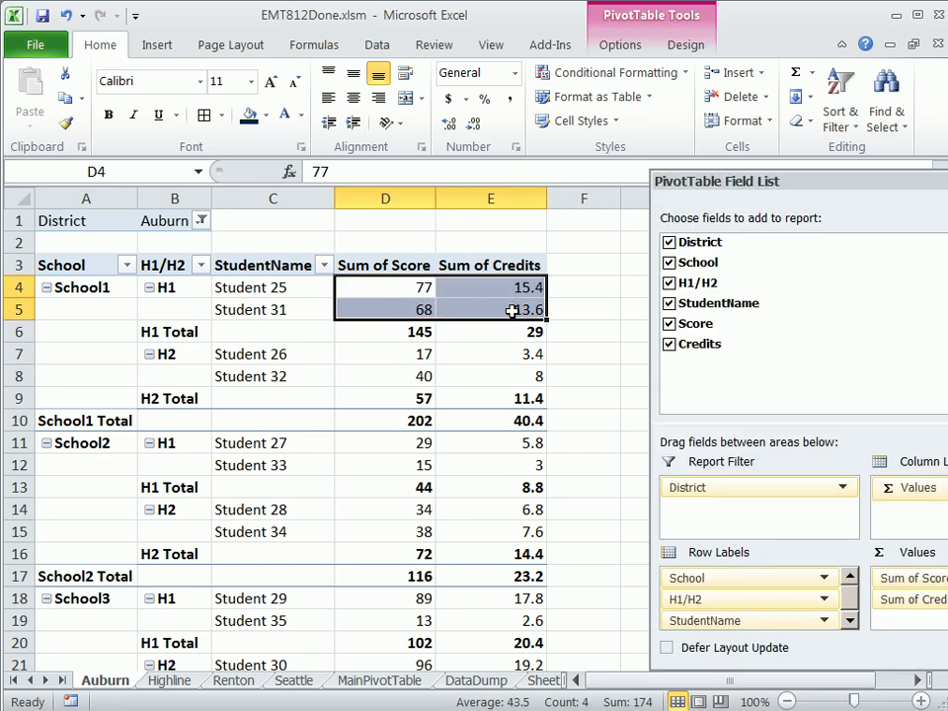
pyautogui.moveTo(570, 319)
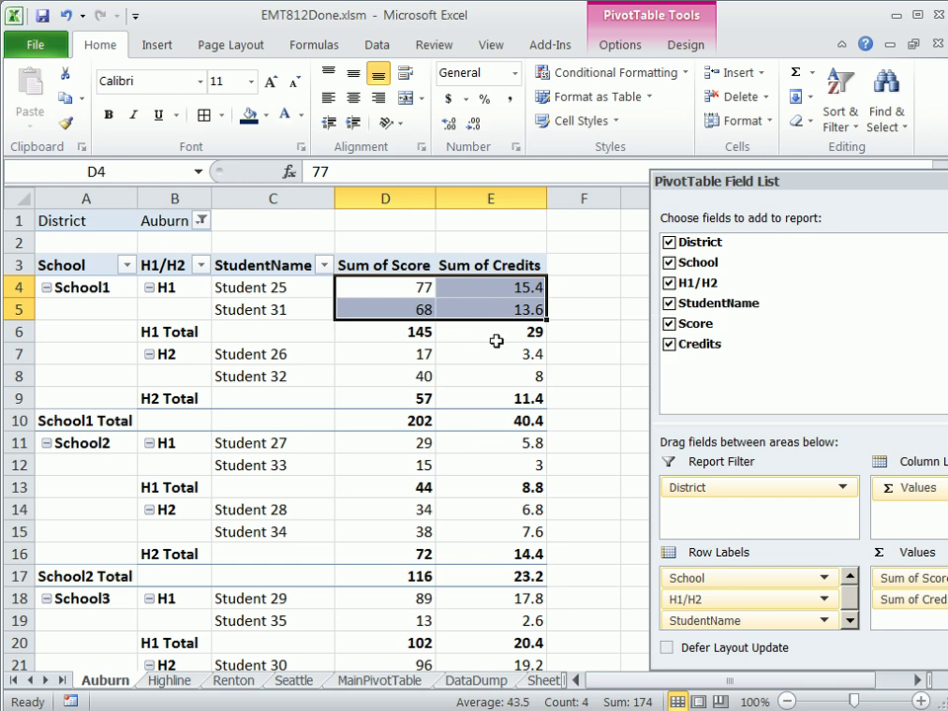
pyautogui.moveTo(485, 343)
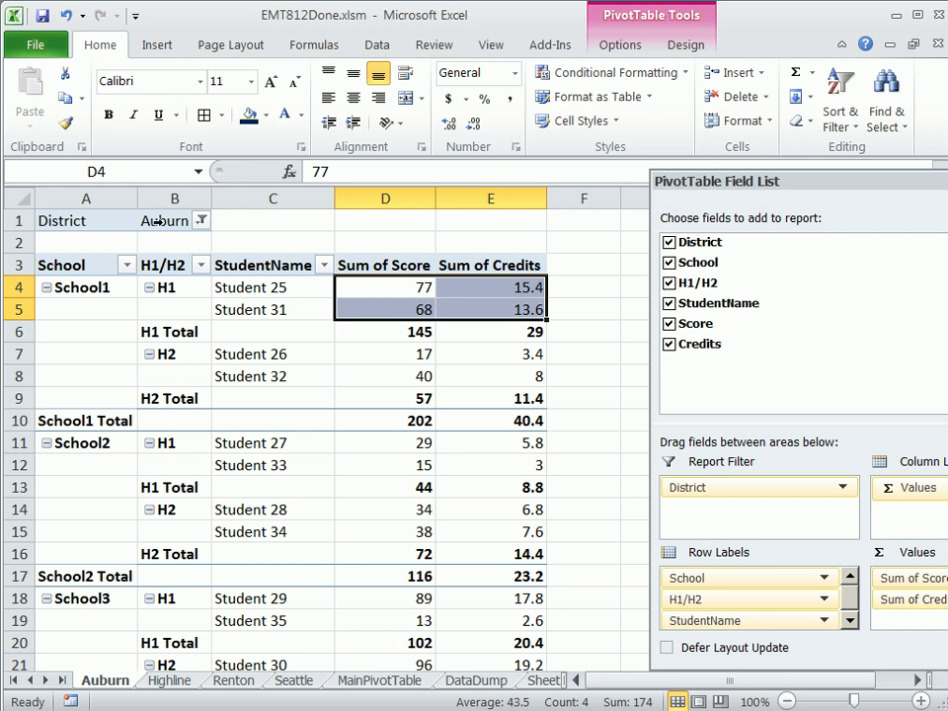
pyautogui.moveTo(176, 222)
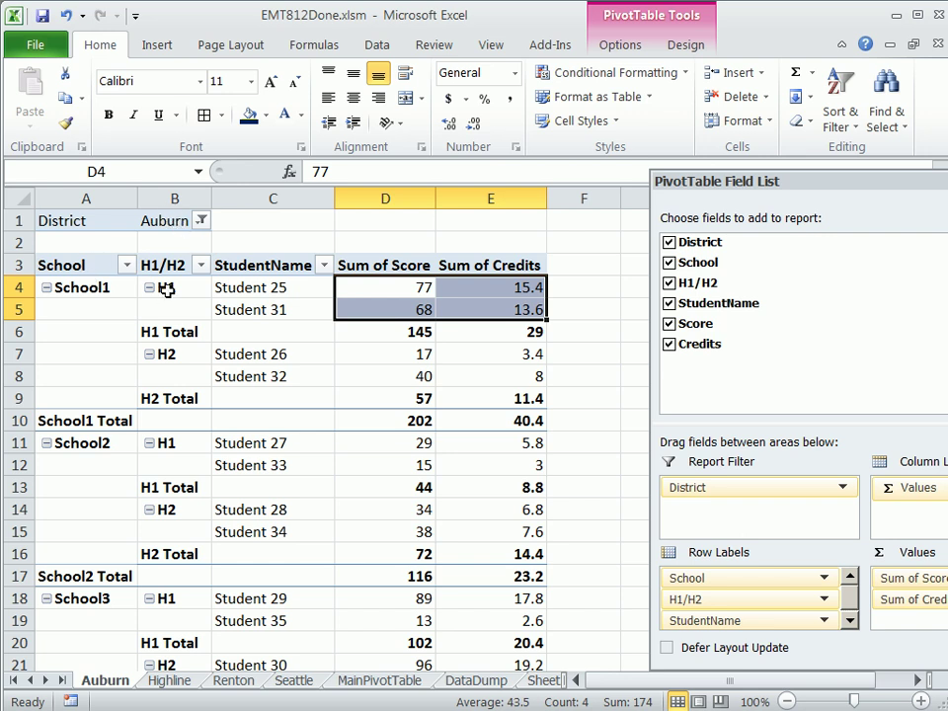
pyautogui.click(491, 331)
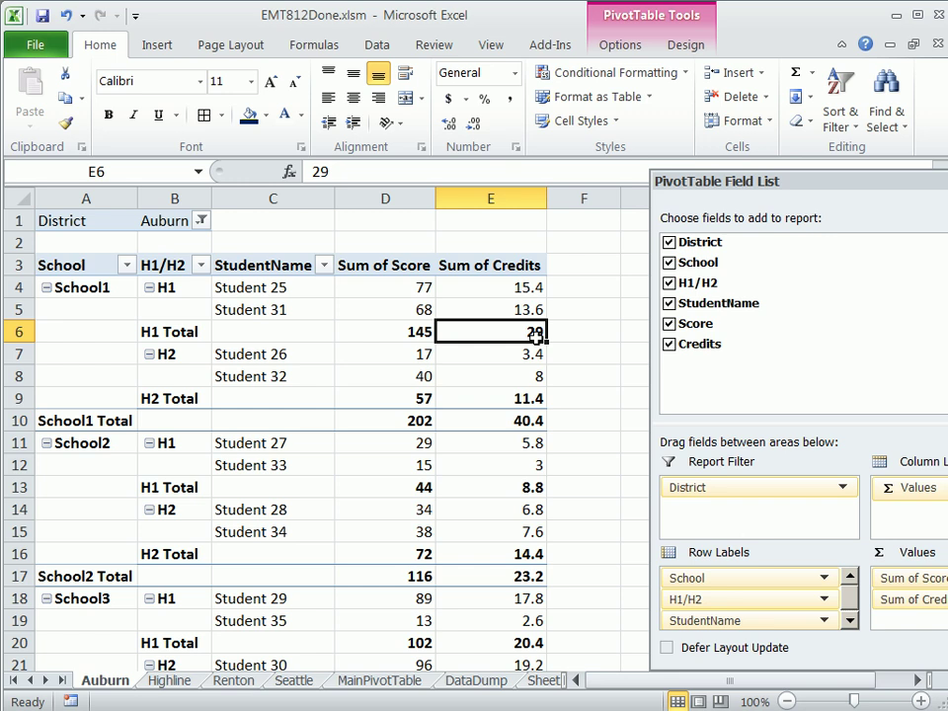
pyautogui.moveTo(276, 290)
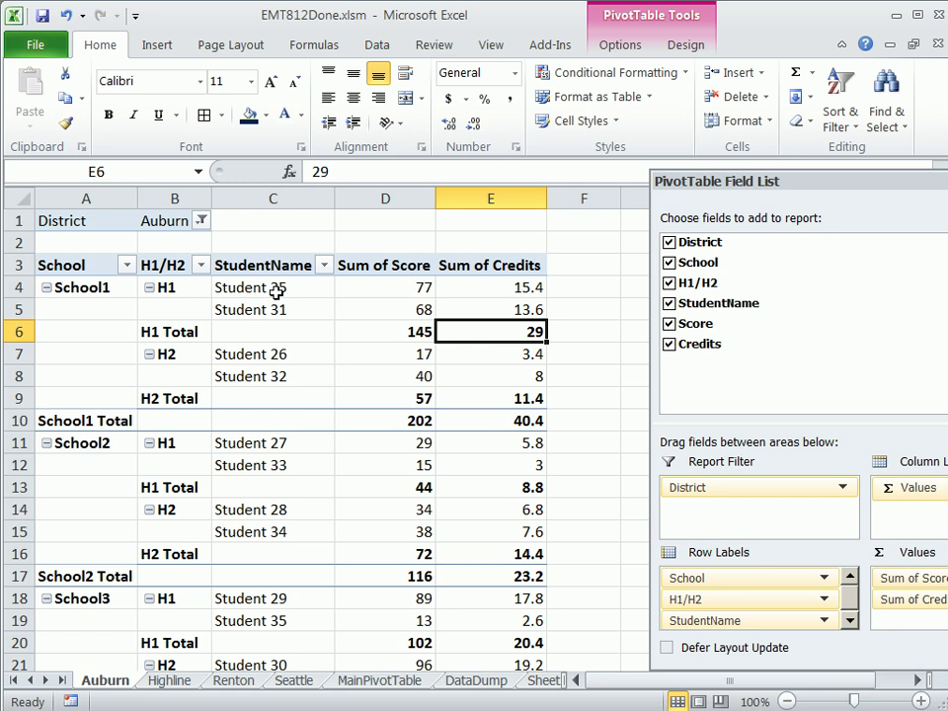
pyautogui.moveTo(273, 309)
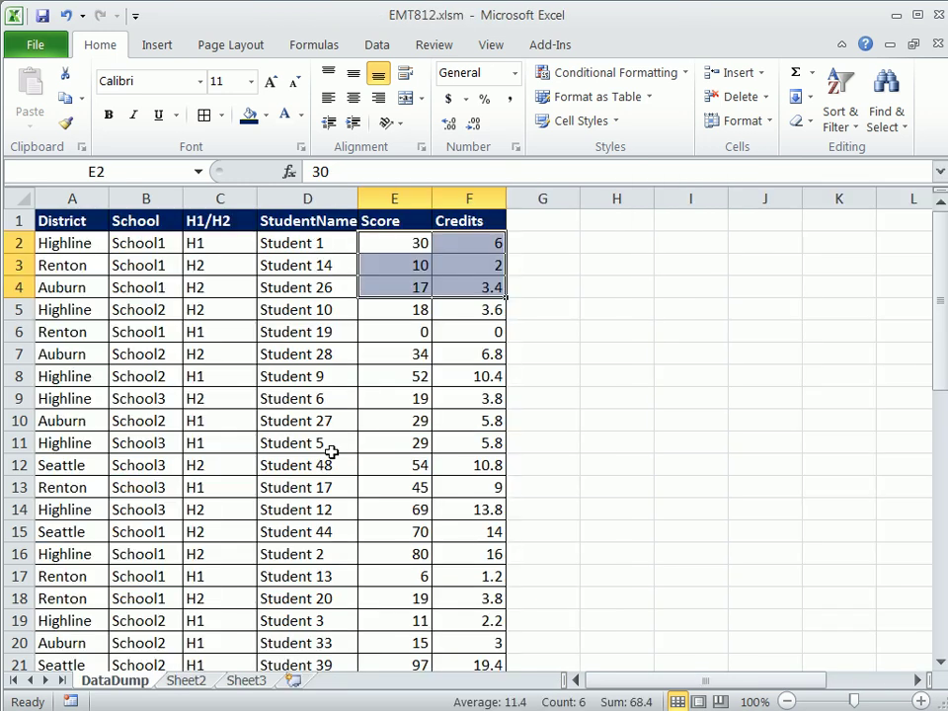
# - Point out a student name and the Highline and Auburn district entries in DataDump
pyautogui.click(307, 243)
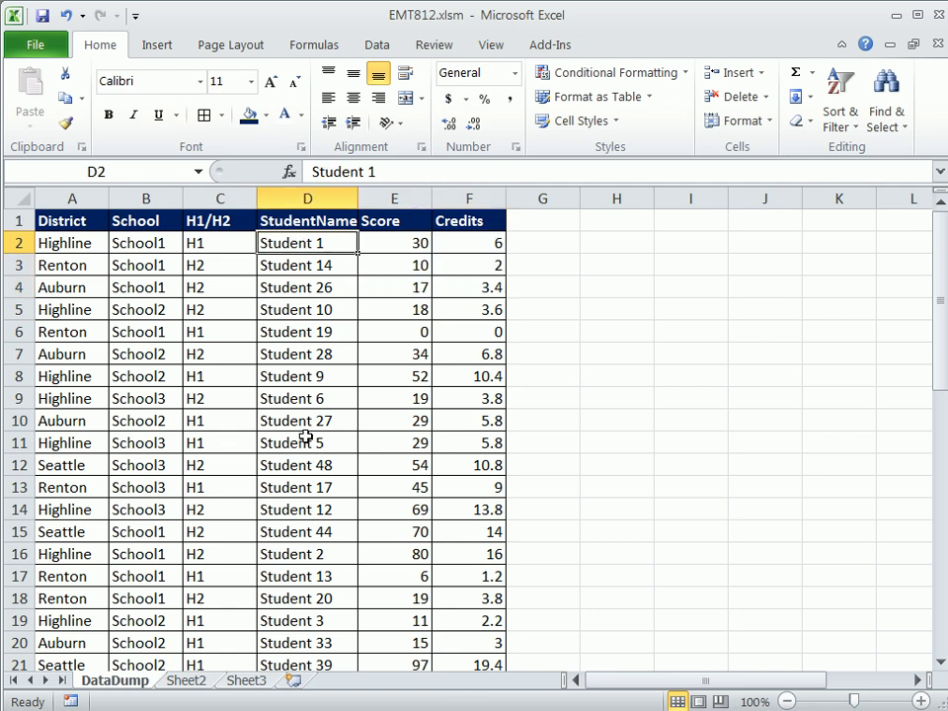
pyautogui.moveTo(301, 470)
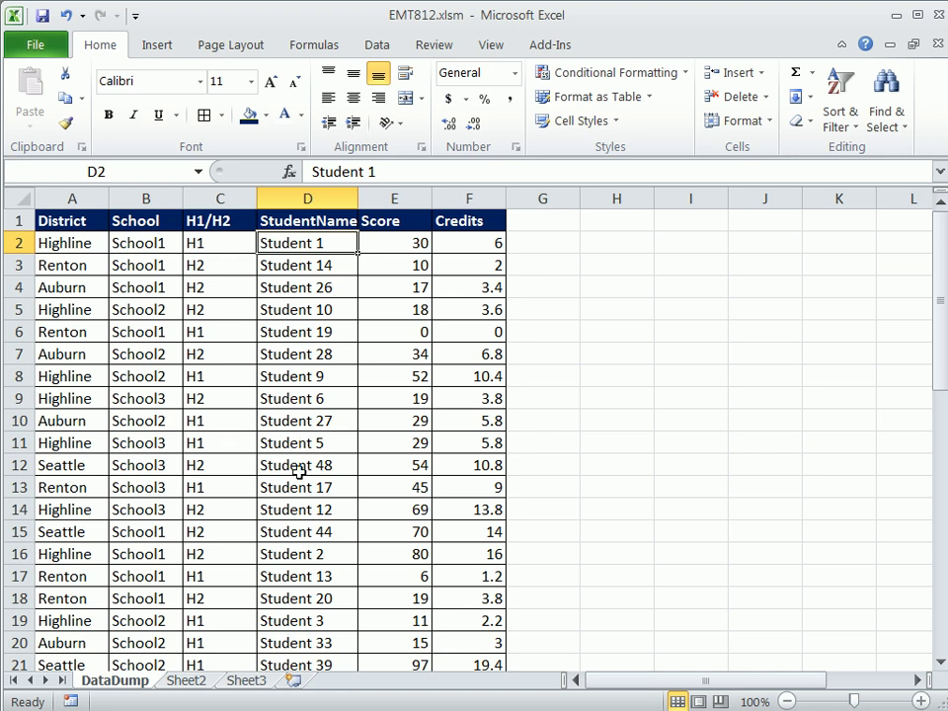
pyautogui.click(71, 243)
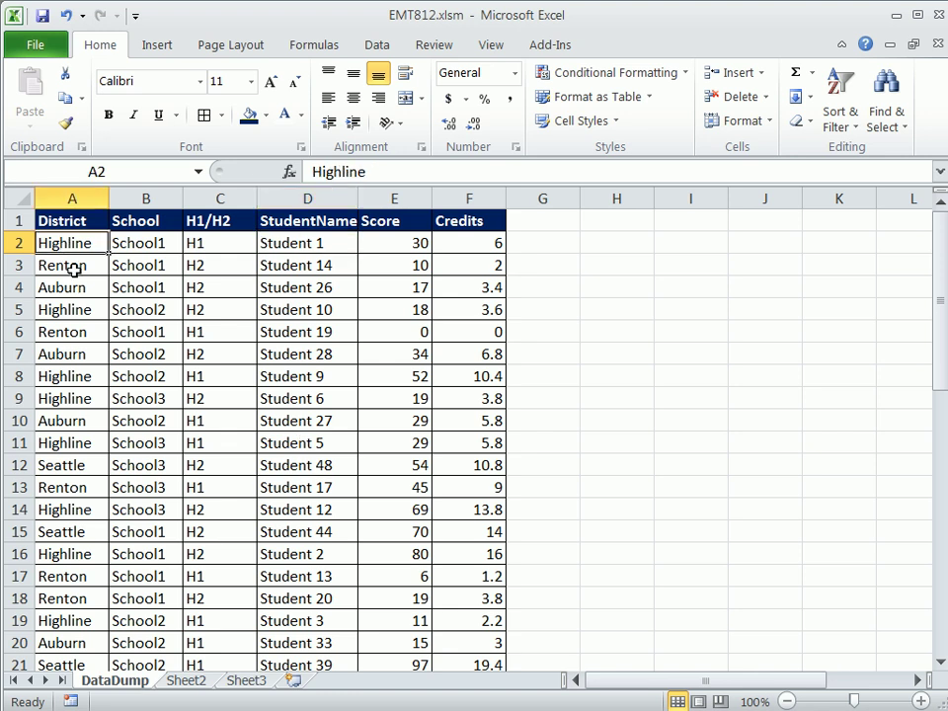
pyautogui.click(71, 287)
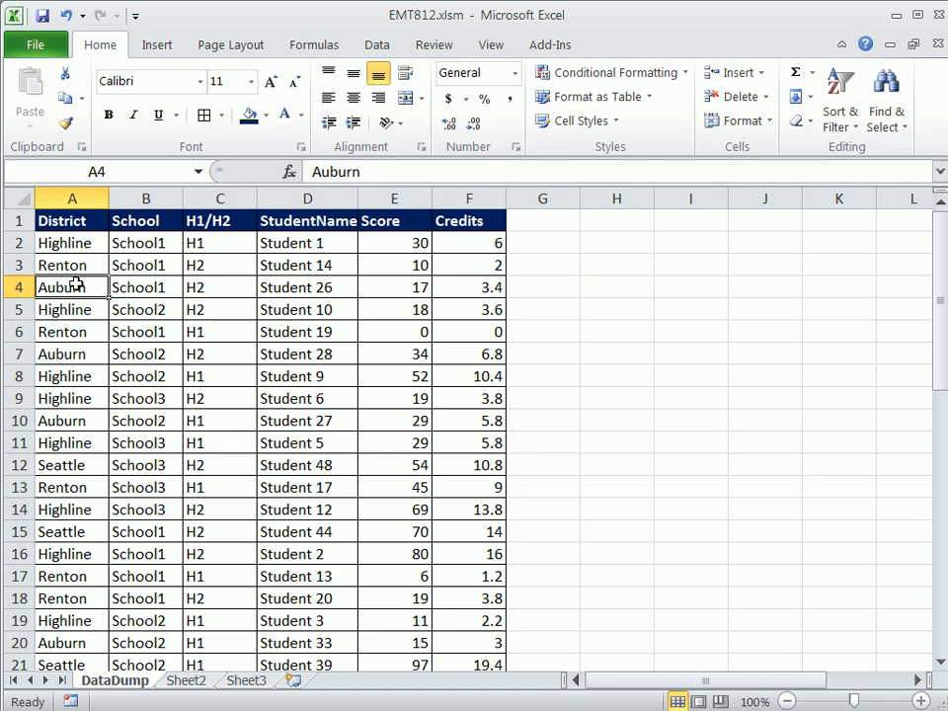
pyautogui.moveTo(563, 338)
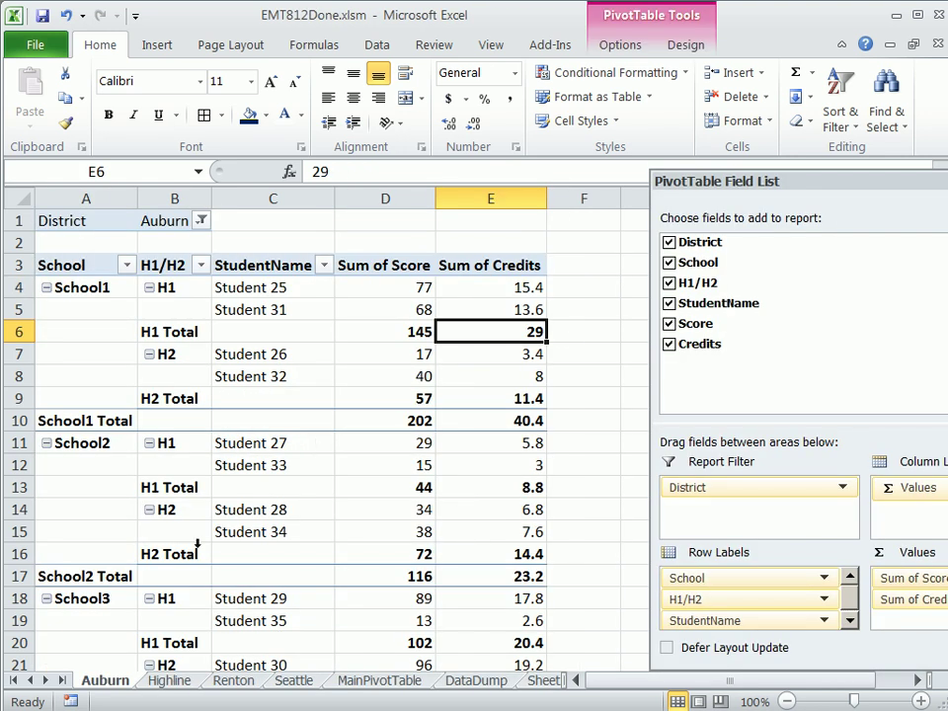
# - View the Highline pivot sheet and the neighbouring sheet tab in EMT812Done
pyautogui.click(168, 681)
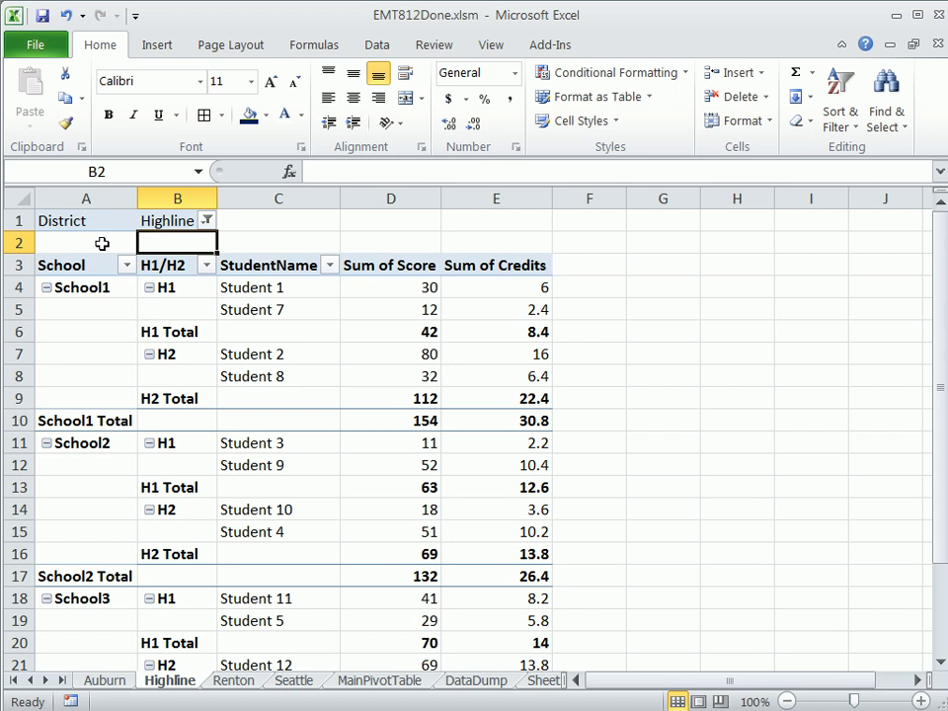
pyautogui.click(233, 680)
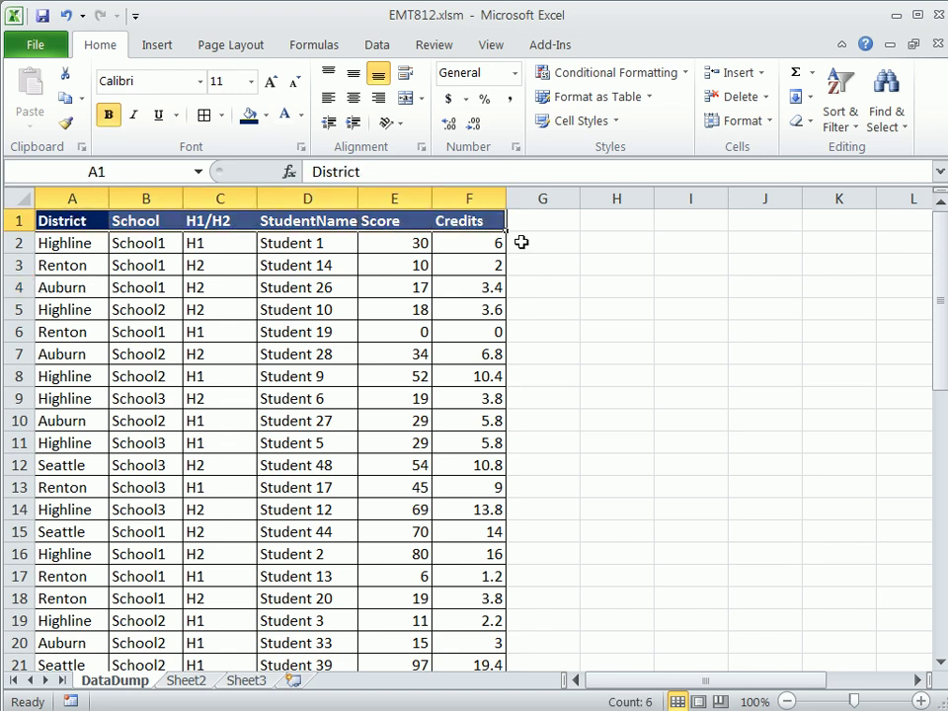
# - Insert a PivotTable from DataDump!$A$1:$F$49 onto a new worksheet
pyautogui.click(543, 197)
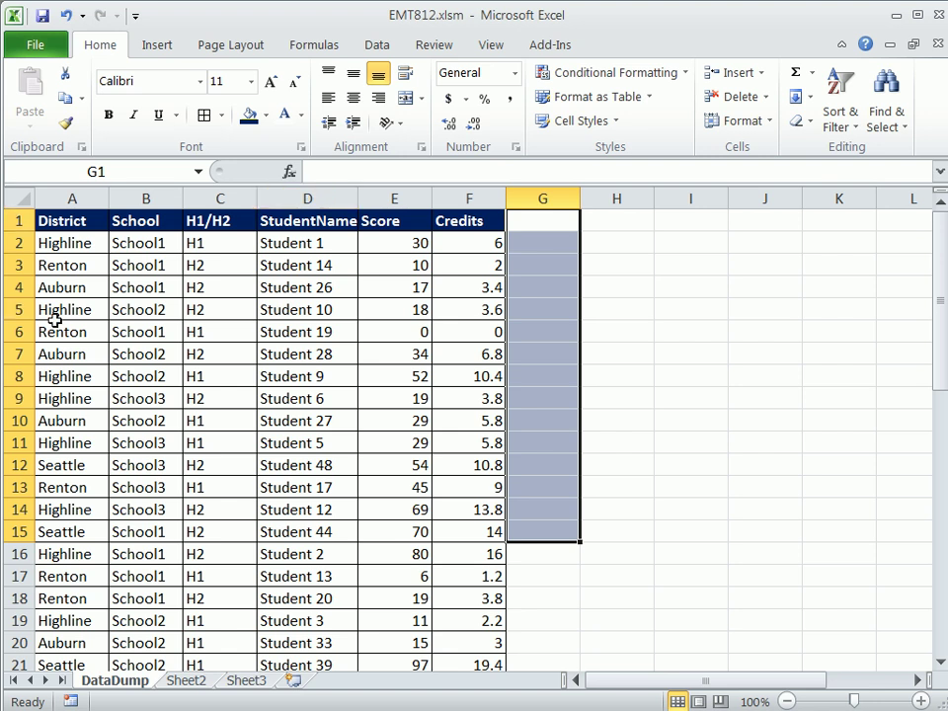
pyautogui.click(145, 331)
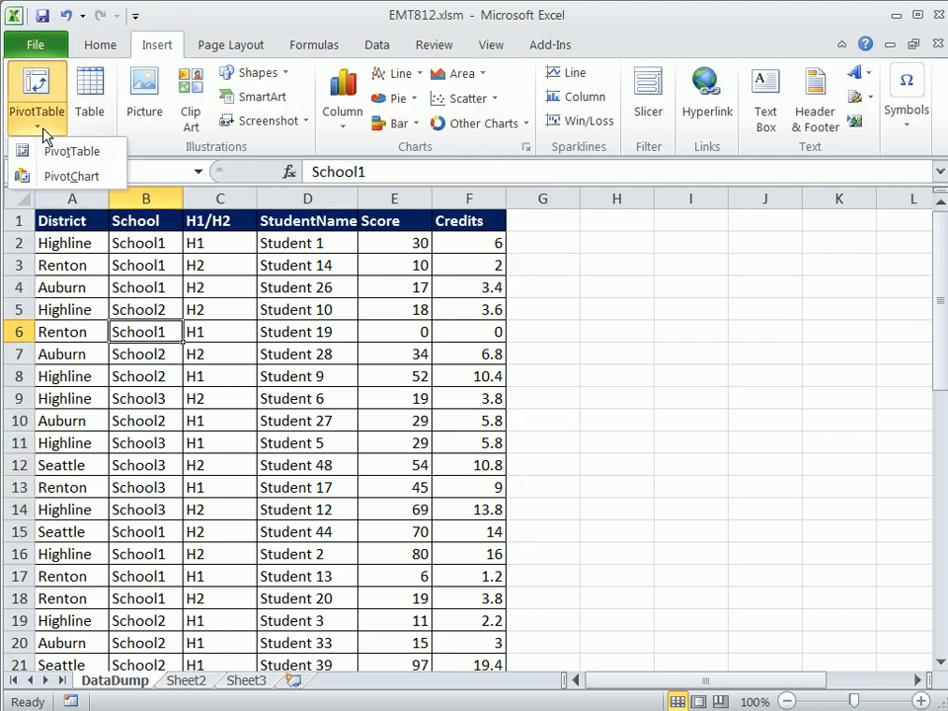
pyautogui.moveTo(72, 150)
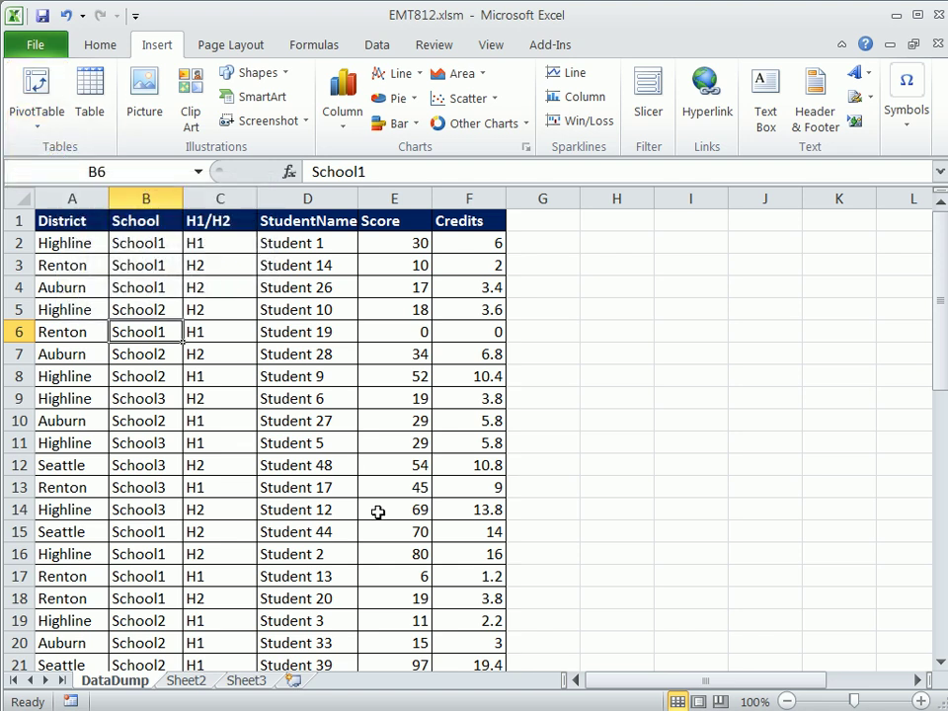
pyautogui.click(37, 94)
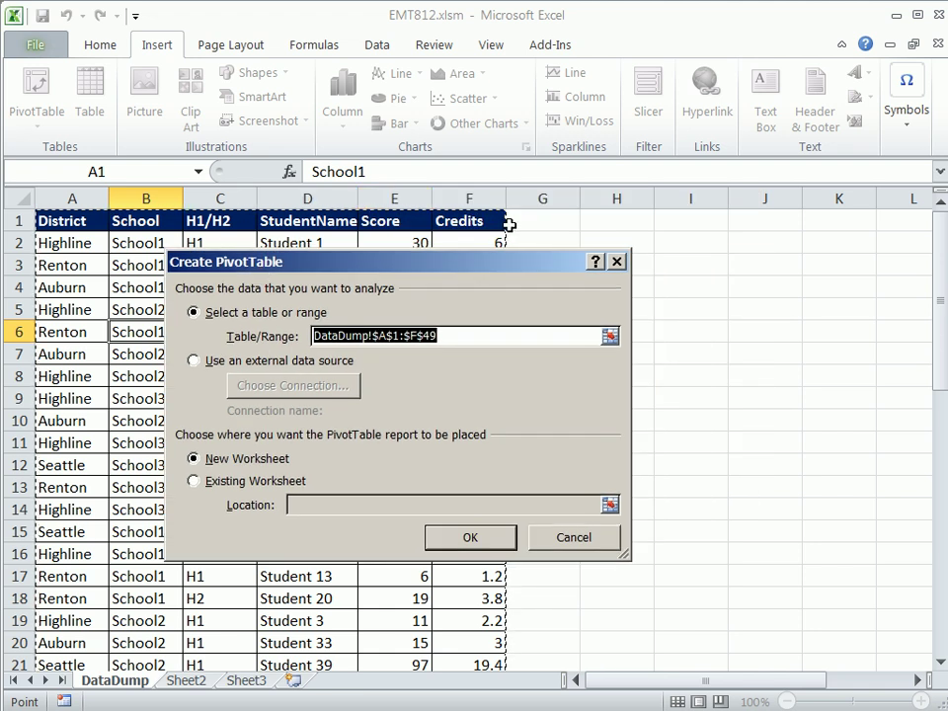
pyautogui.moveTo(373, 366)
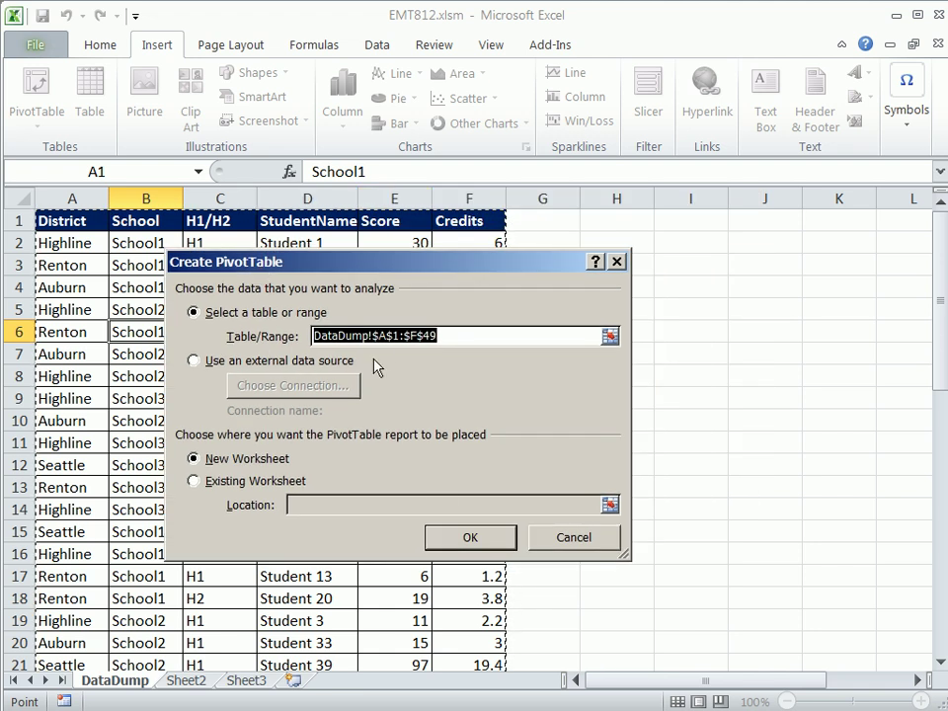
pyautogui.click(470, 537)
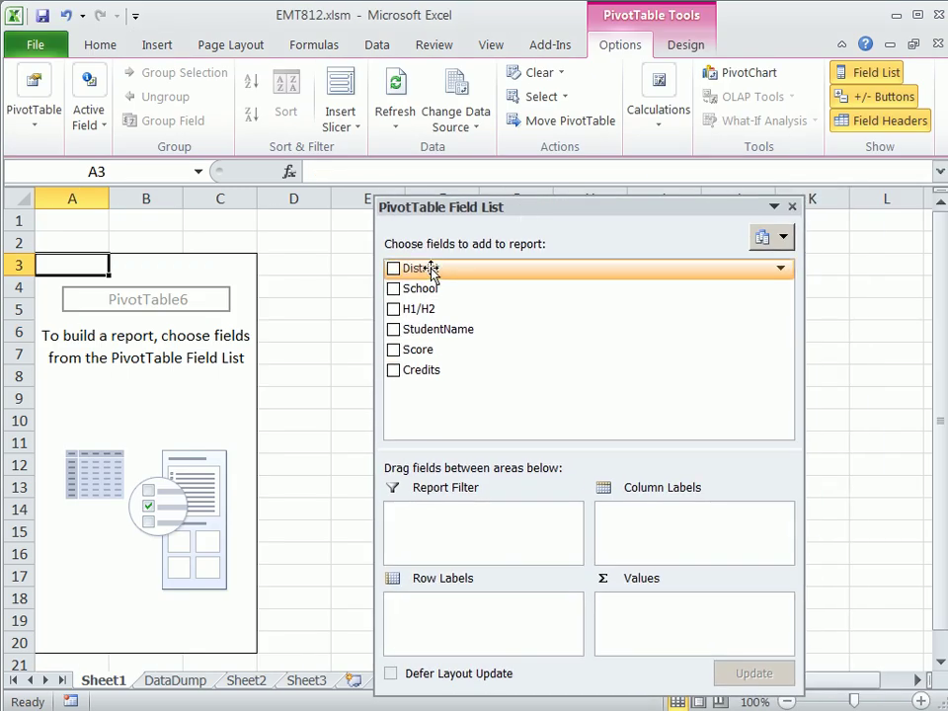
pyautogui.moveTo(442, 289)
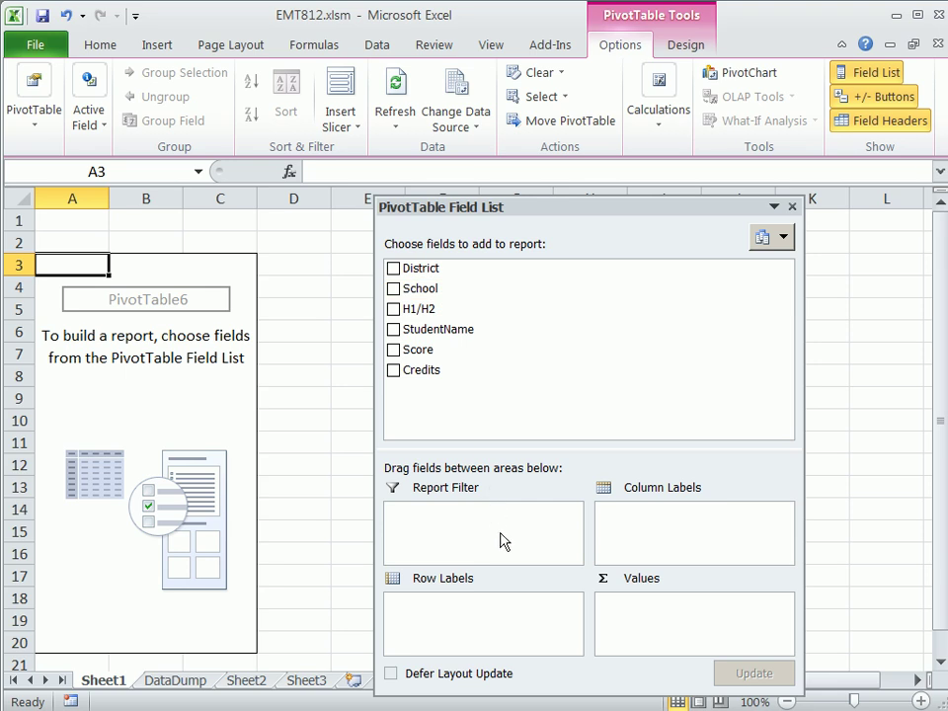
pyautogui.moveTo(408, 534)
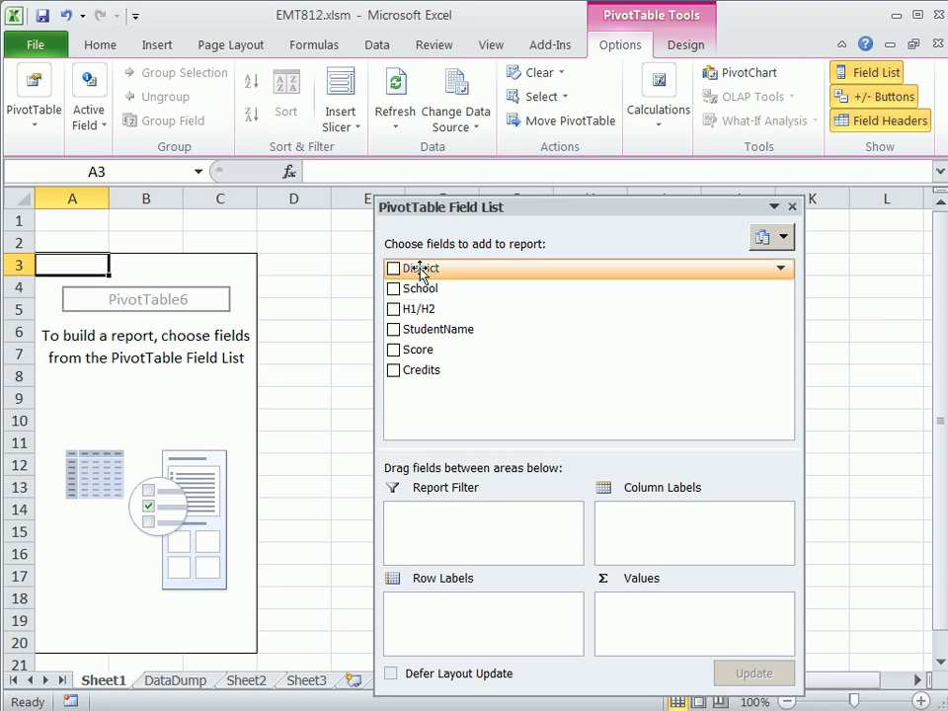
# - Add District as the pivot table's report filter, left at All
pyautogui.click(393, 267)
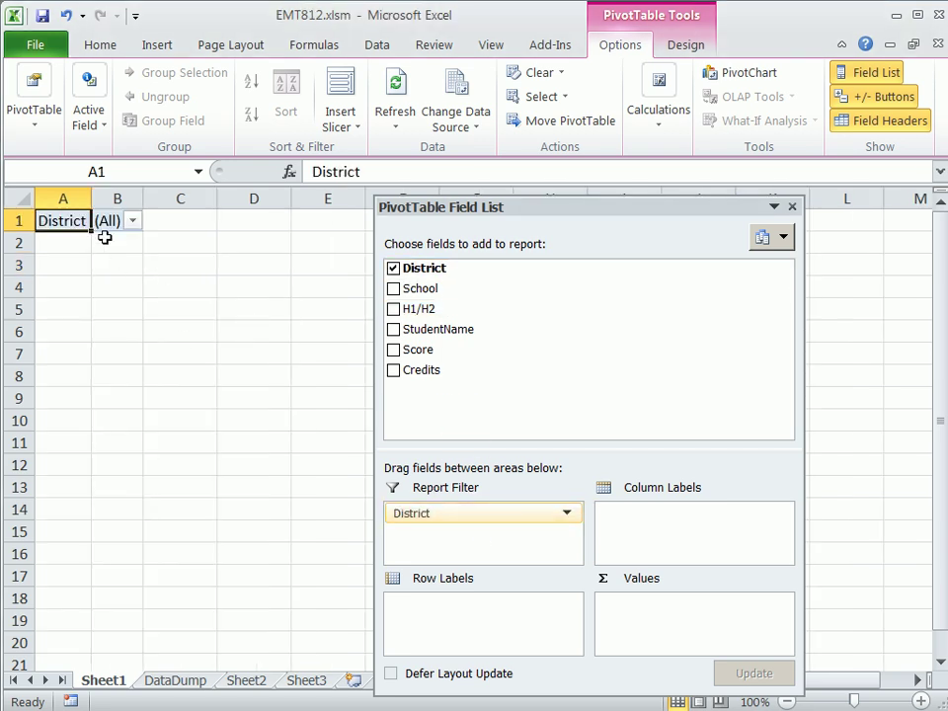
pyautogui.moveTo(127, 241)
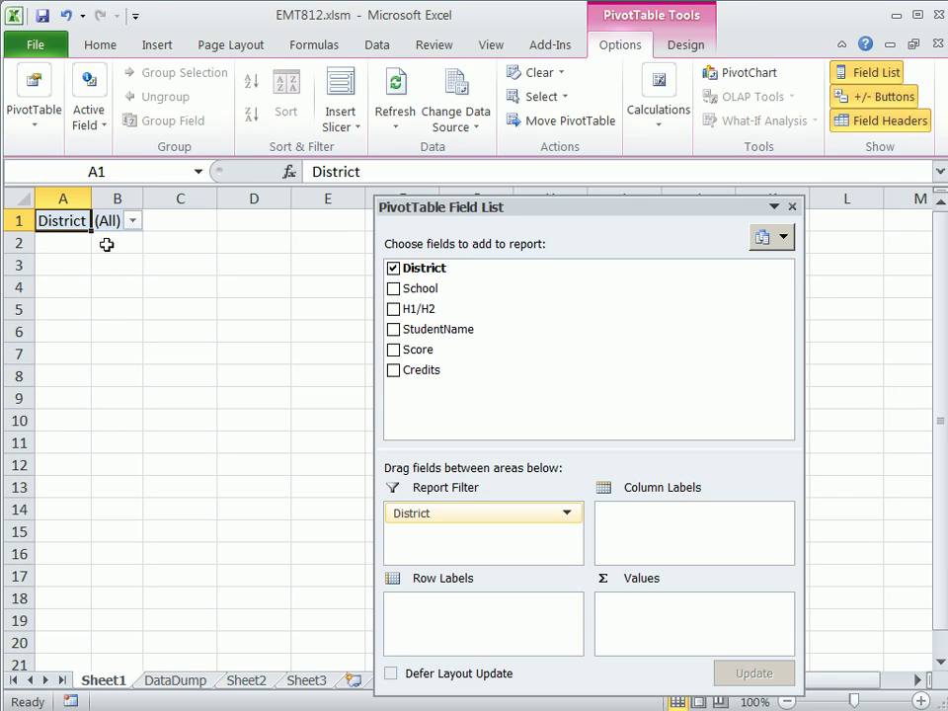
pyautogui.moveTo(182, 341)
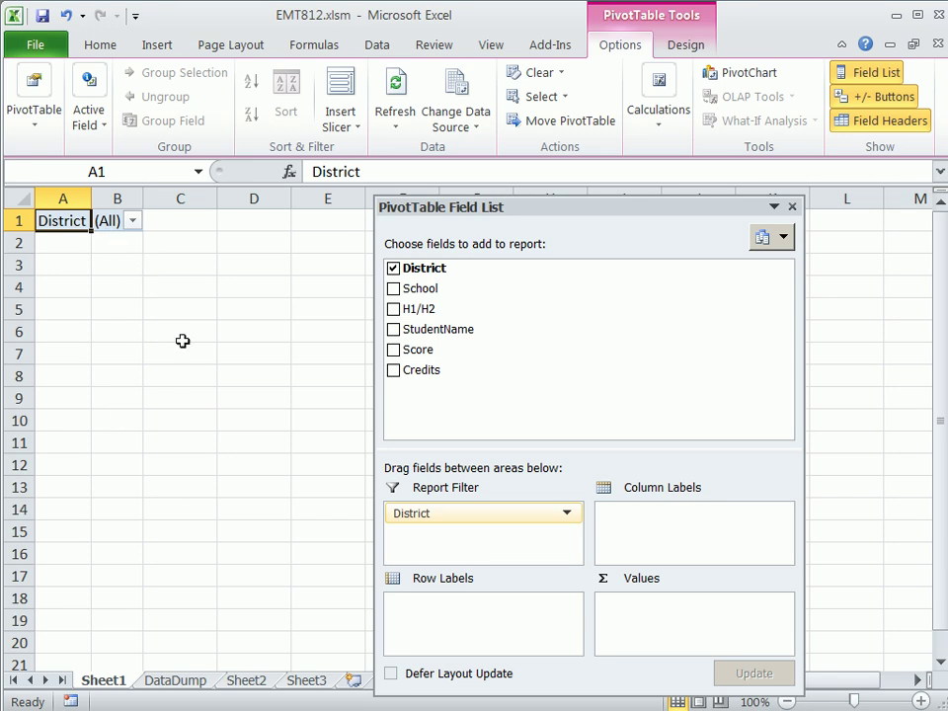
pyautogui.moveTo(110, 220)
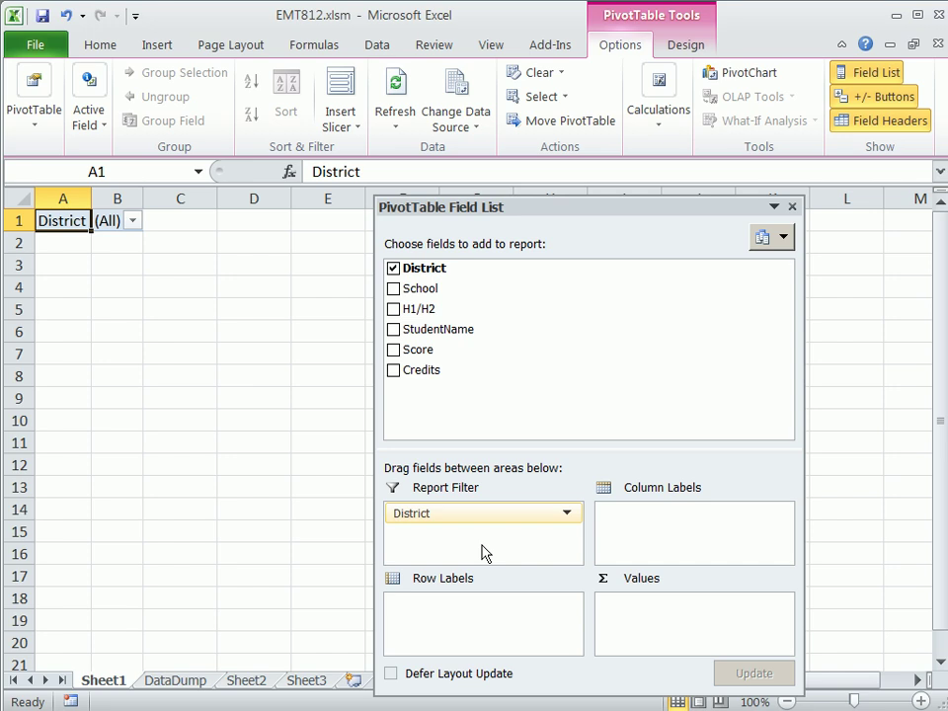
pyautogui.moveTo(422, 287)
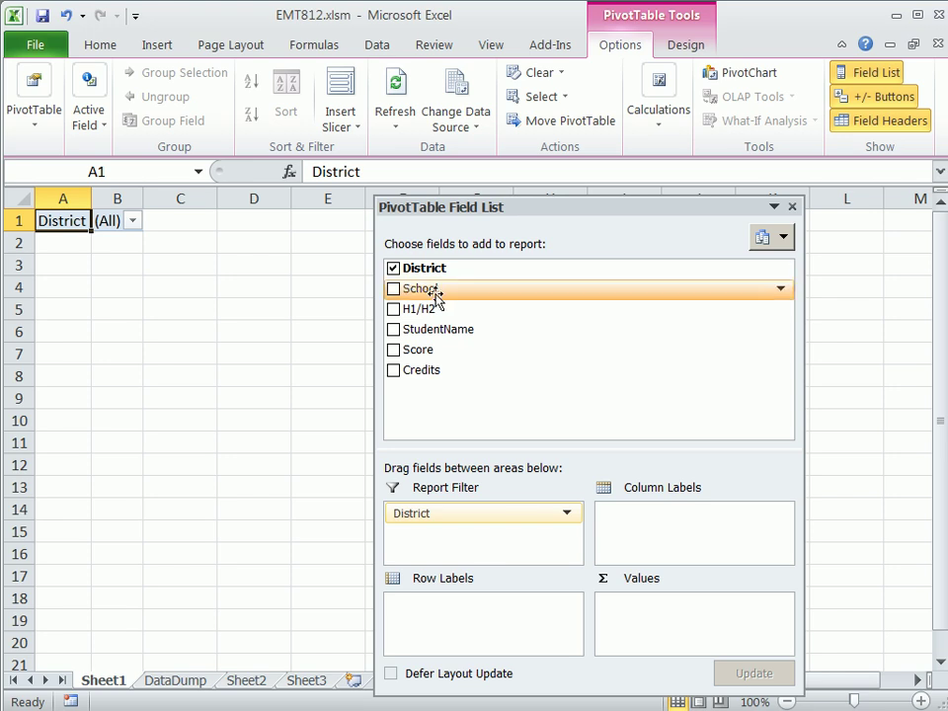
# - Nest School, H1/H2 and StudentName as the pivot table's row labels
pyautogui.moveTo(425, 288); pyautogui.dragTo(464, 557)
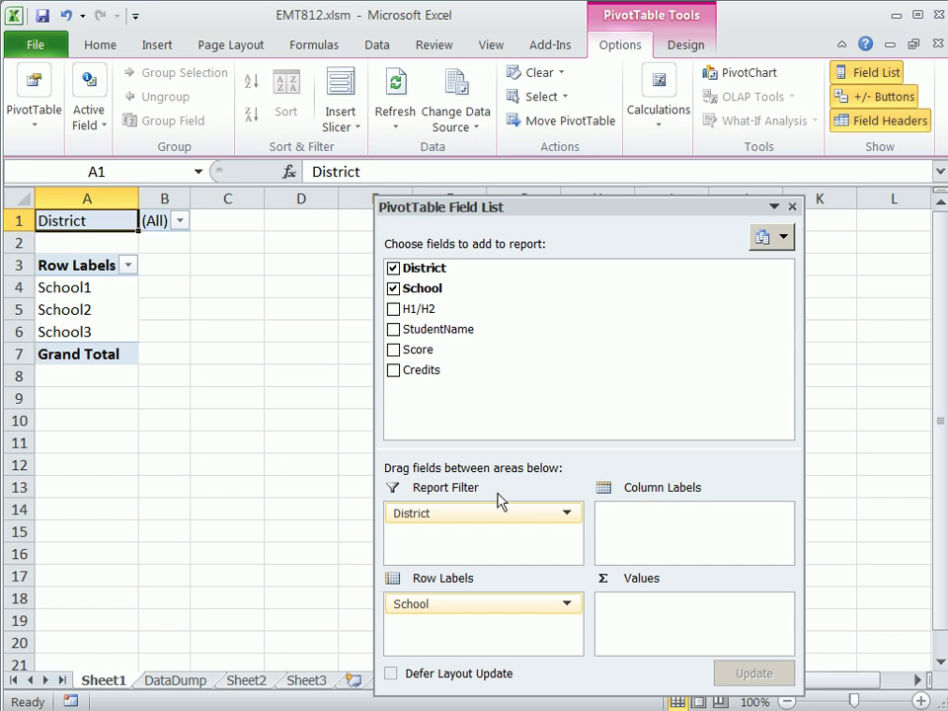
pyautogui.moveTo(420, 309); pyautogui.dragTo(489, 350)
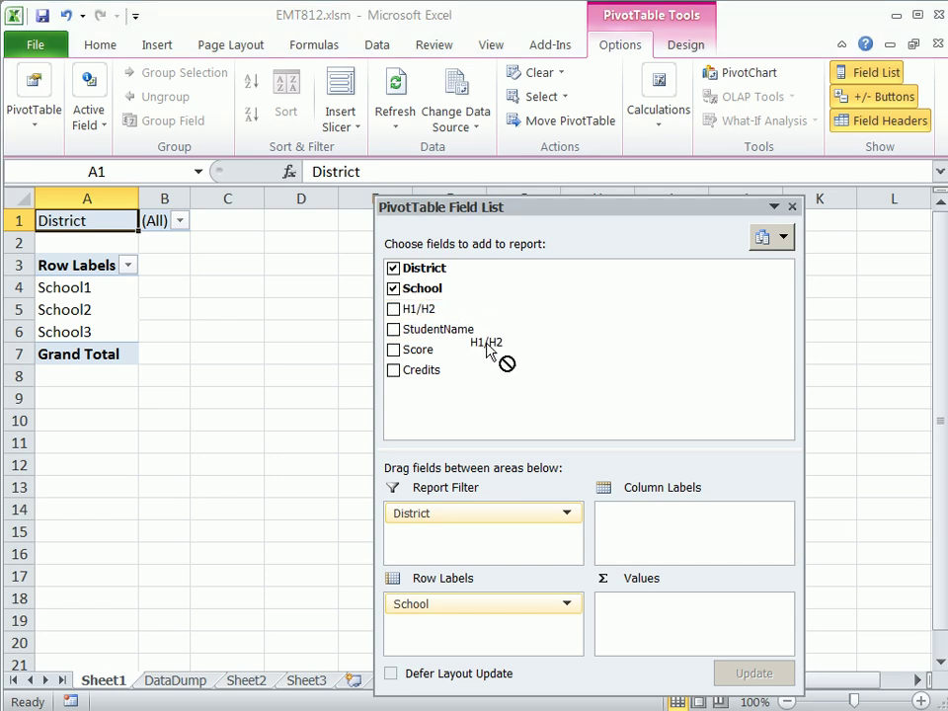
pyautogui.click(393, 308)
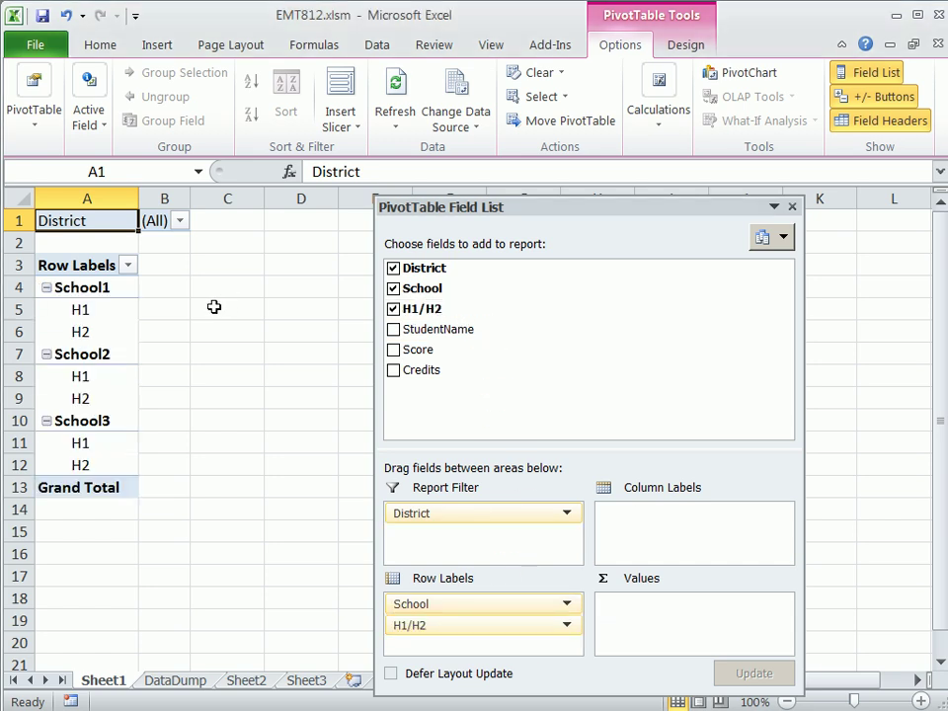
pyautogui.moveTo(126, 270)
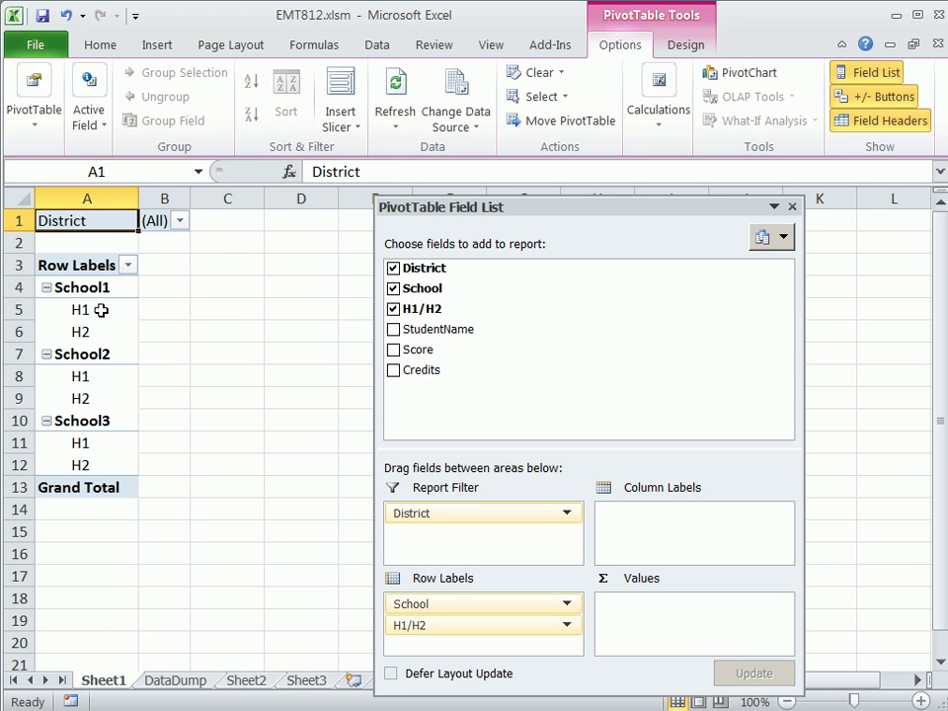
pyautogui.moveTo(368, 336)
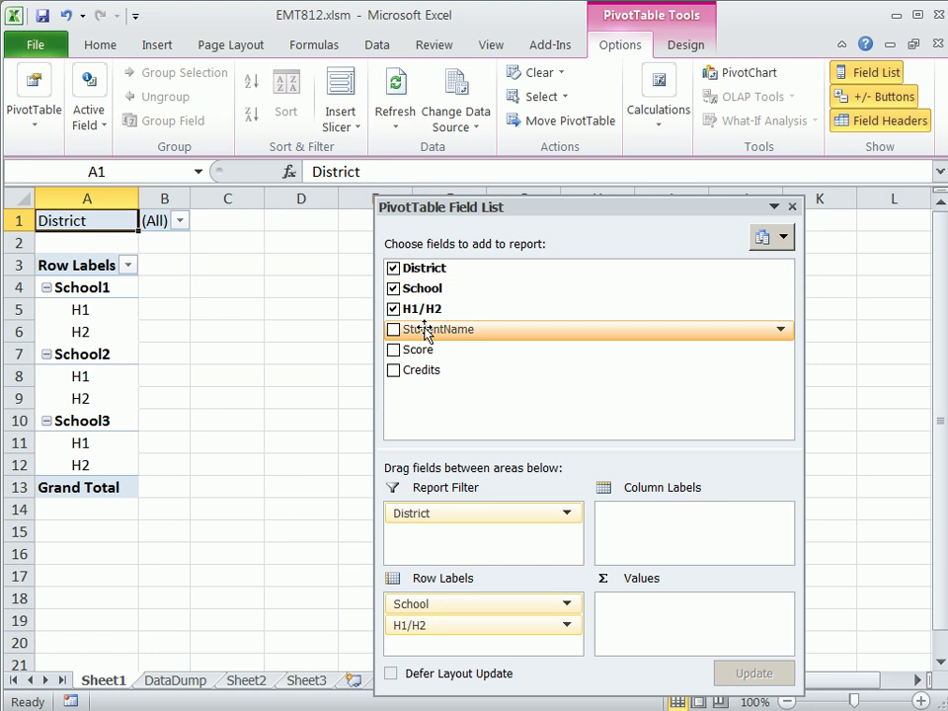
pyautogui.click(393, 329)
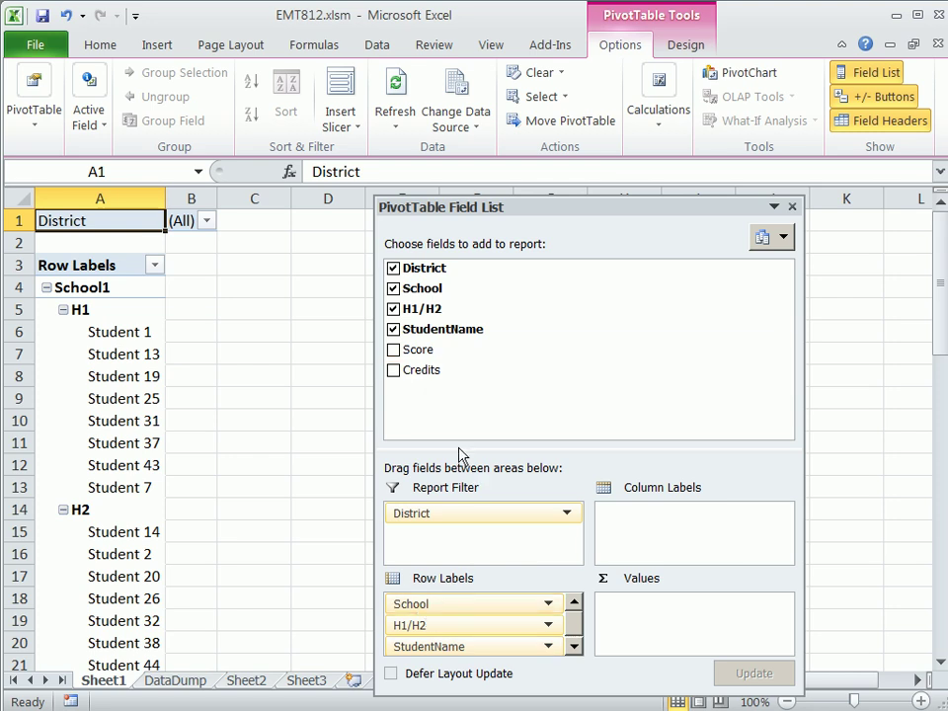
pyautogui.moveTo(461, 505)
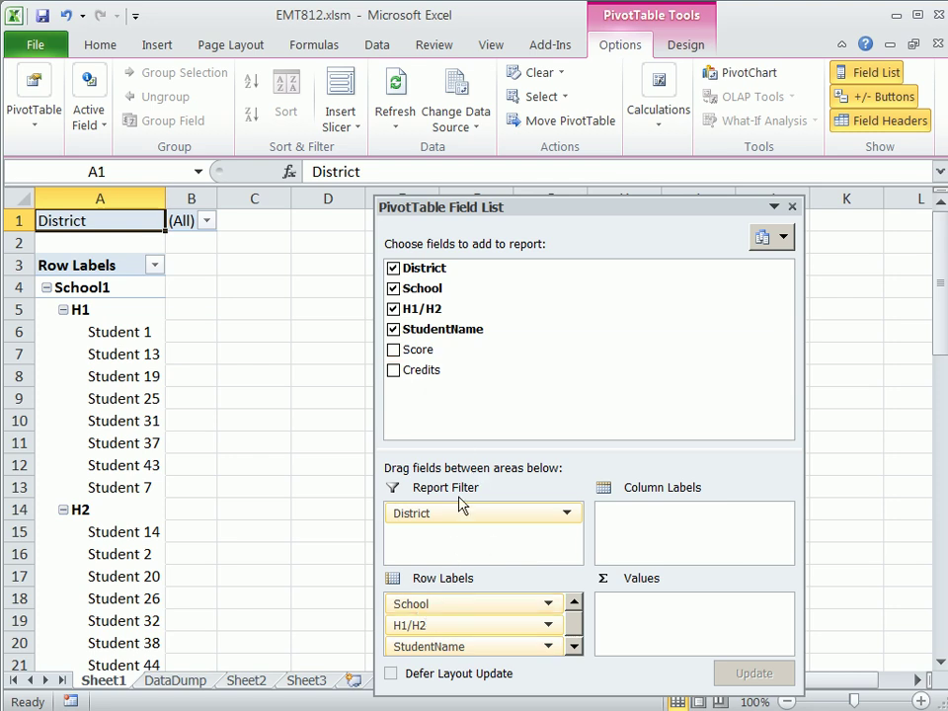
pyautogui.moveTo(700, 637)
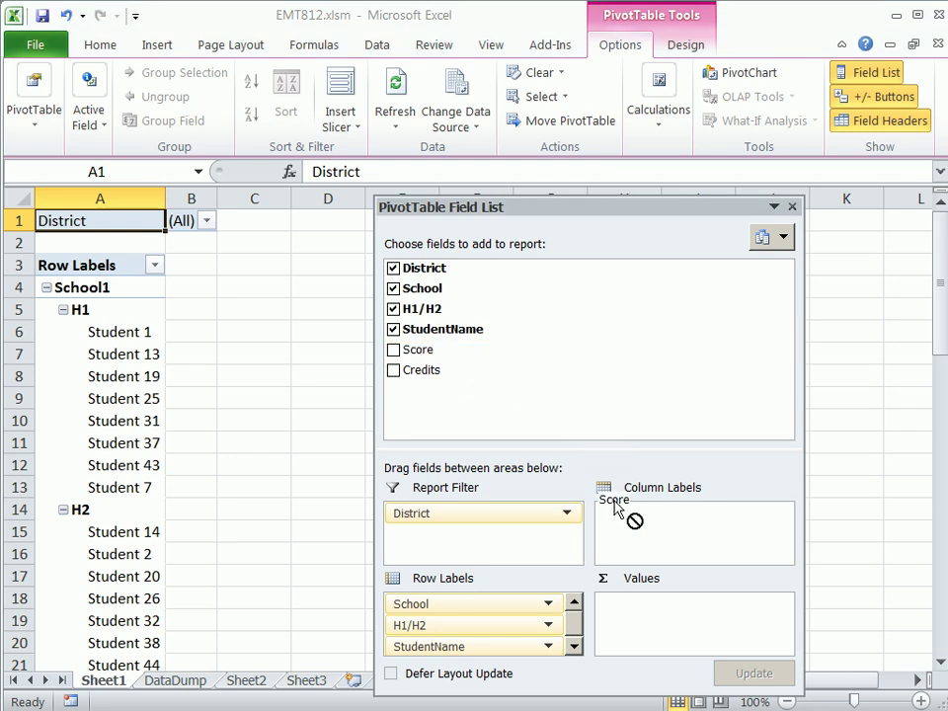
# - Sum Score and Credits in the pivot table's Values area
pyautogui.click(393, 350)
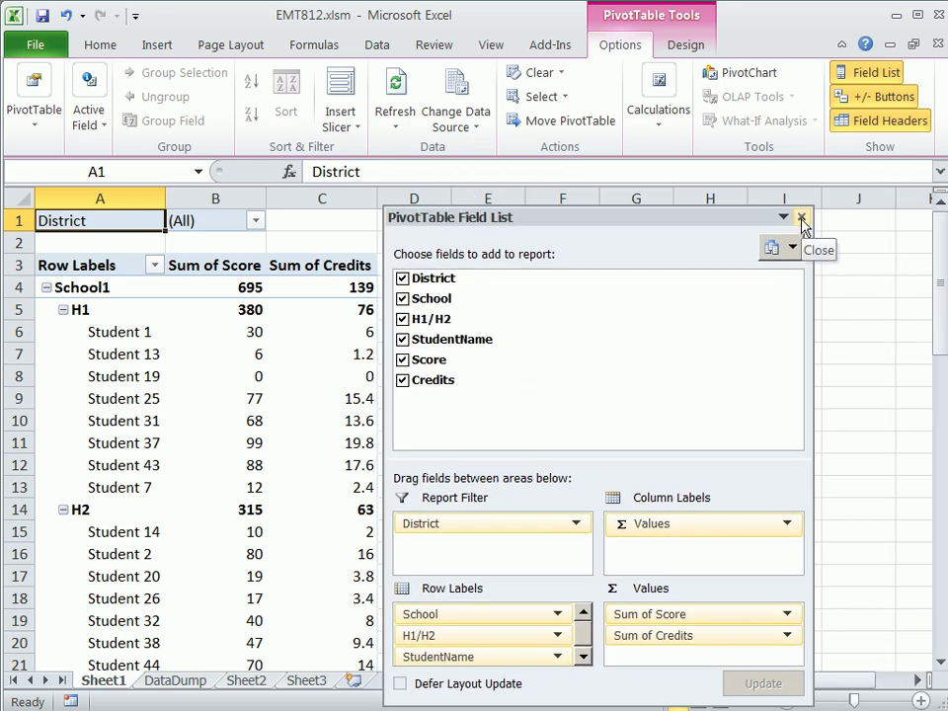
# - Close the PivotTable Field List and check the Score value cell's context menu
pyautogui.click(802, 217)
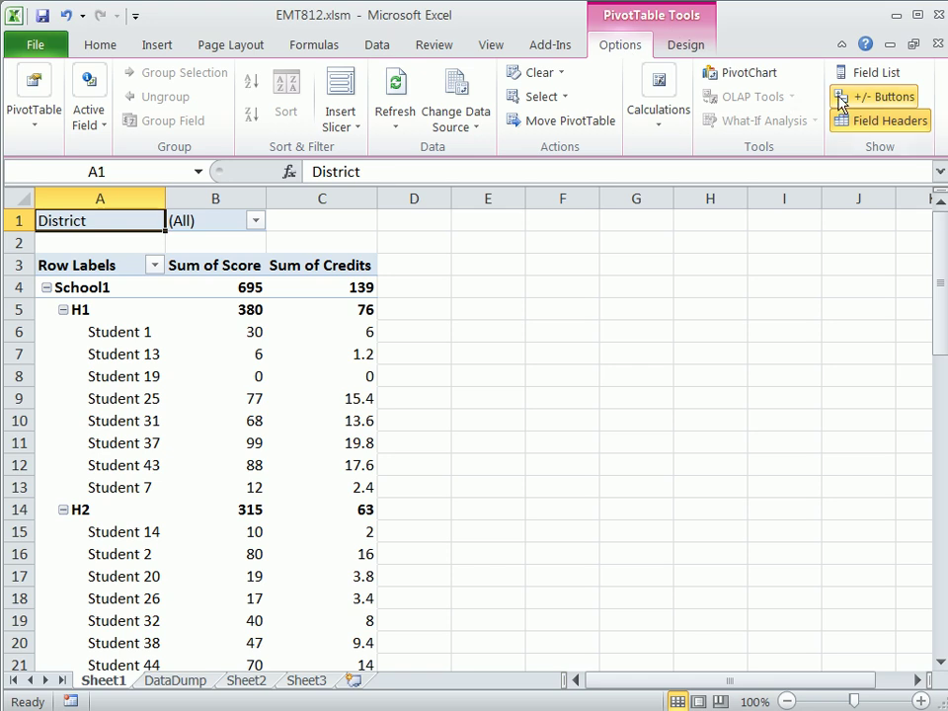
pyautogui.rightClick(215, 354)
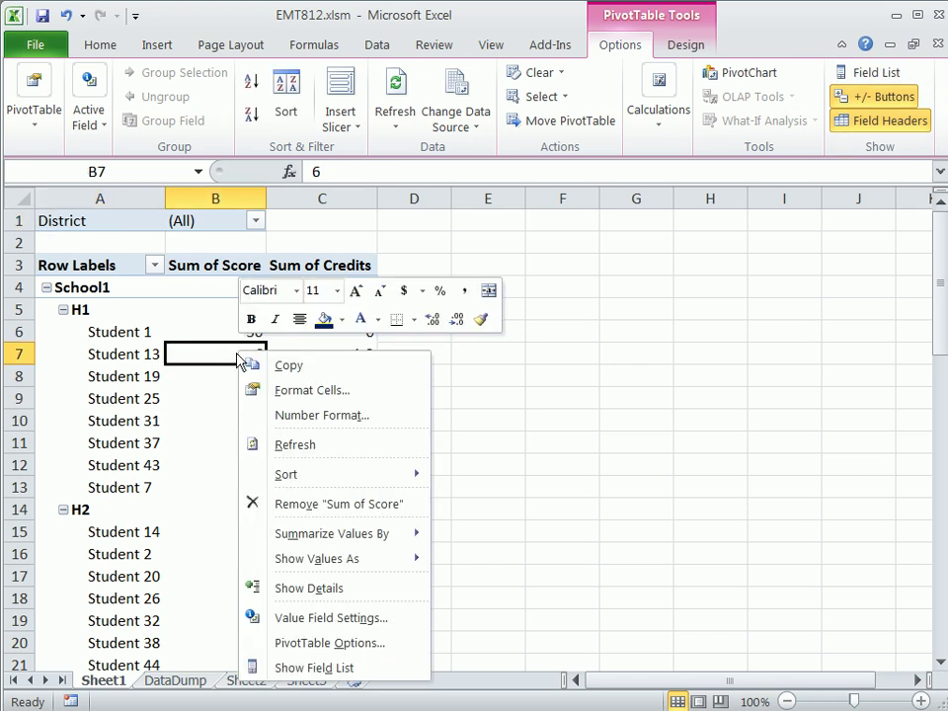
pyautogui.moveTo(330, 618)
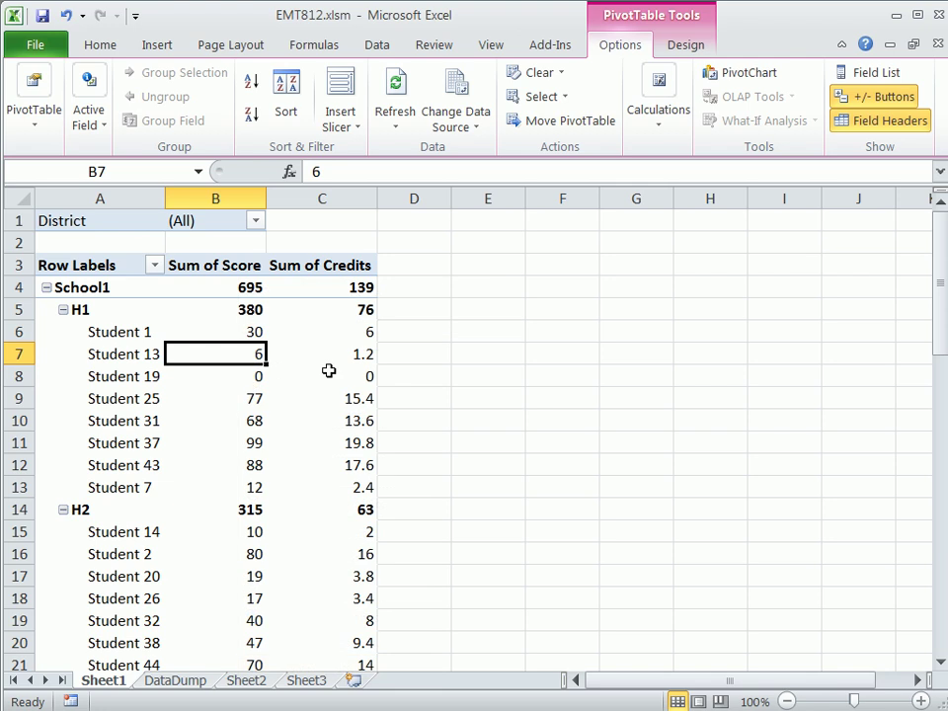
pyautogui.moveTo(330, 377)
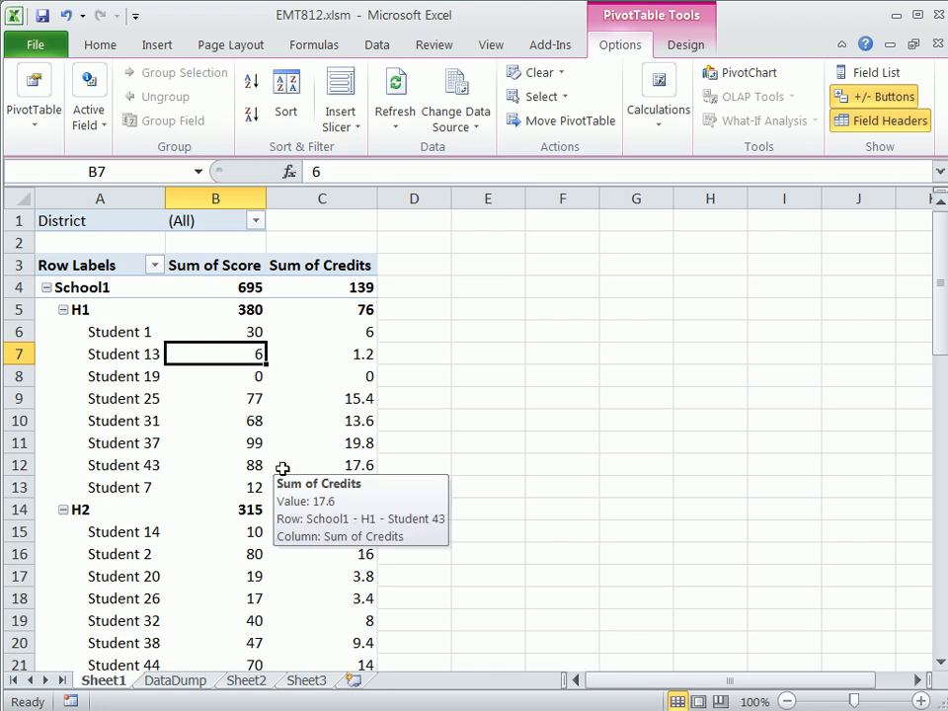
# - Set the pivot table's Report Layout to Show in Tabular Form
pyautogui.click(685, 44)
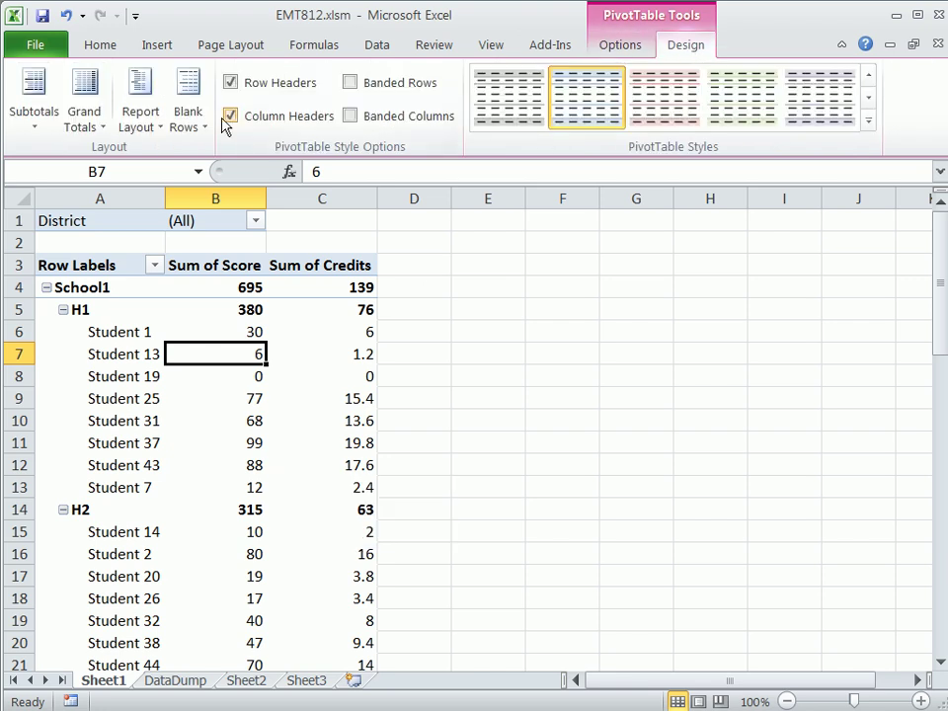
pyautogui.click(140, 99)
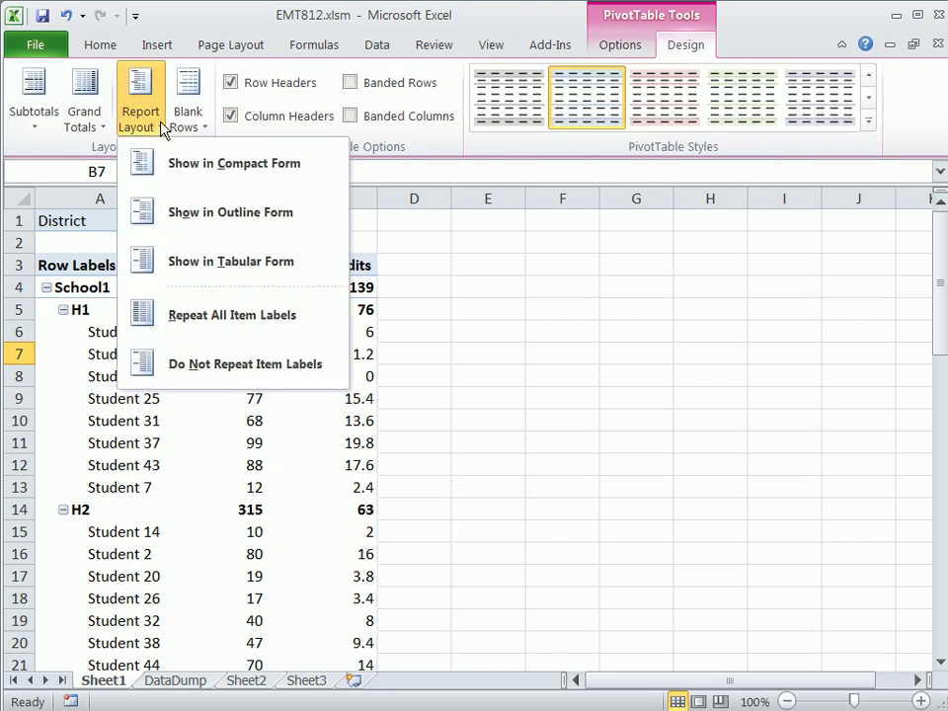
pyautogui.moveTo(230, 261)
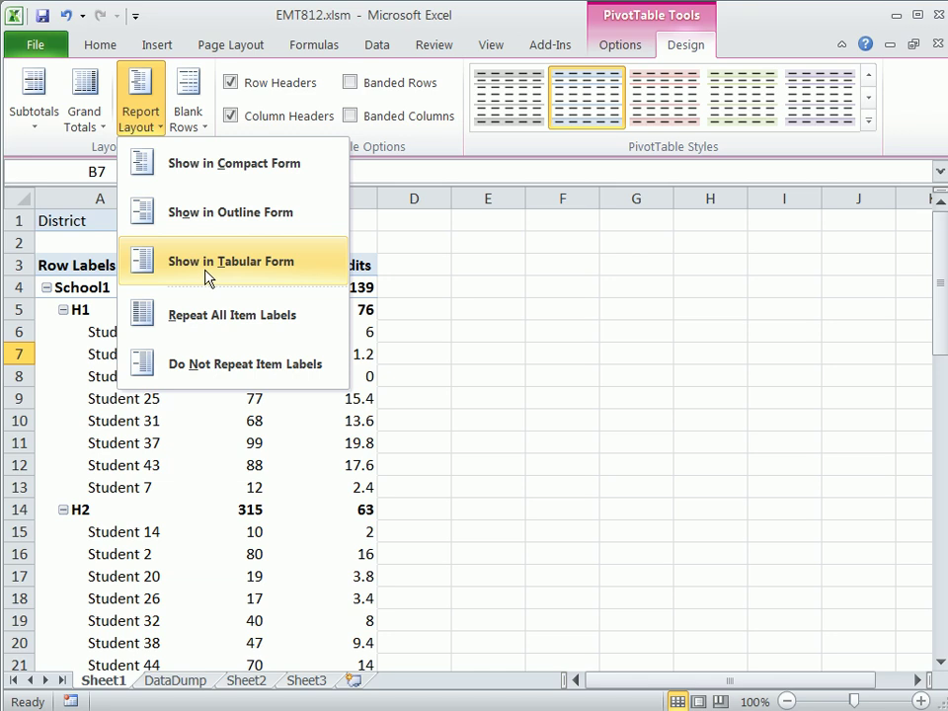
pyautogui.click(230, 260)
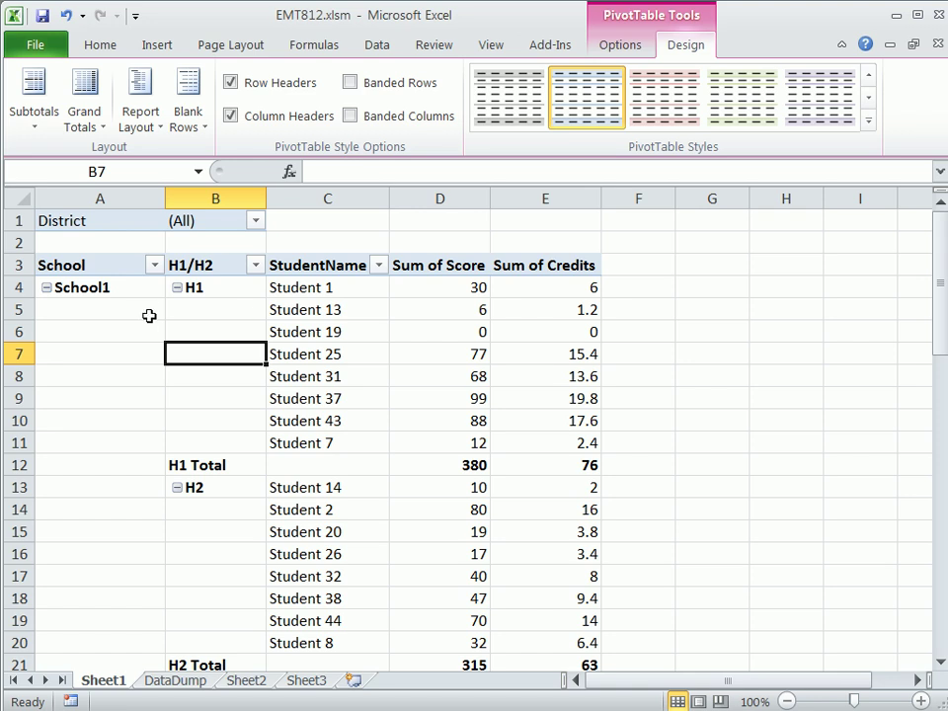
pyautogui.moveTo(102, 299)
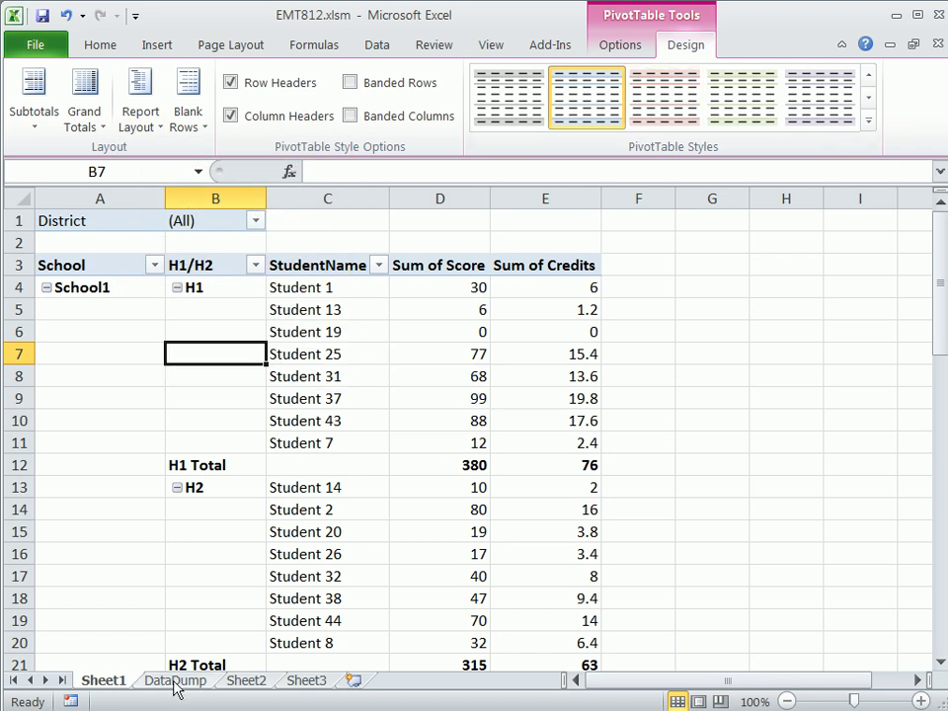
# - Go to the MainPT pivot sheet, check the District filter values, and show PivotTable Options
pyautogui.click(175, 681)
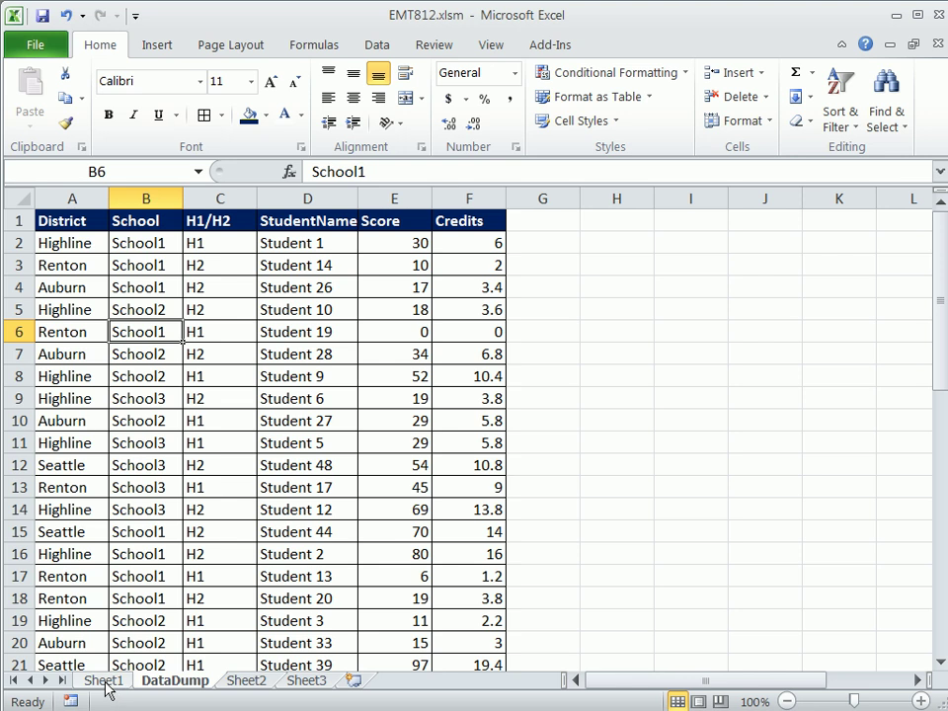
pyautogui.click(91, 681)
pyautogui.write('MainP')
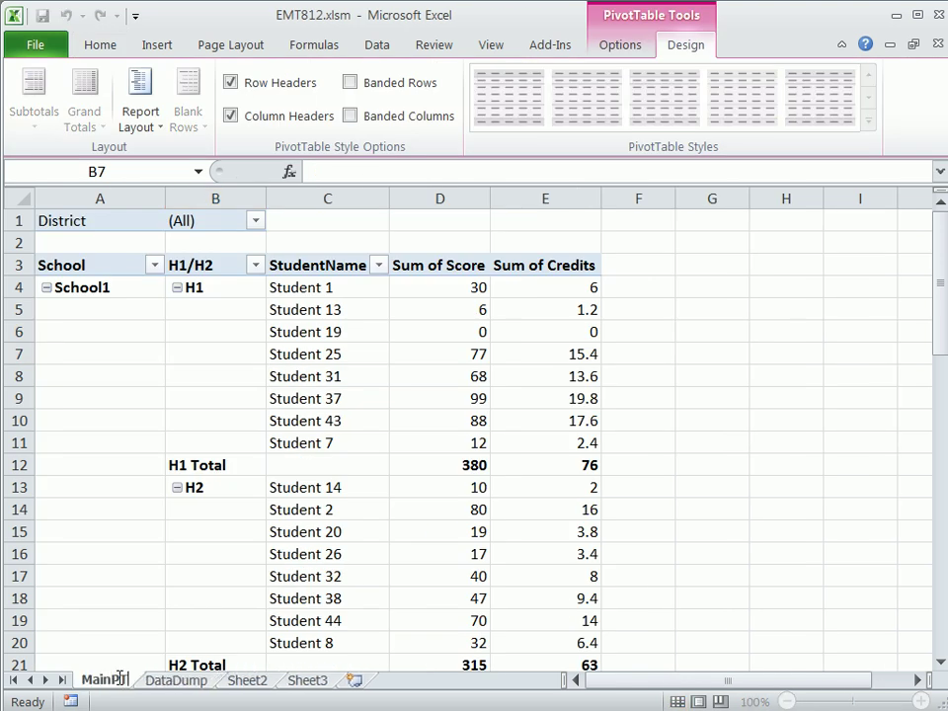
pyautogui.click(586, 97)
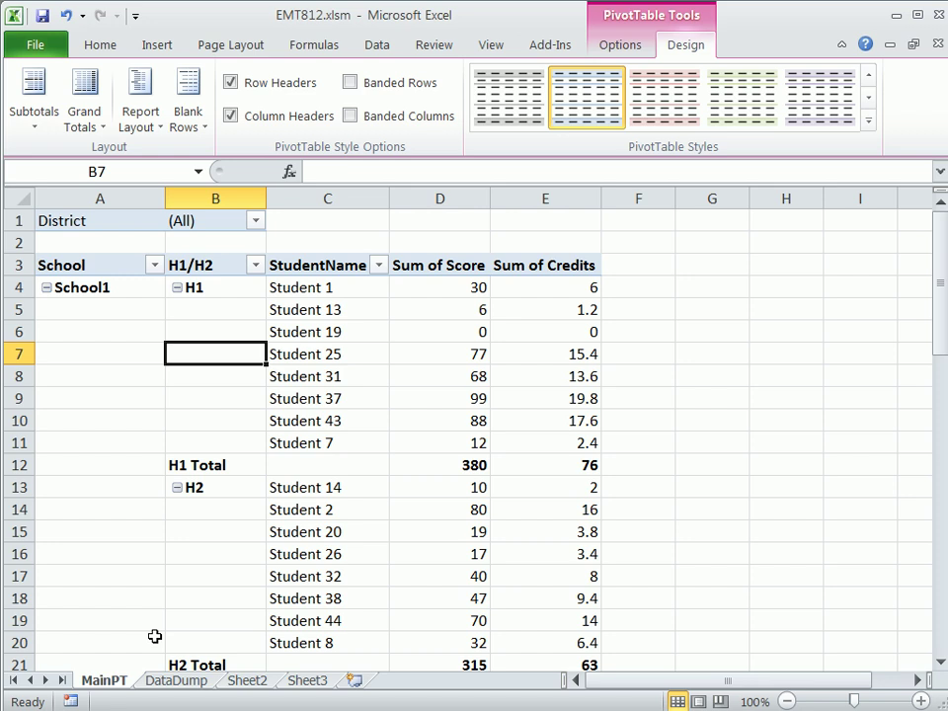
pyautogui.click(255, 221)
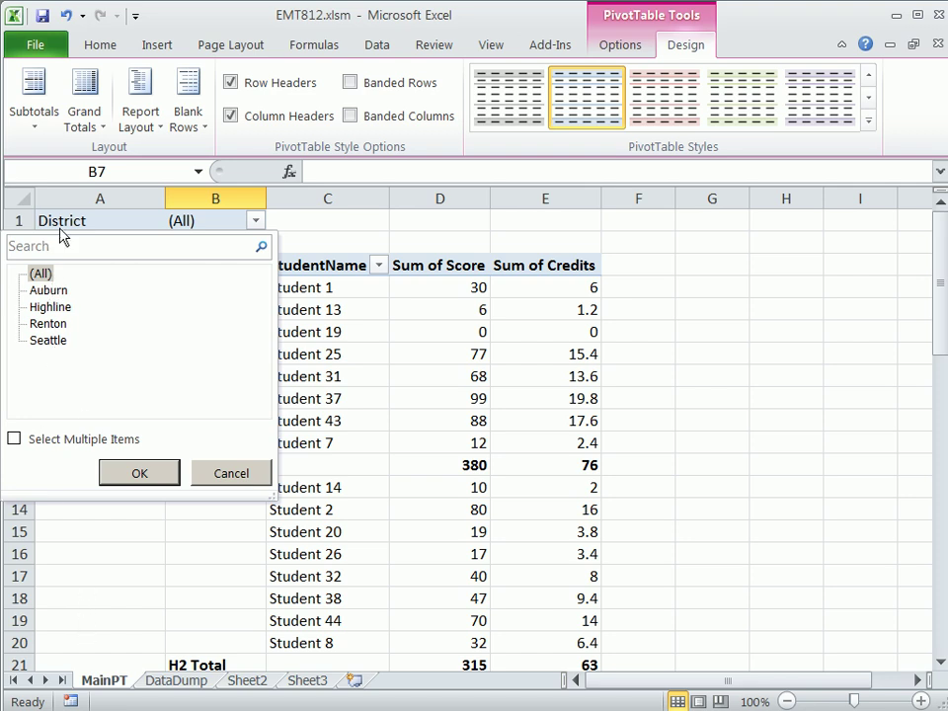
pyautogui.moveTo(77, 597)
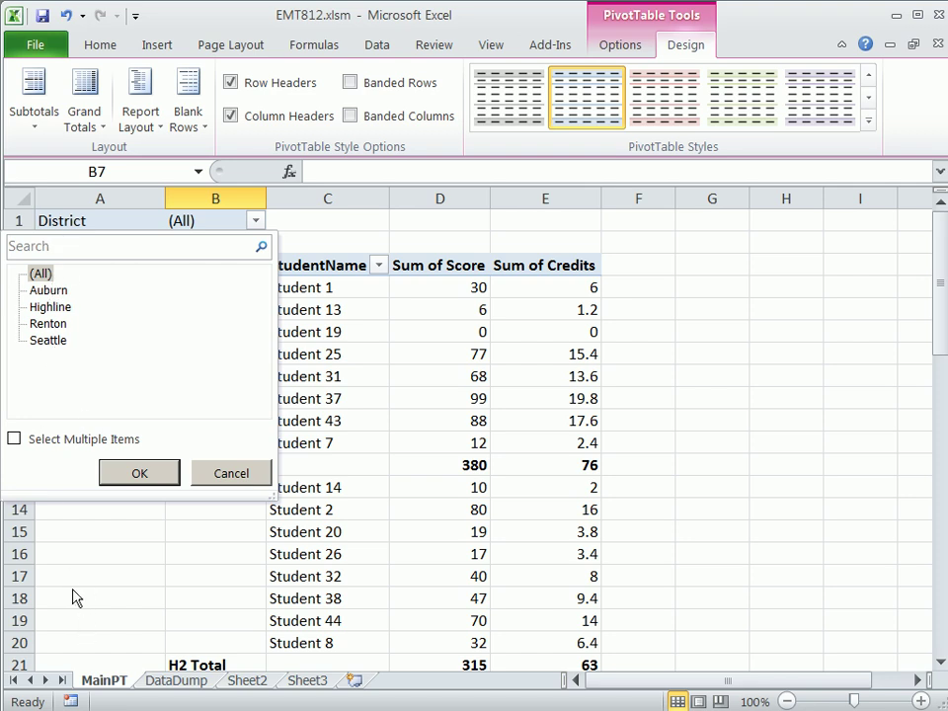
pyautogui.moveTo(64, 291)
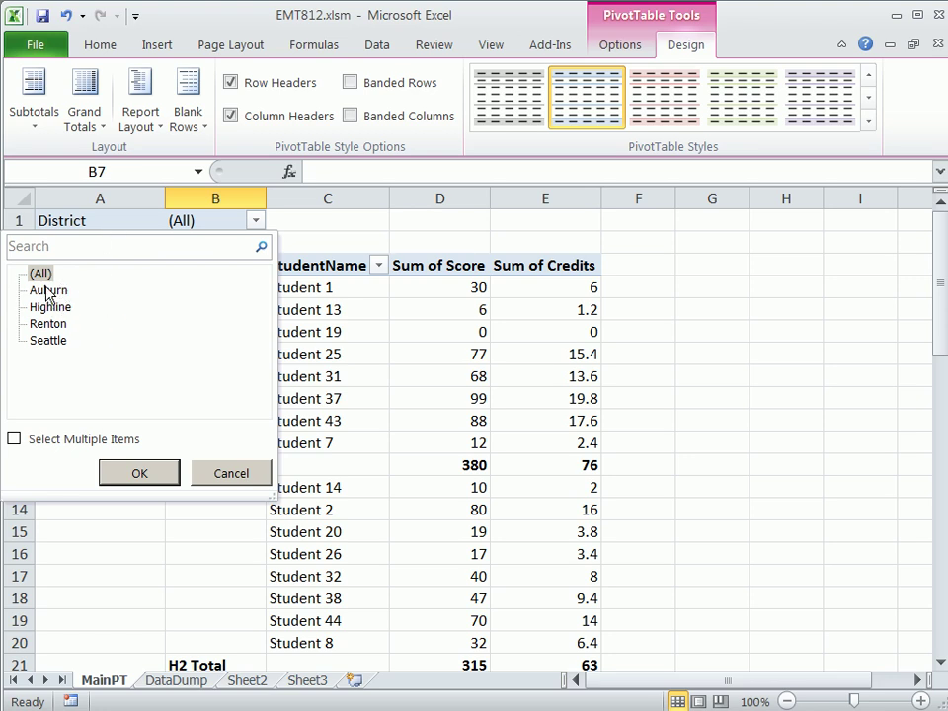
pyautogui.moveTo(57, 363)
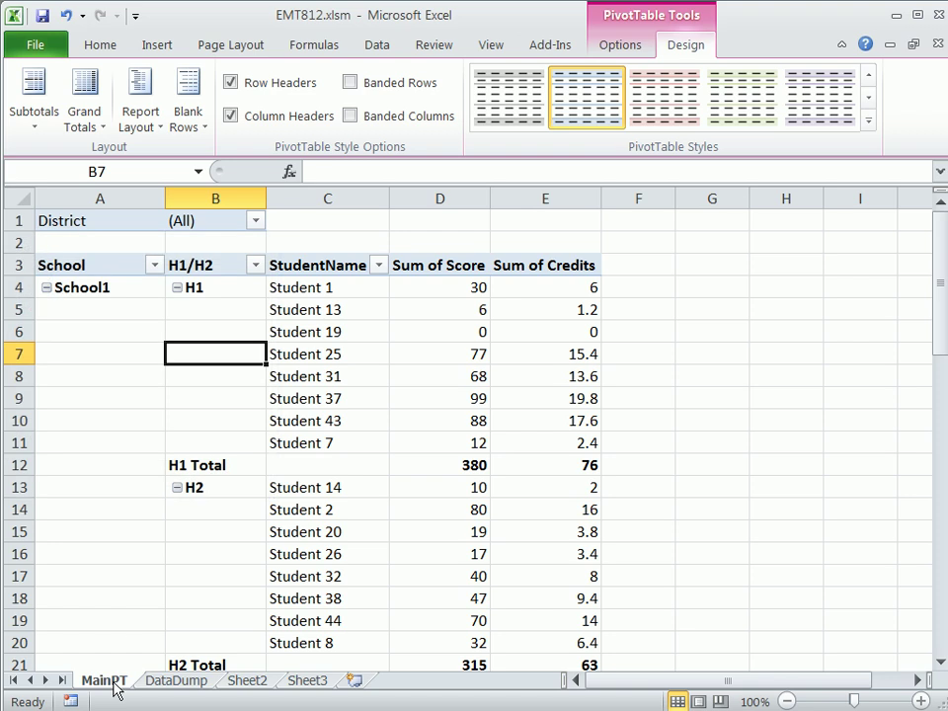
pyautogui.moveTo(82, 665)
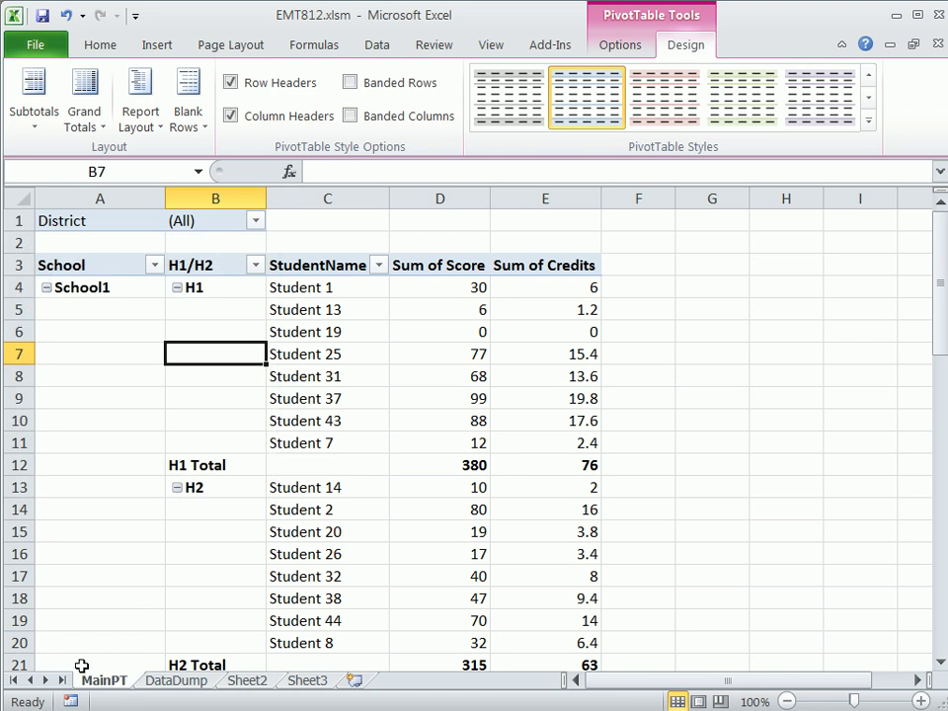
pyautogui.click(620, 45)
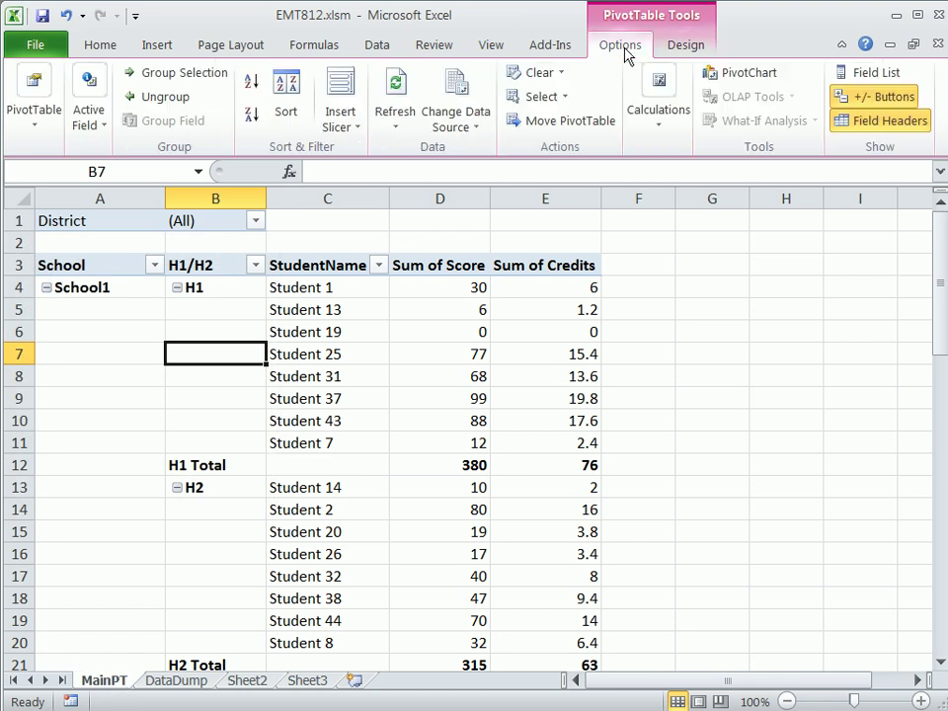
# - Open Show Report Filter Pages from the PivotTable Options dropdown
pyautogui.click(34, 99)
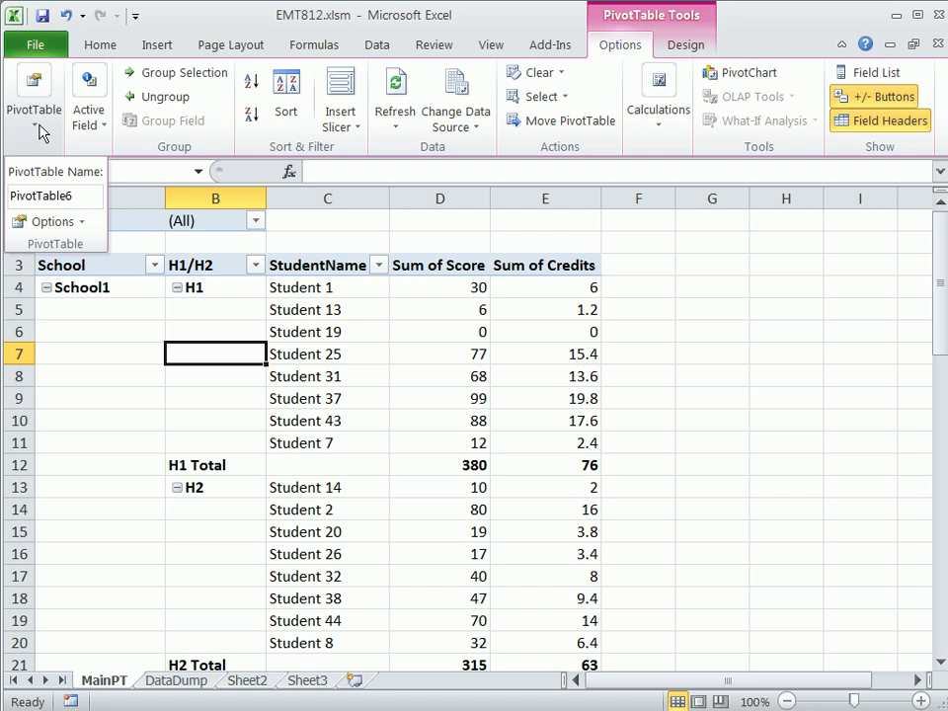
pyautogui.click(48, 222)
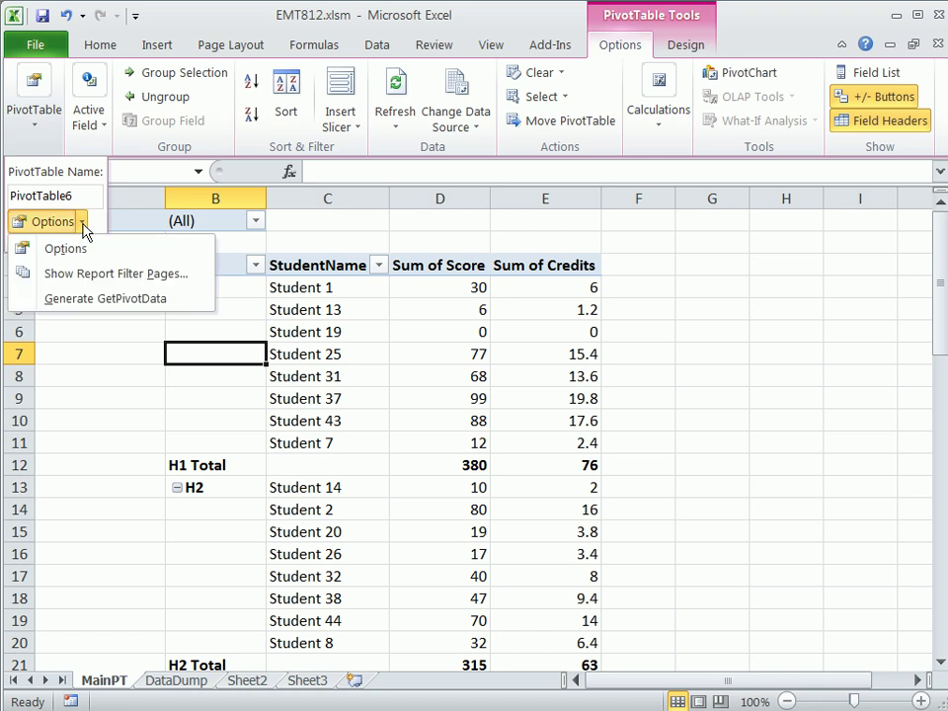
pyautogui.moveTo(115, 274)
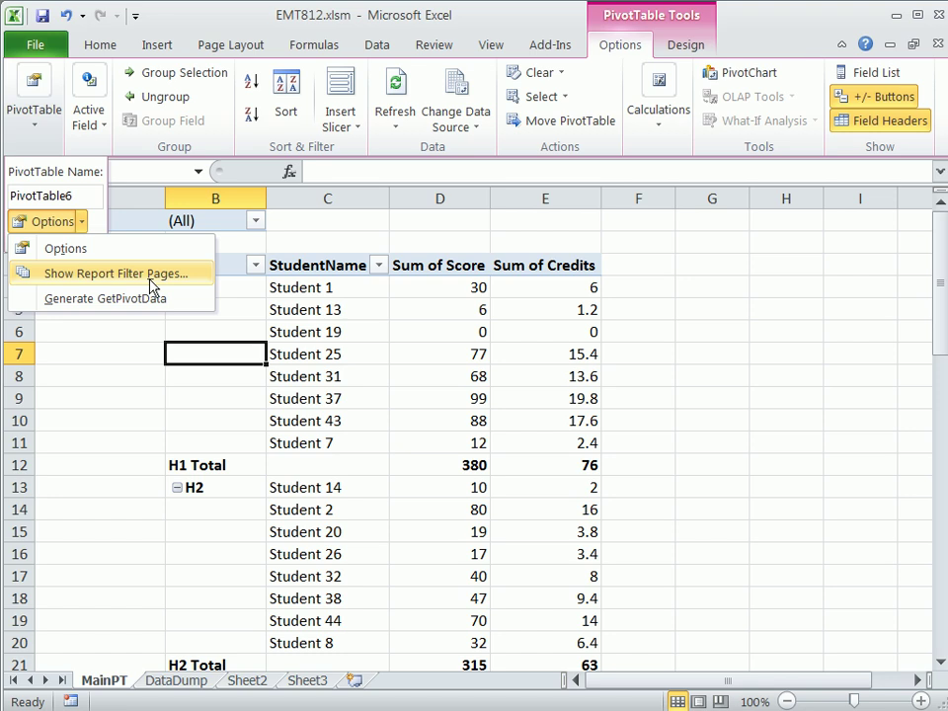
pyautogui.moveTo(150, 533)
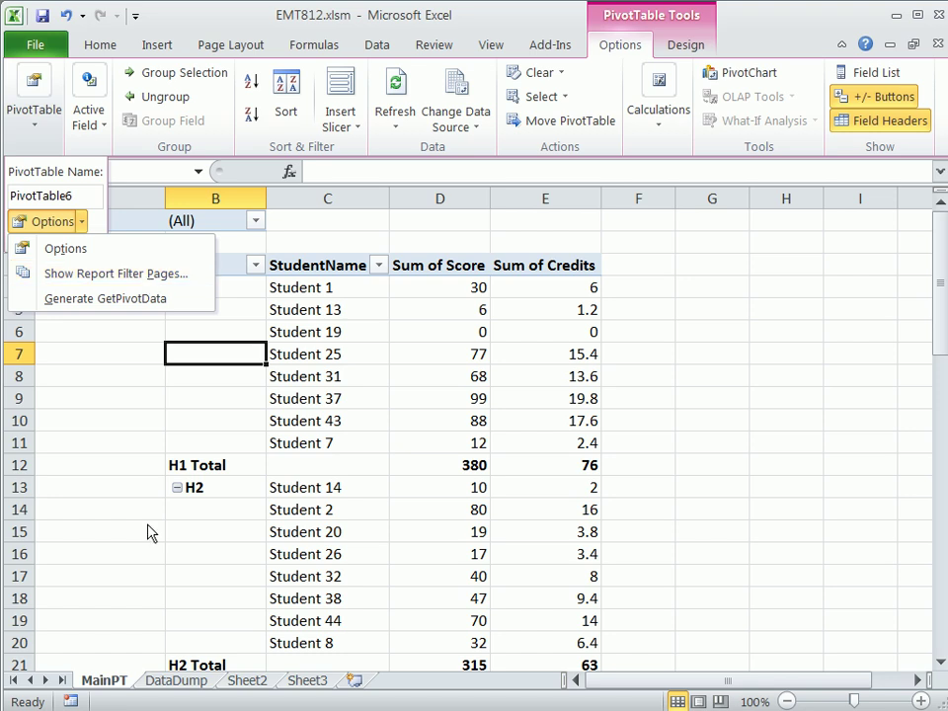
pyautogui.moveTo(114, 273)
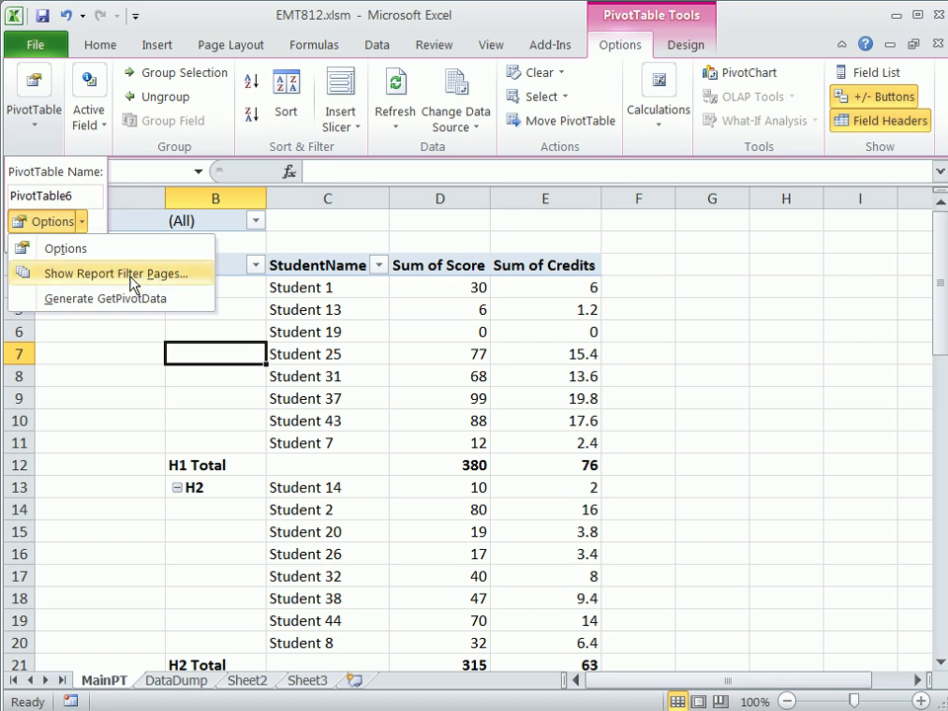
pyautogui.click(115, 274)
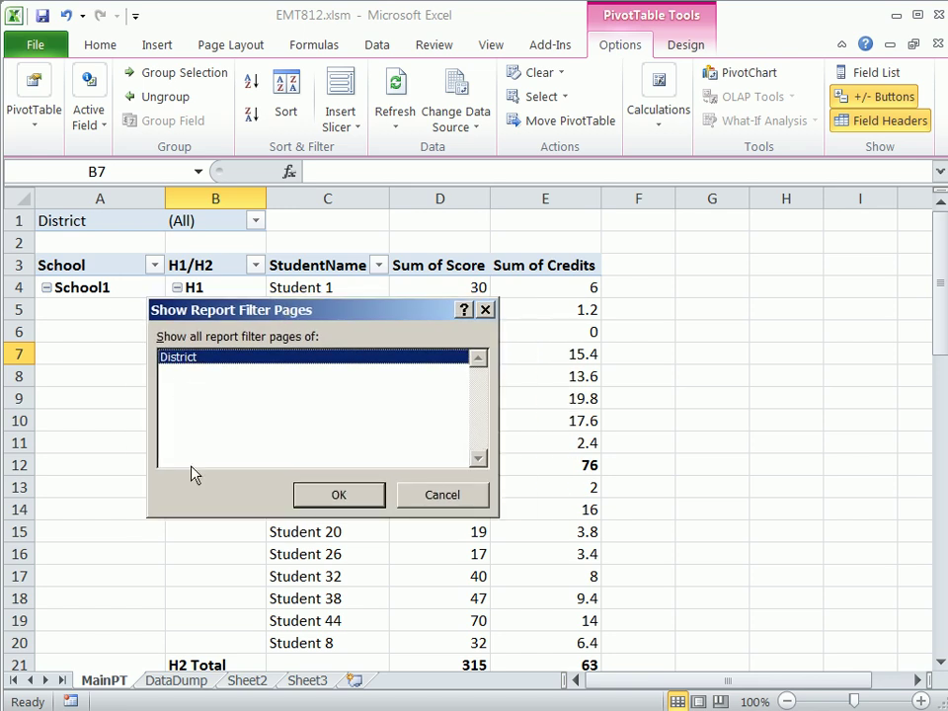
pyautogui.moveTo(244, 408)
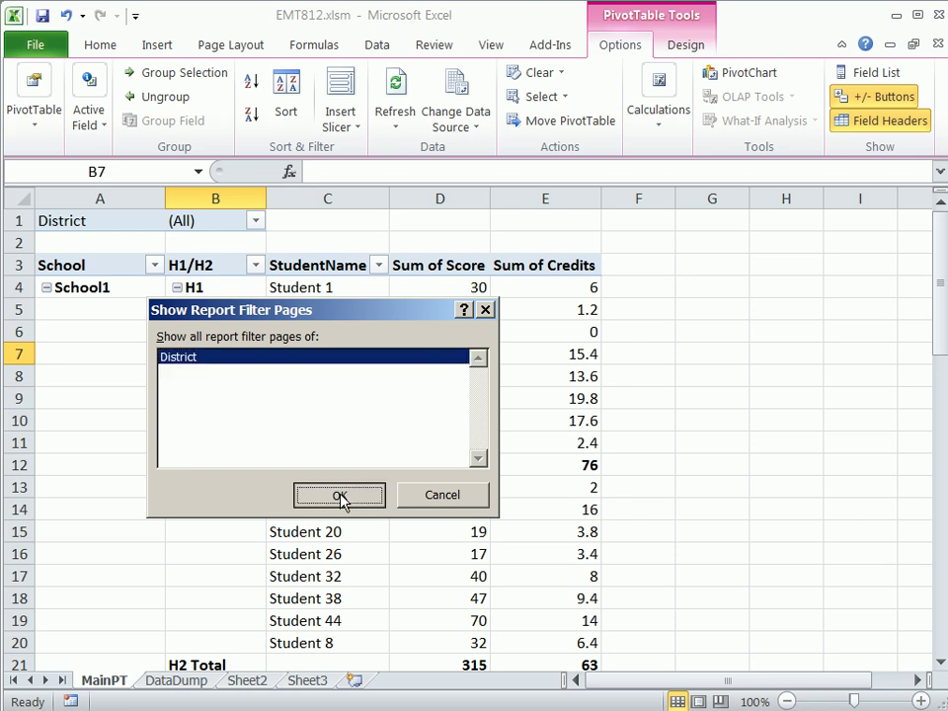
# - Generate per-District pivot sheets, then view the Renton and Auburn sheets
pyautogui.click(338, 495)
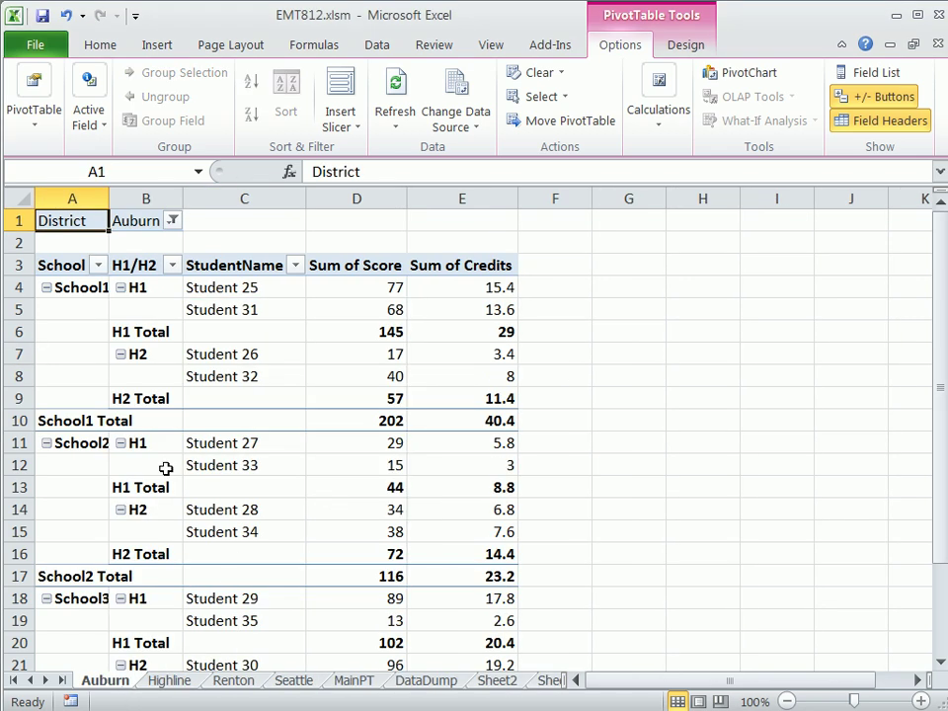
pyautogui.click(233, 681)
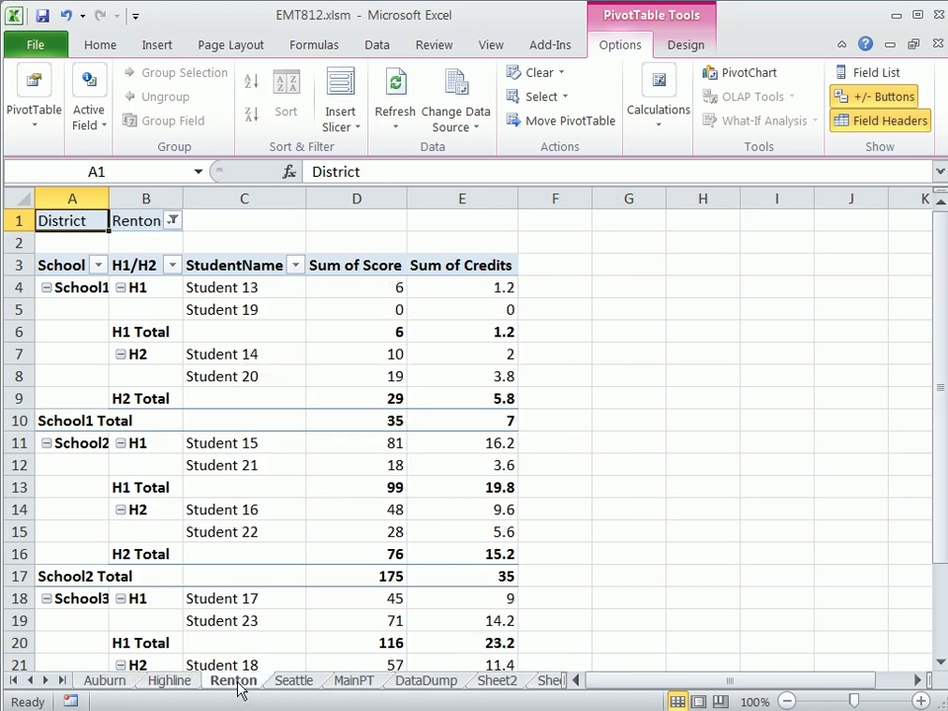
pyautogui.click(104, 680)
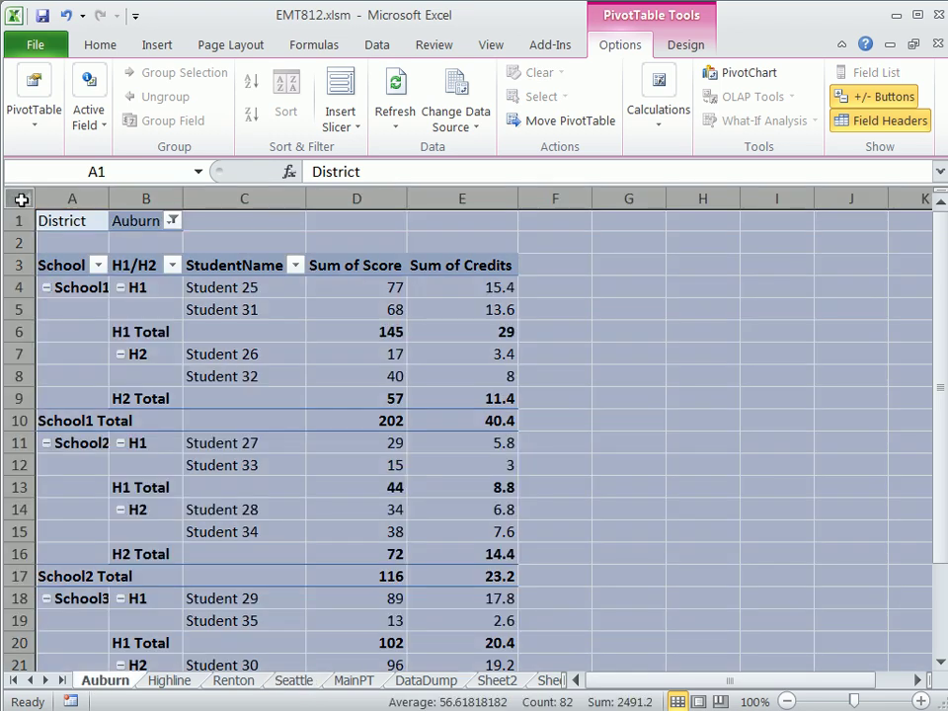
pyautogui.moveTo(107, 197)
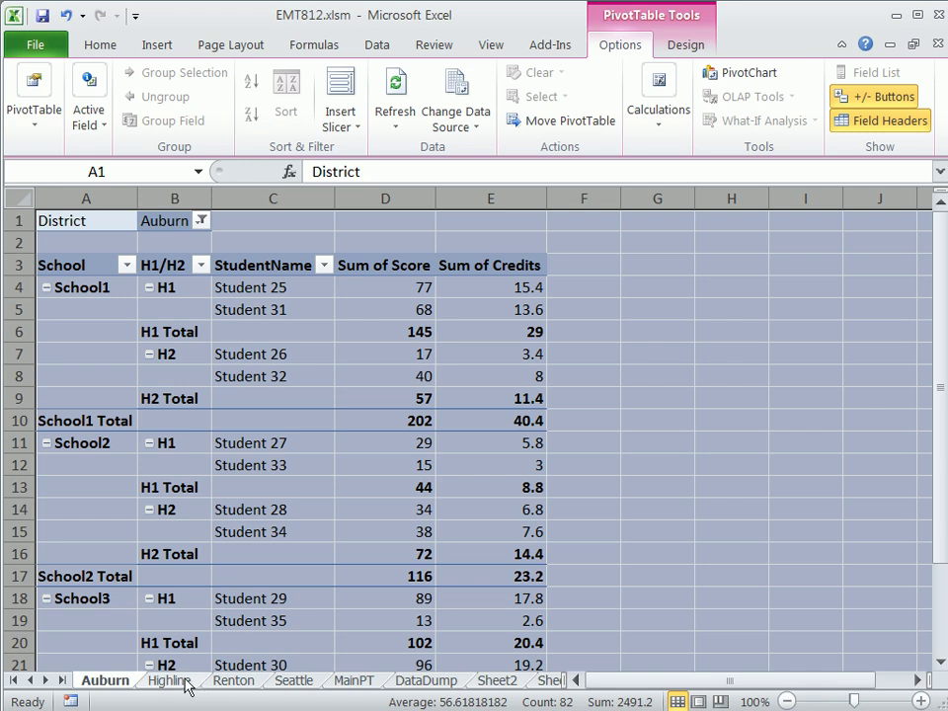
# - Add the Highline sheet to the grouped district sheets
pyautogui.click(168, 679)
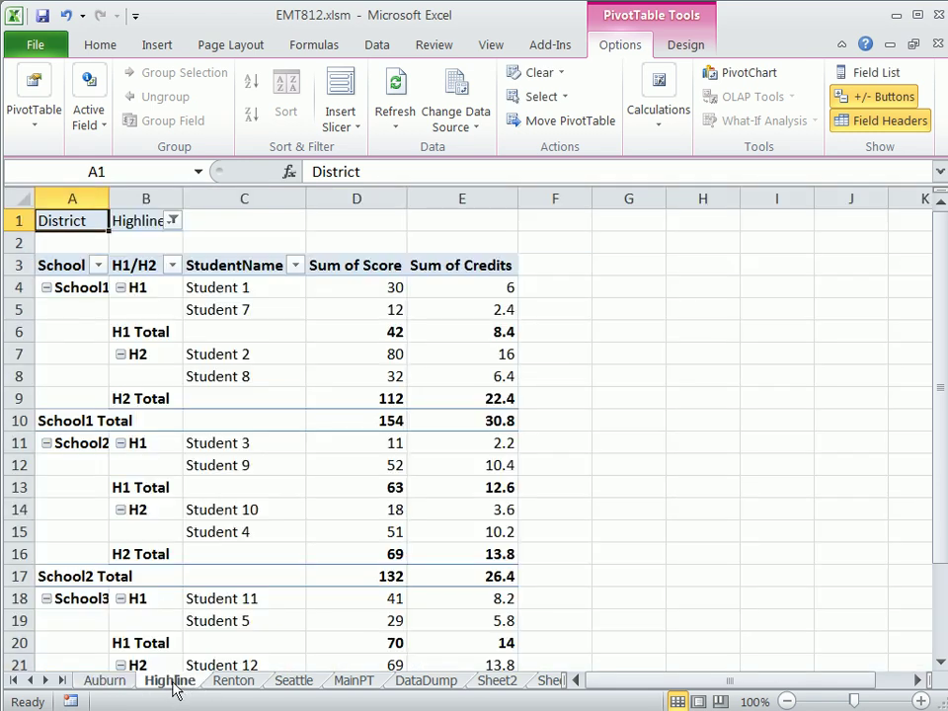
pyautogui.moveTo(299, 682)
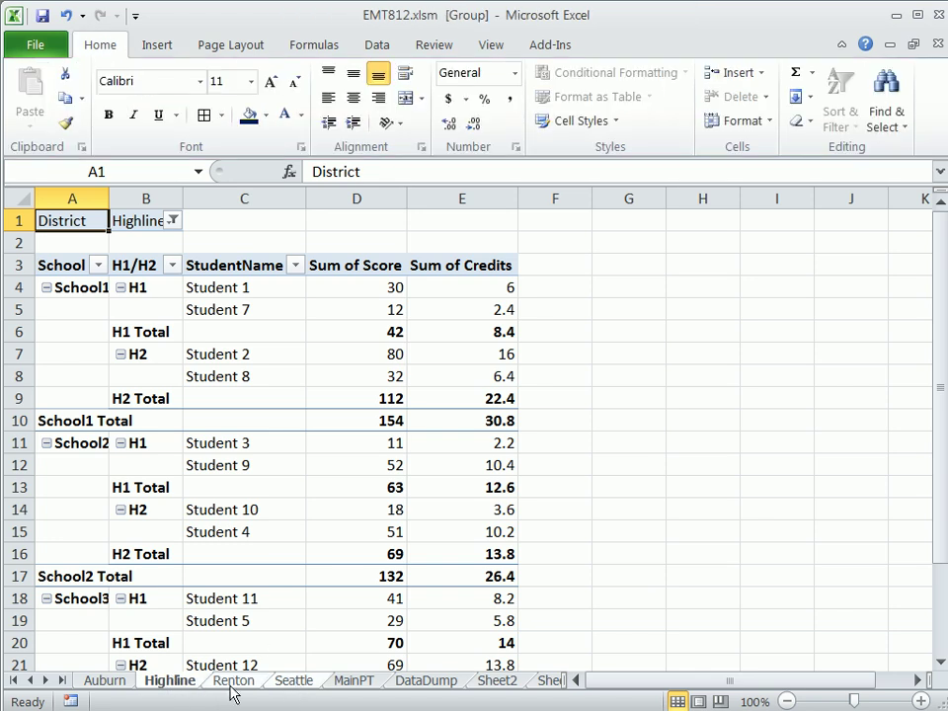
pyautogui.moveTo(292, 686)
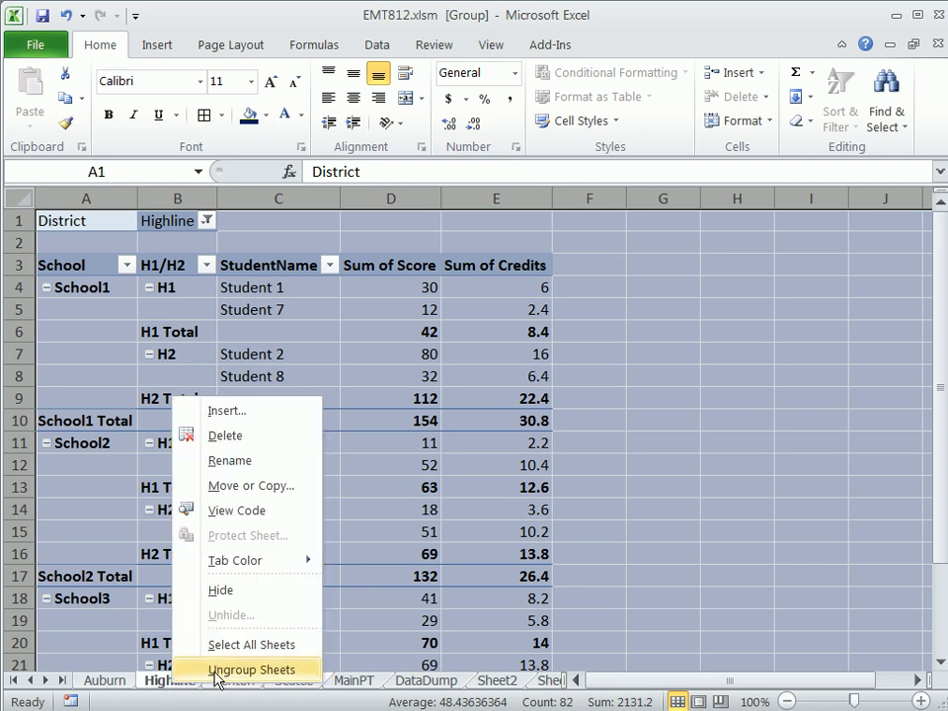
# - Ungroup the district sheets, check Renton and Seattle, then return to Auburn
pyautogui.click(253, 669)
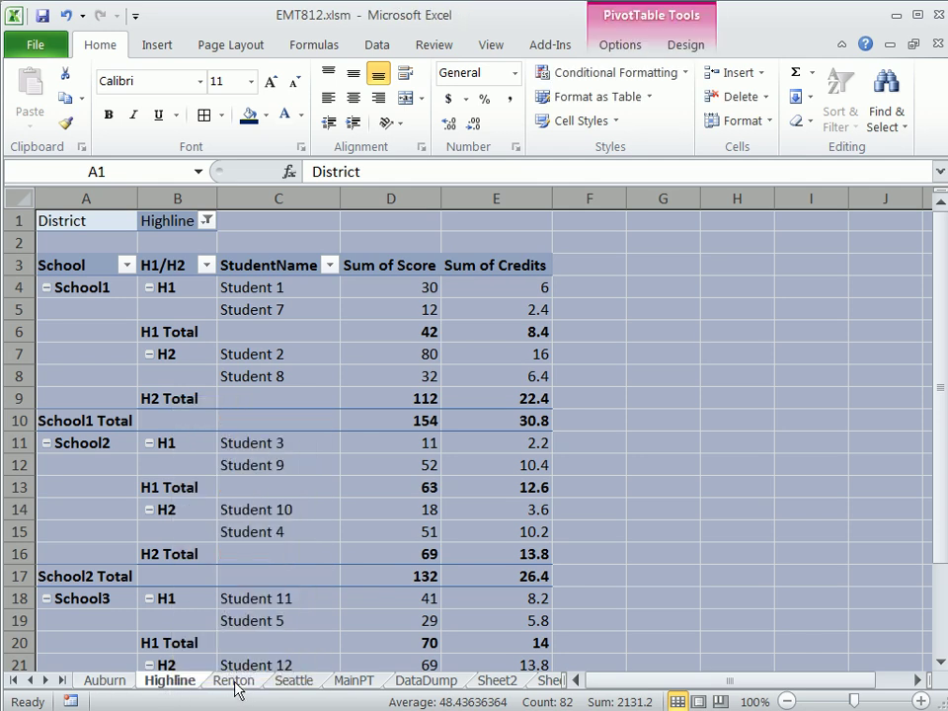
pyautogui.click(233, 679)
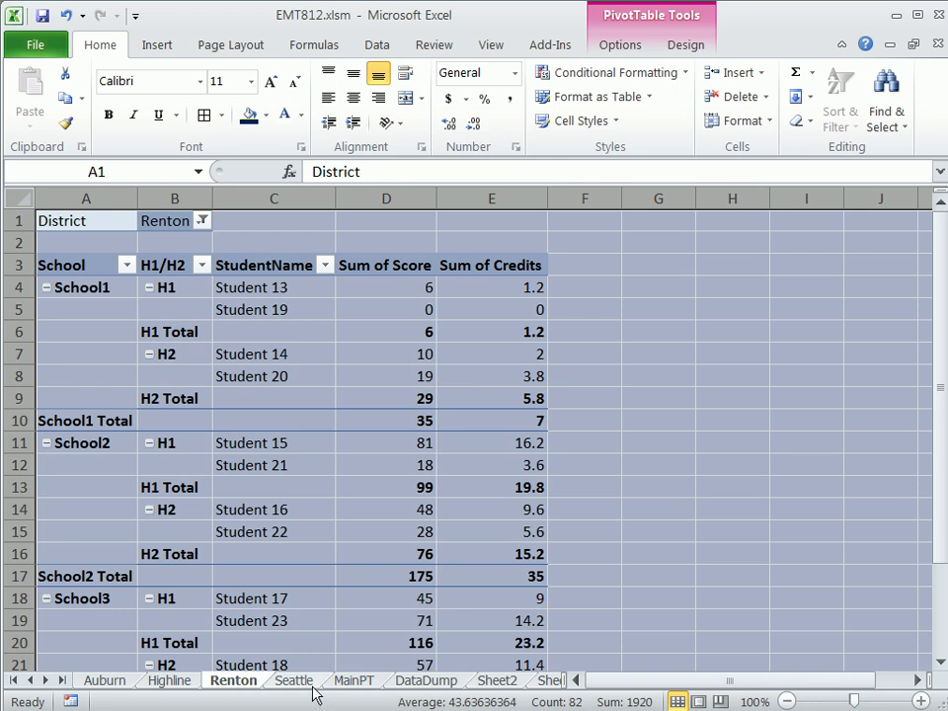
pyautogui.click(294, 680)
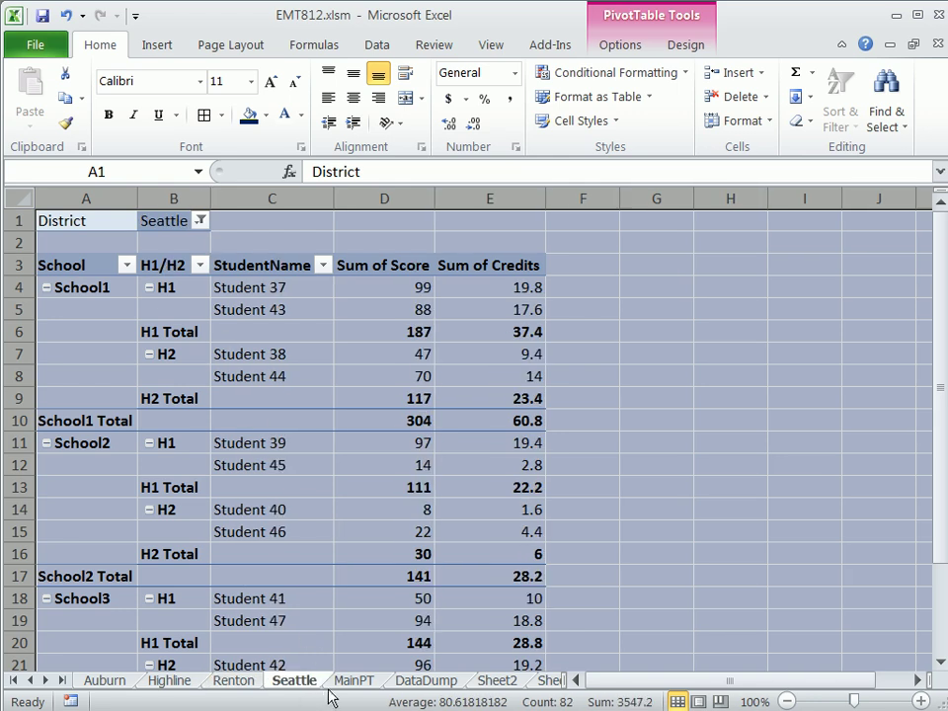
pyautogui.click(352, 681)
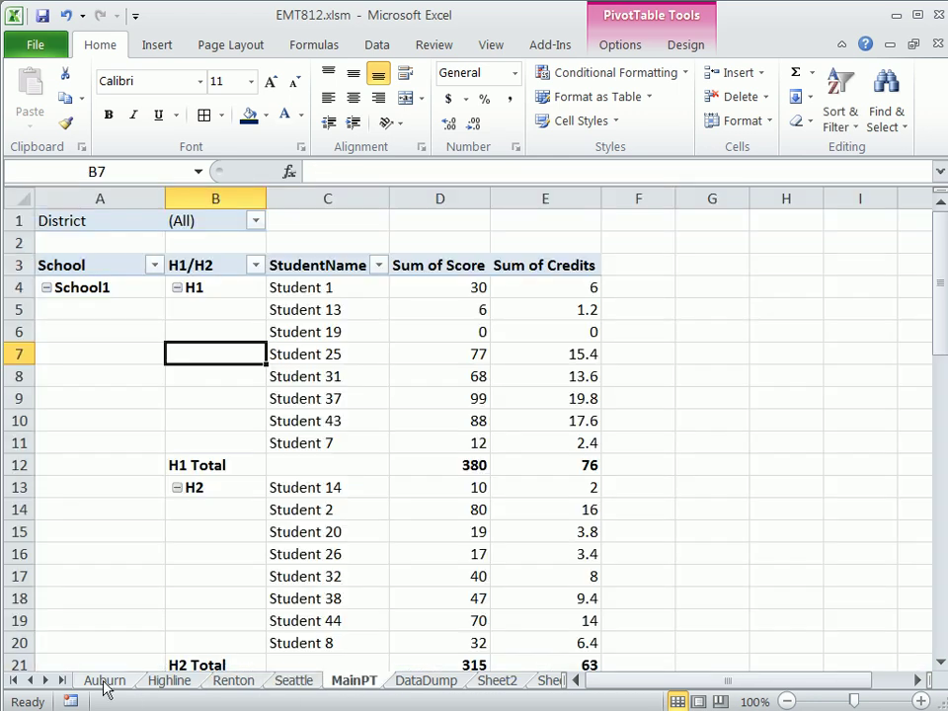
pyautogui.click(103, 681)
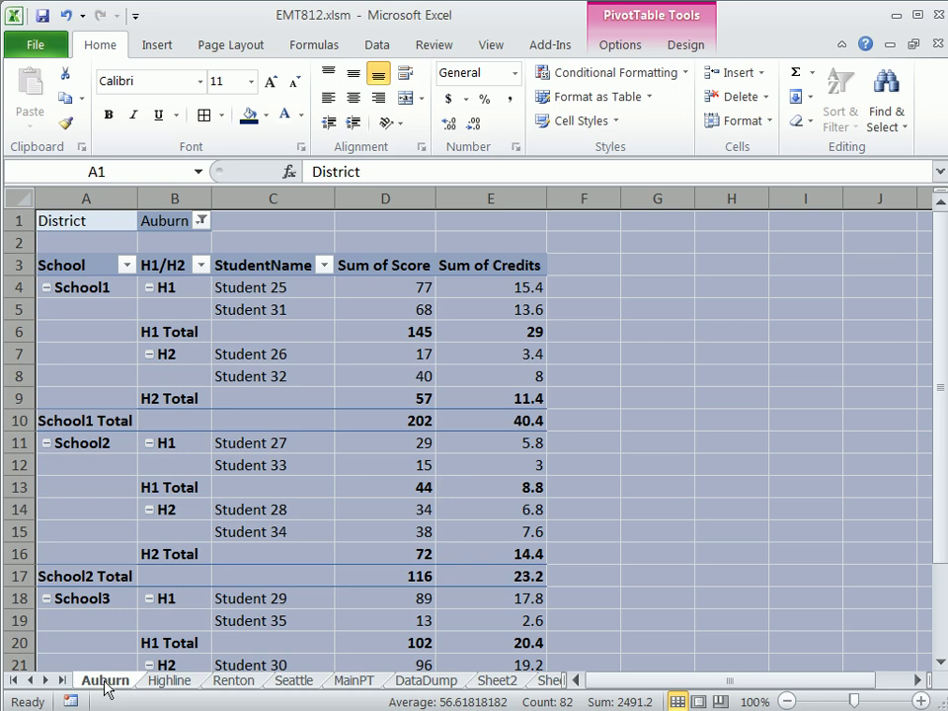
# - Copy the Auburn sheet to a new workbook using Move or Copy with Create a copy
pyautogui.rightClick(103, 680)
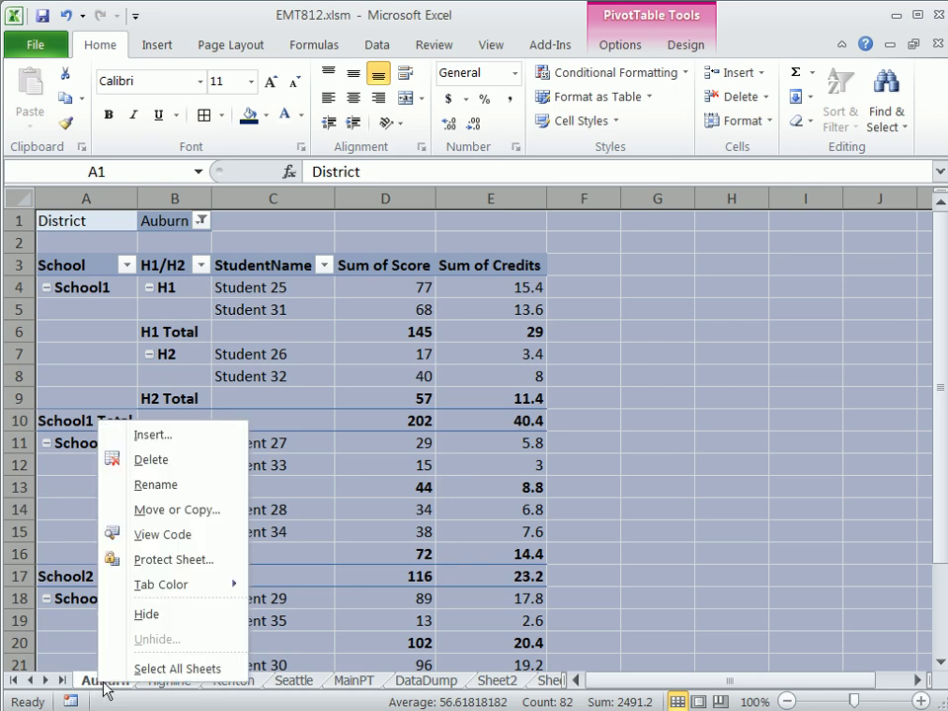
pyautogui.moveTo(176, 510)
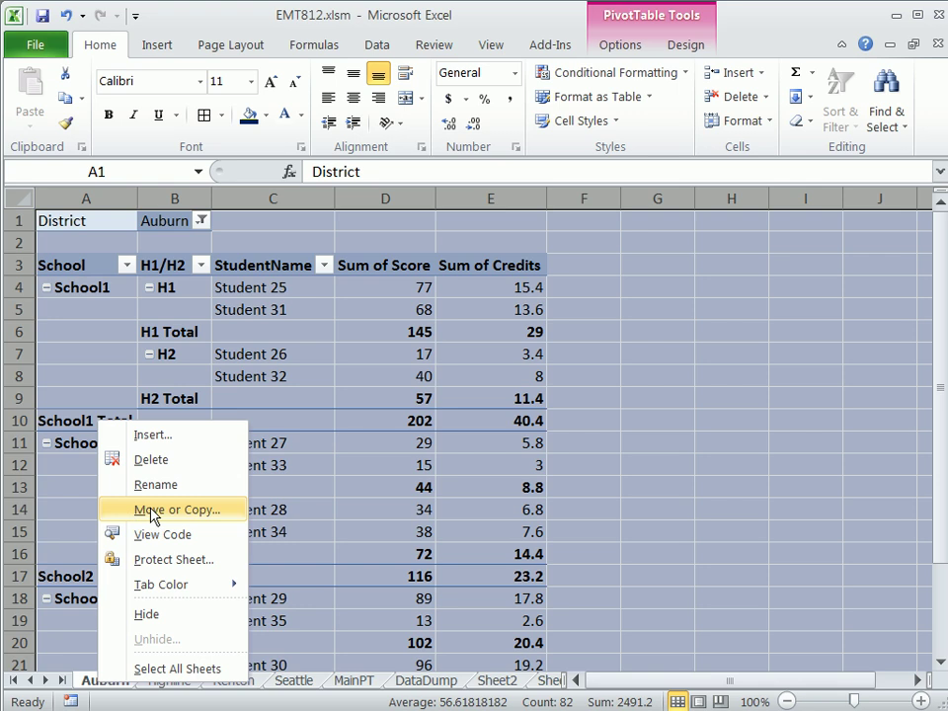
pyautogui.moveTo(176, 519)
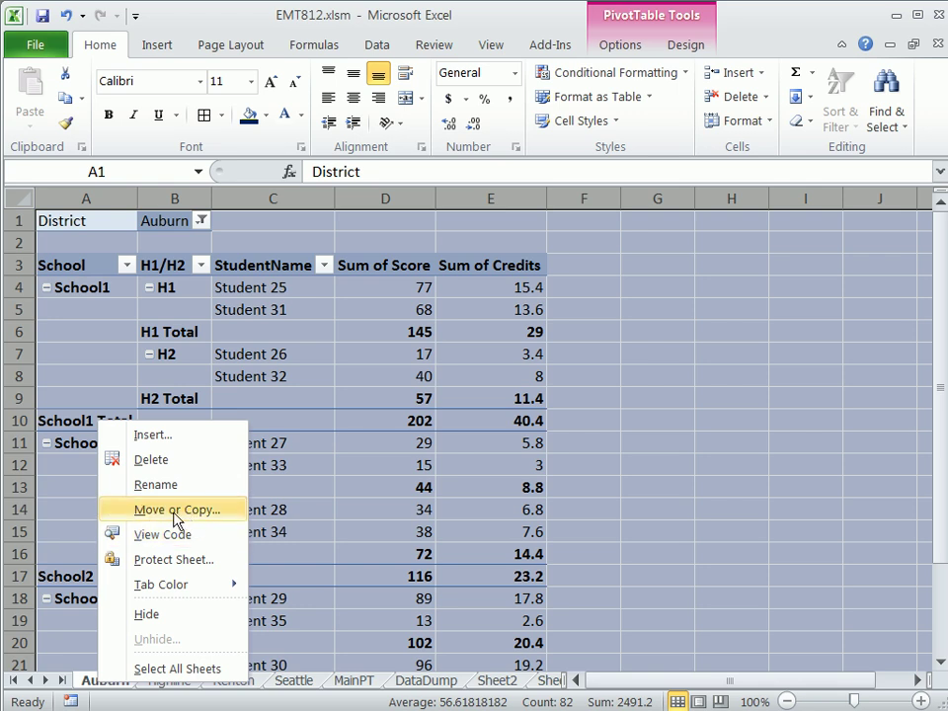
pyautogui.click(175, 509)
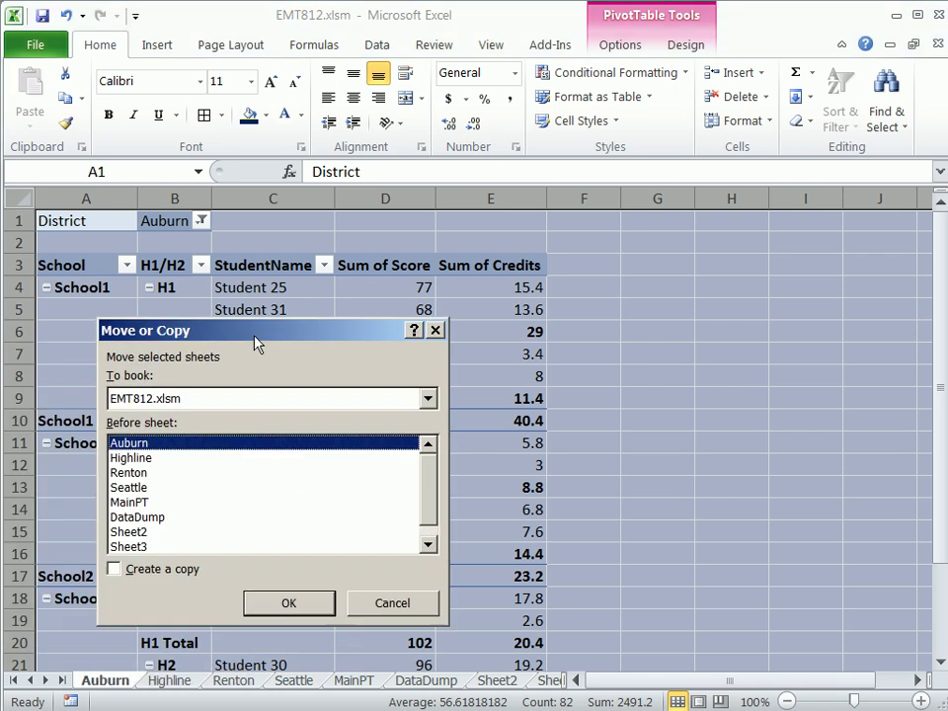
pyautogui.click(115, 560)
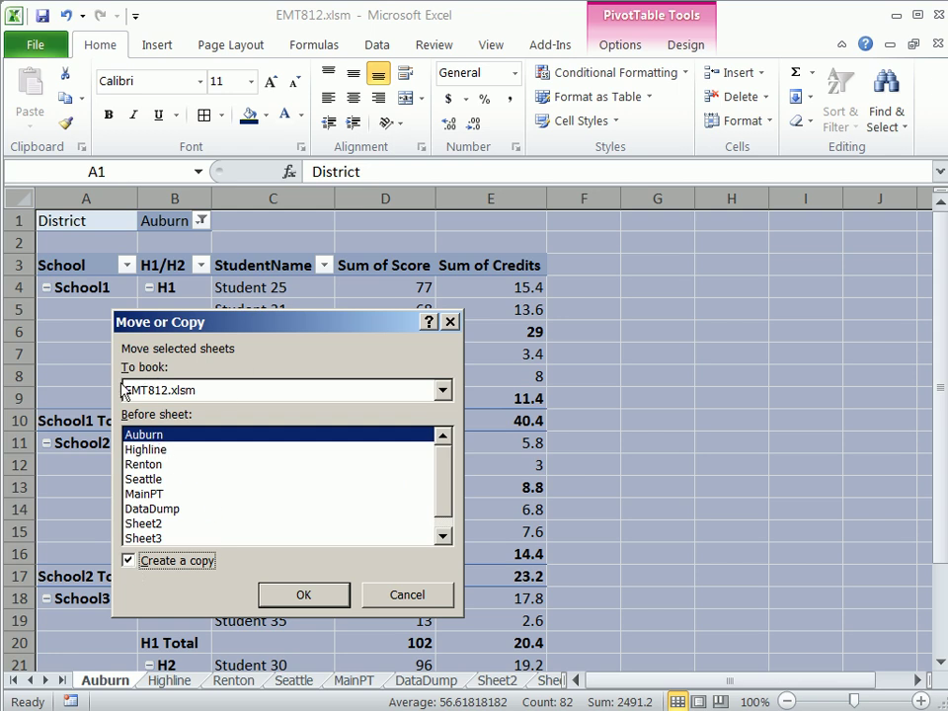
pyautogui.click(442, 390)
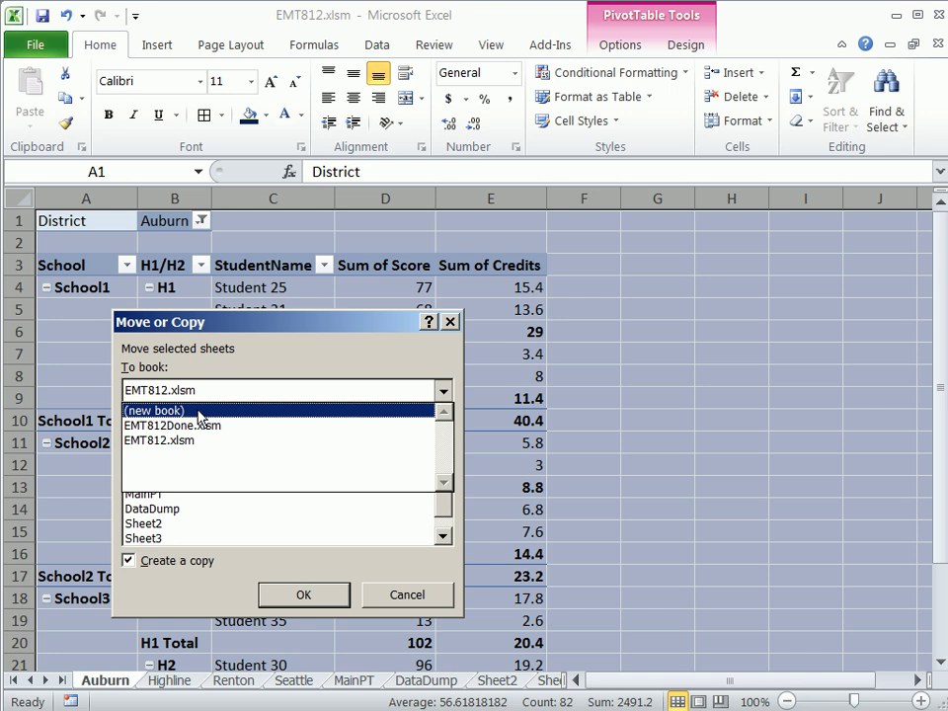
pyautogui.click(155, 410)
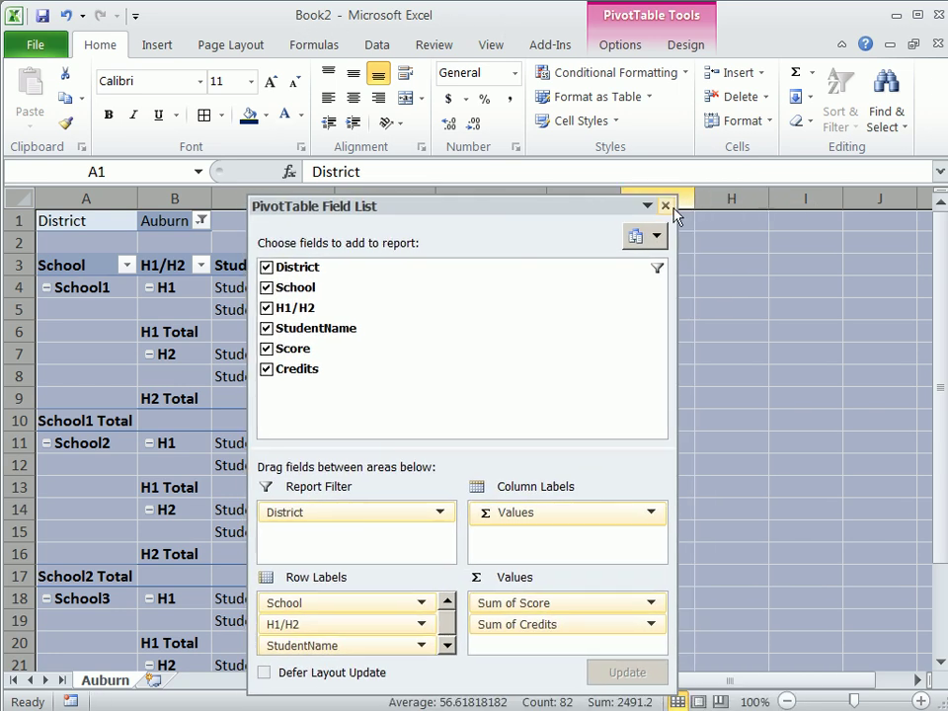
# - Close the pivot field list and save the new workbook as 'Auburn'
pyautogui.click(665, 206)
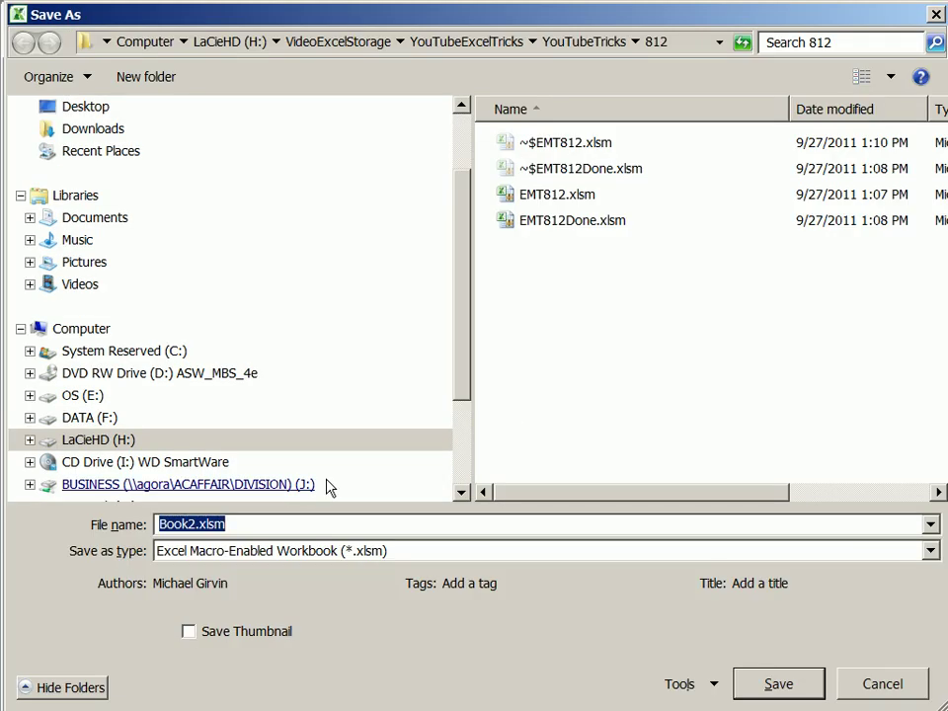
pyautogui.write('Aug')
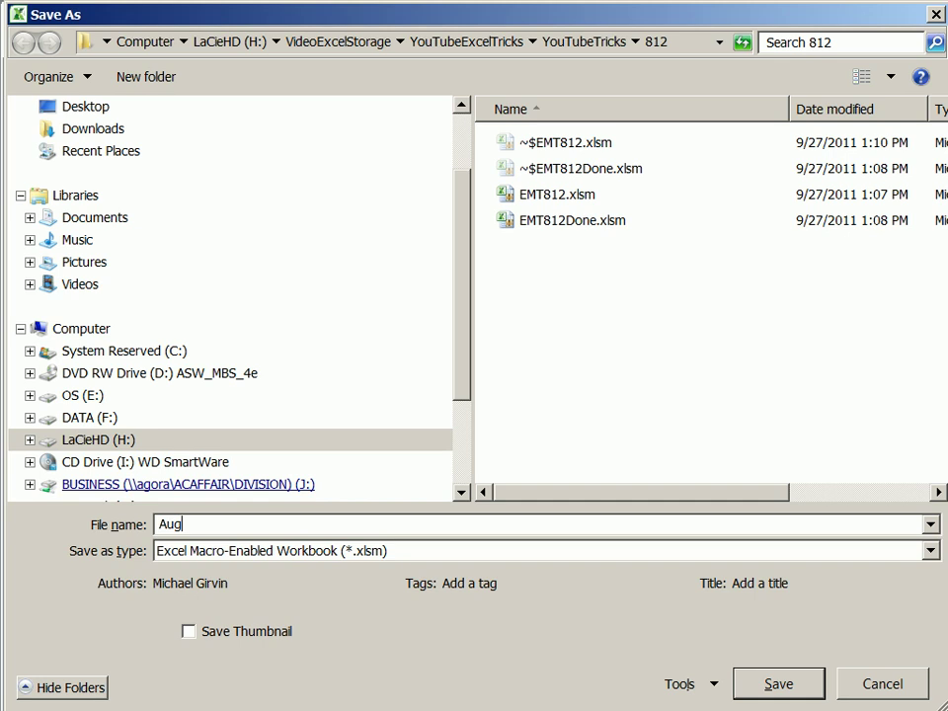
pyautogui.write('Auburn')
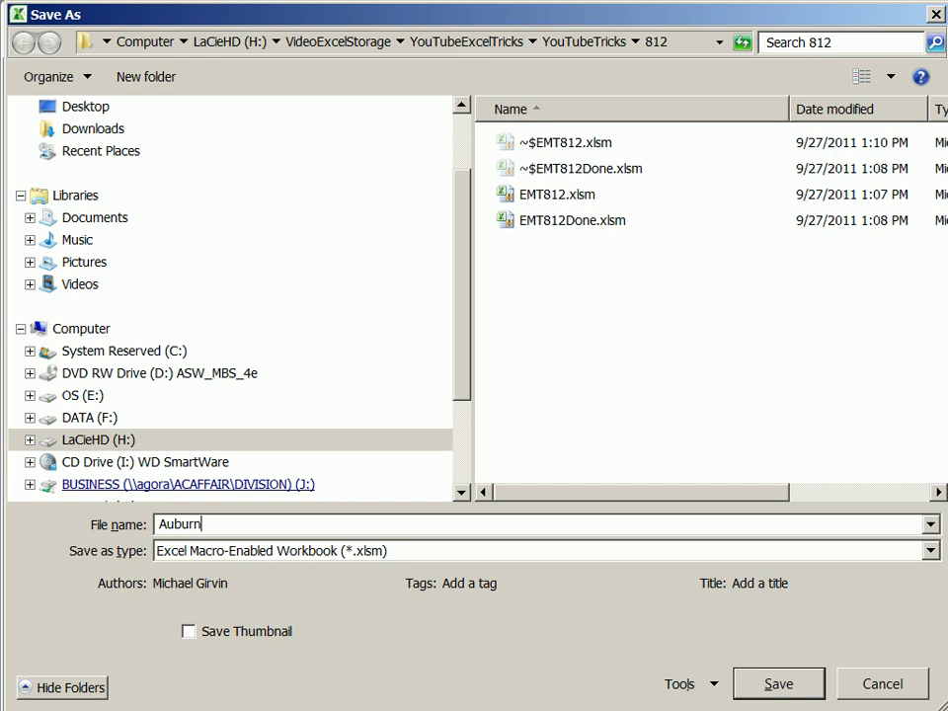
pyautogui.click(777, 683)
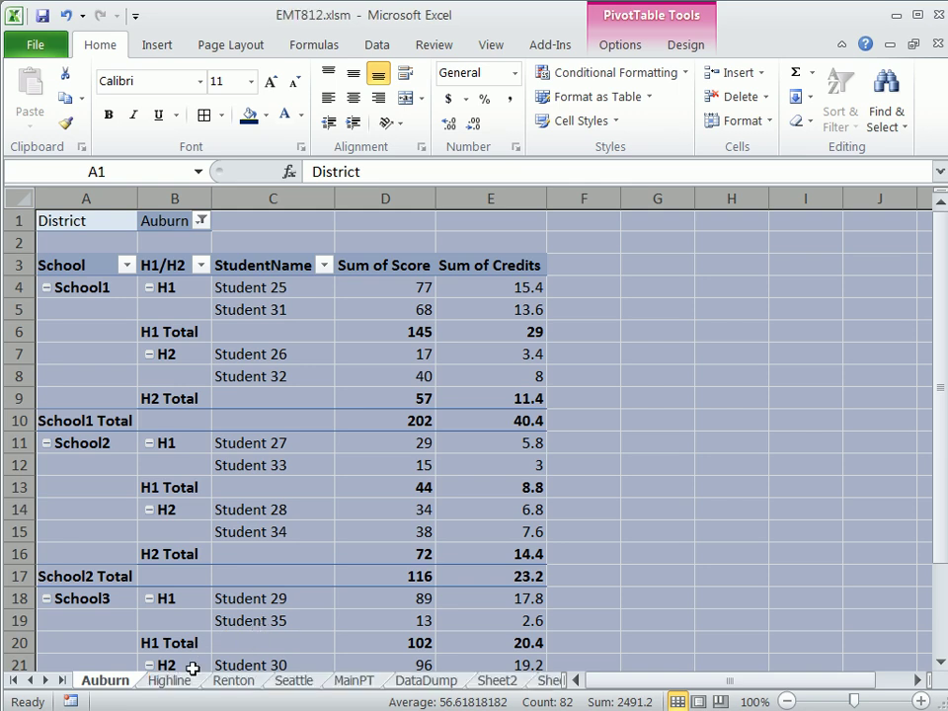
# - Copy the Highline sheet to a new workbook and close its pivot field list
pyautogui.rightClick(167, 680)
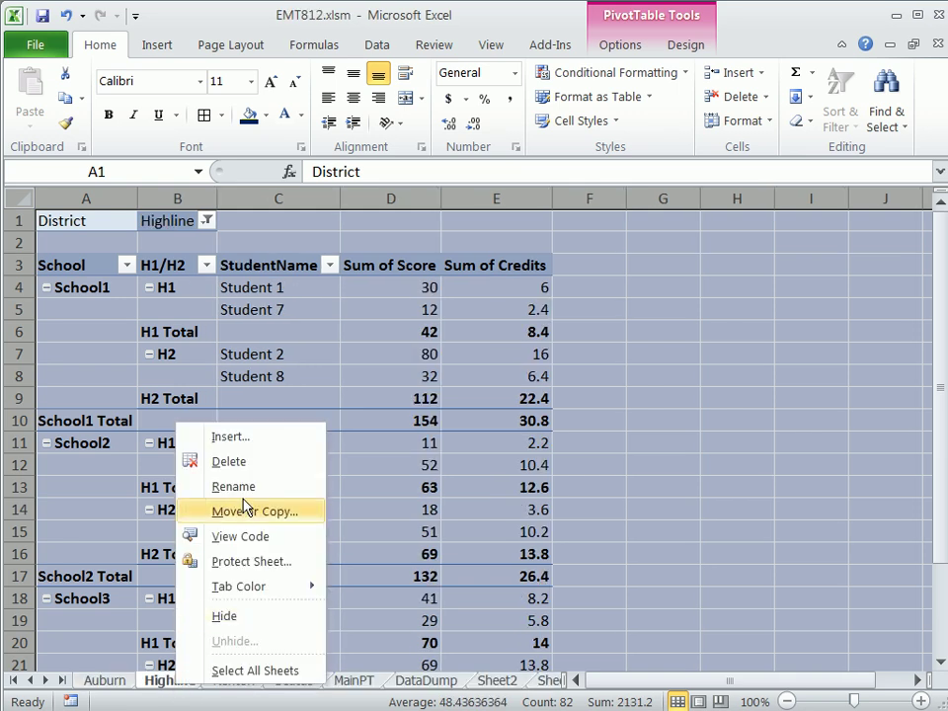
pyautogui.click(253, 511)
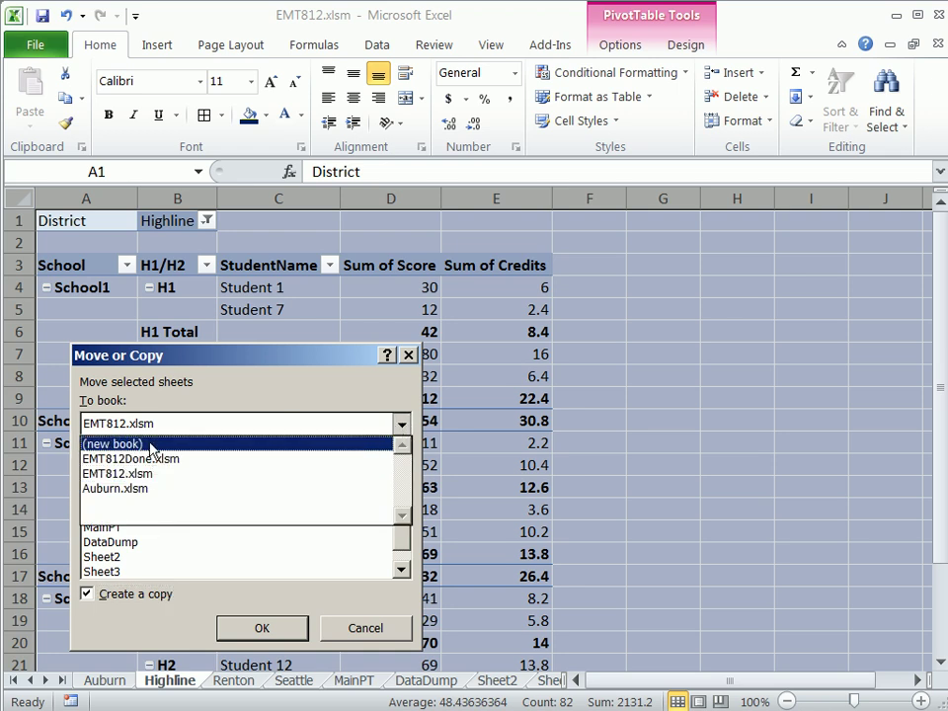
pyautogui.click(113, 442)
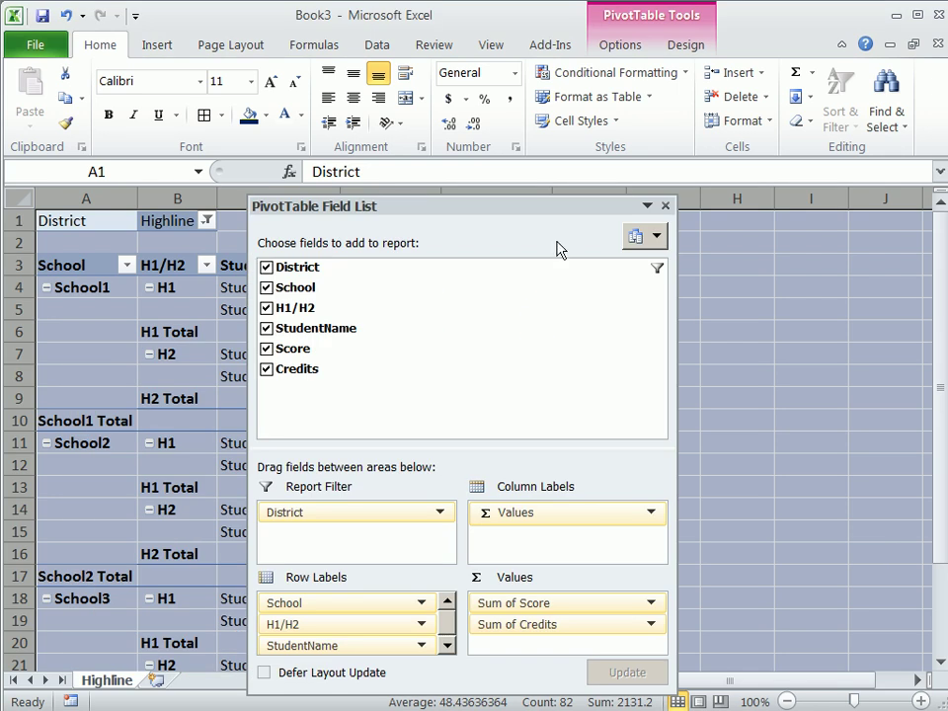
pyautogui.click(664, 206)
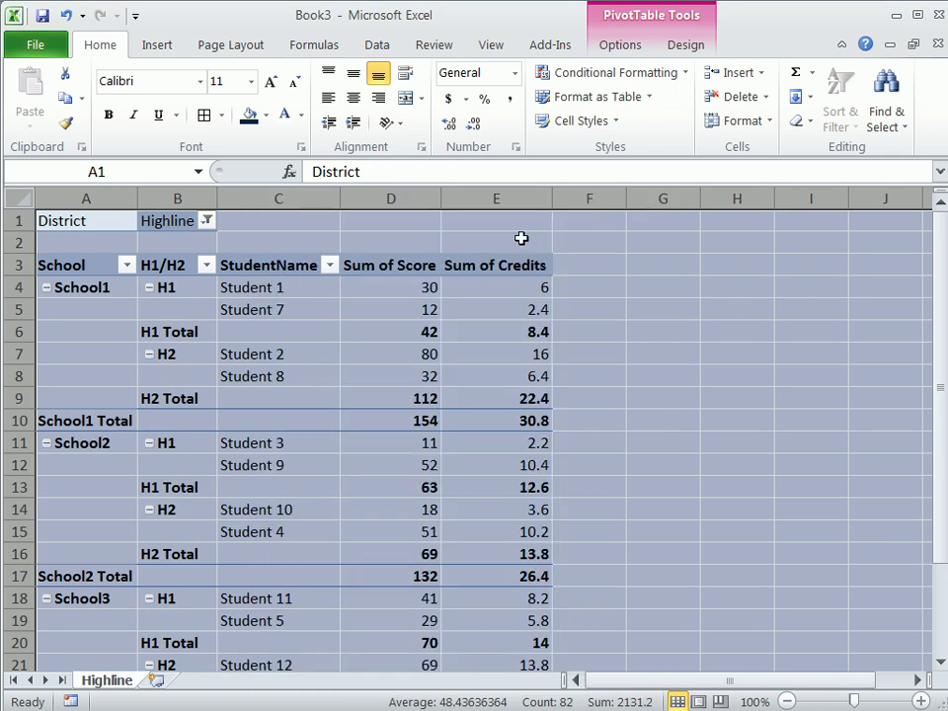
pyautogui.moveTo(331, 22)
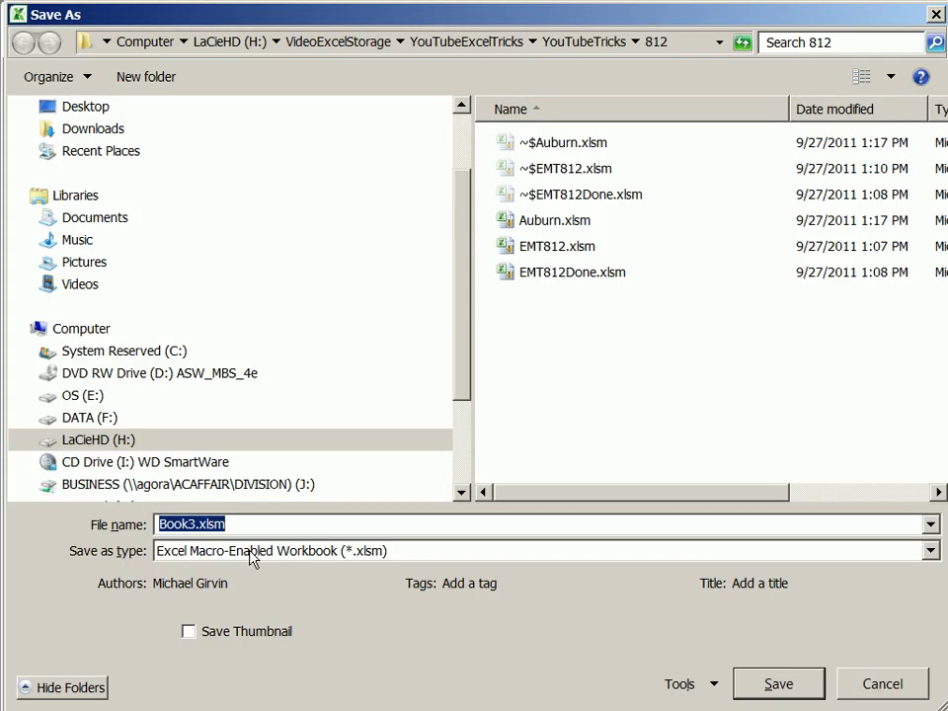
# - Save the new workbook with the file name 'Highline'
pyautogui.write('Highline')
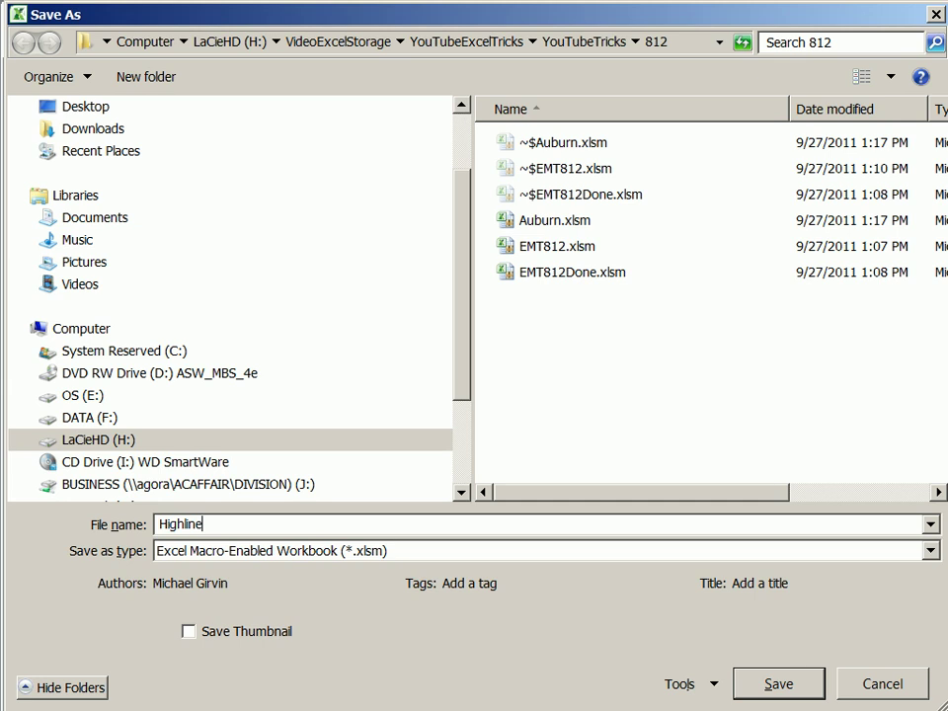
pyautogui.click(778, 683)
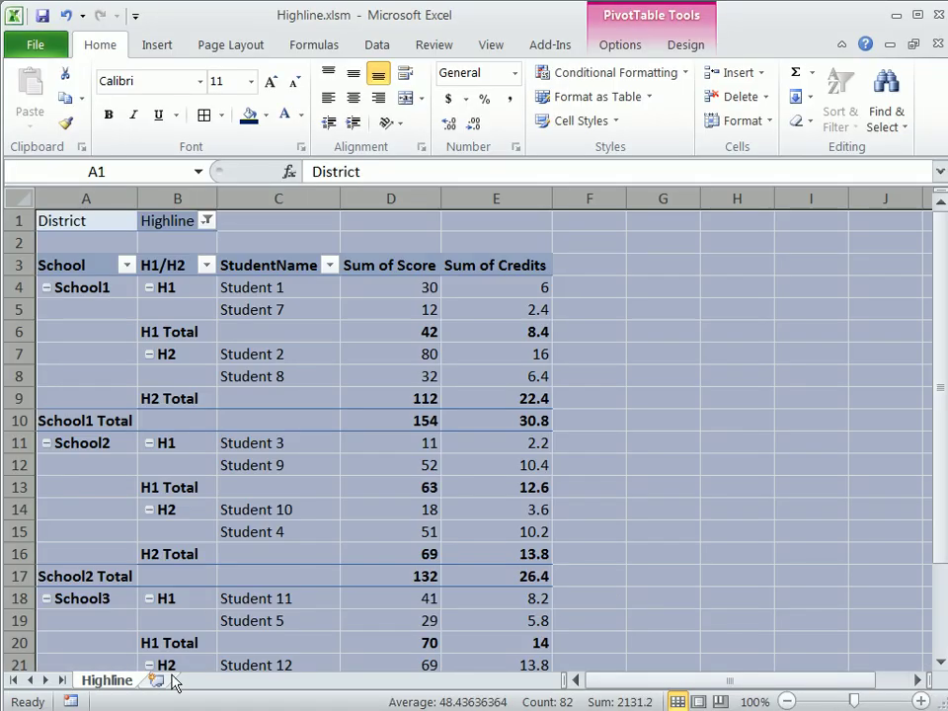
pyautogui.moveTo(283, 681)
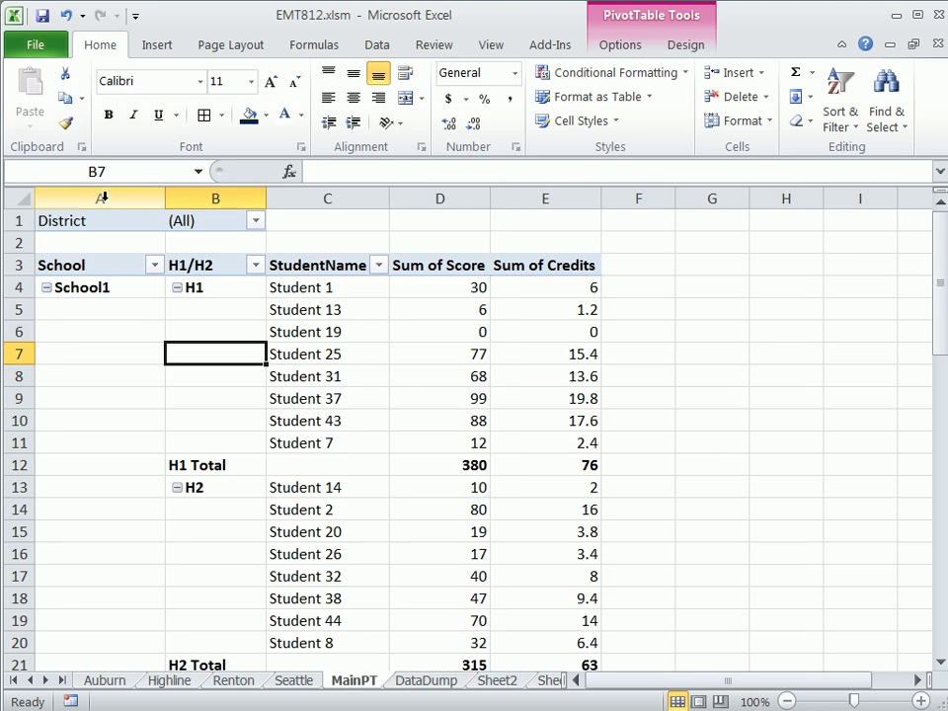
# - Select cell A1 on MainPT and list the PivotTable Options commands
pyautogui.click(99, 220)
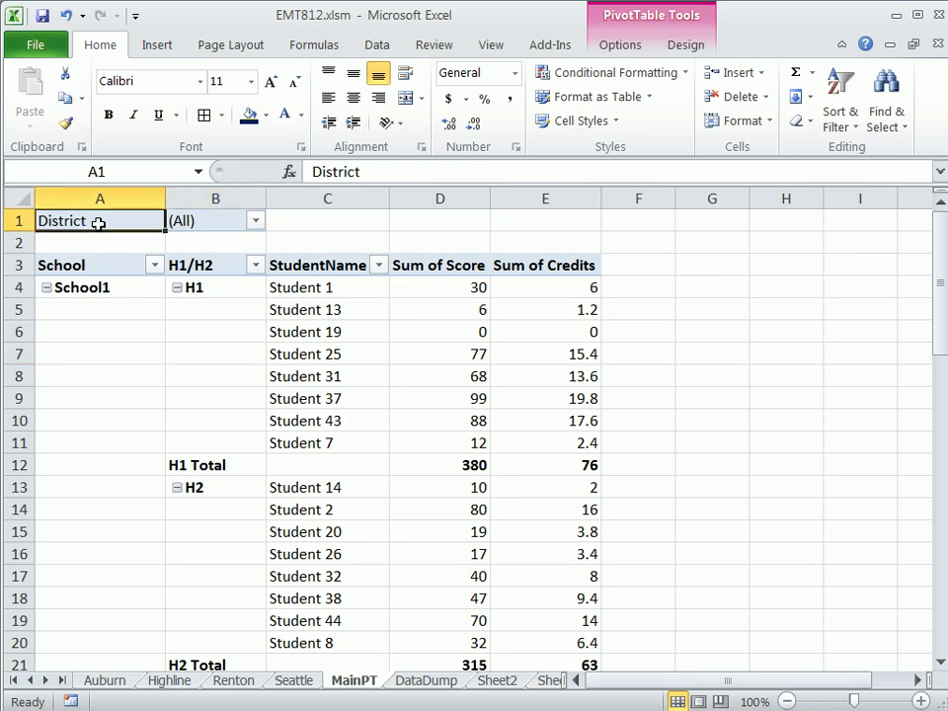
pyautogui.click(620, 45)
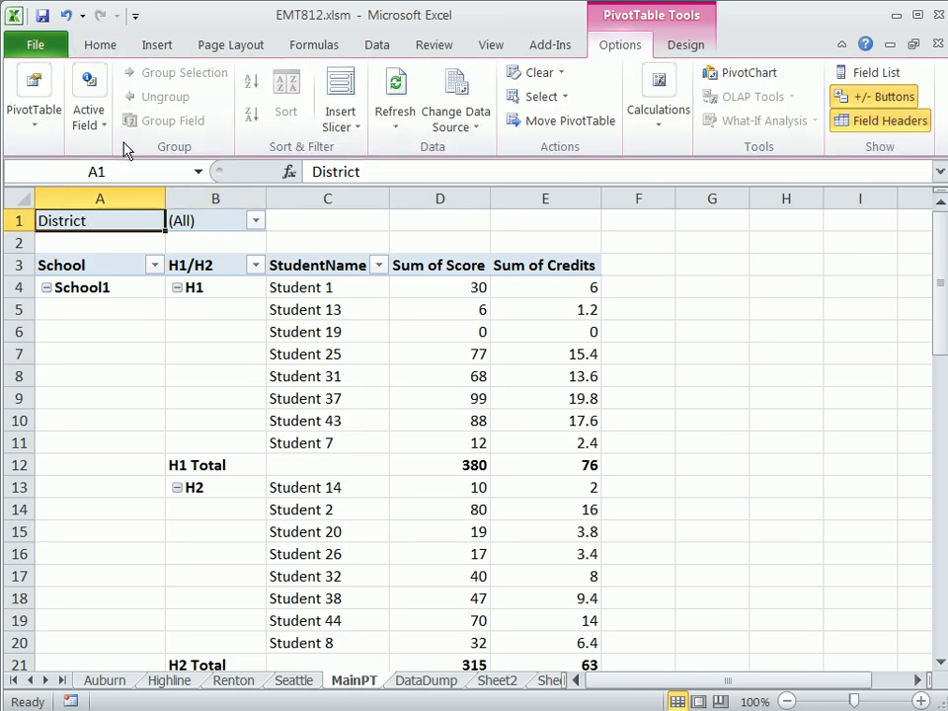
pyautogui.click(54, 221)
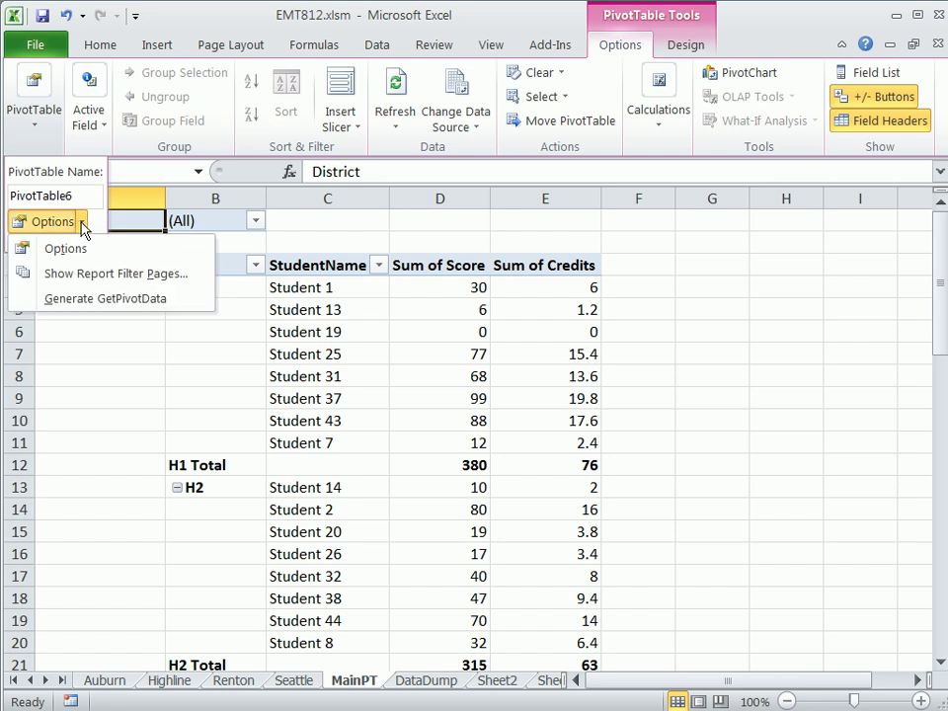
pyautogui.moveTo(114, 274)
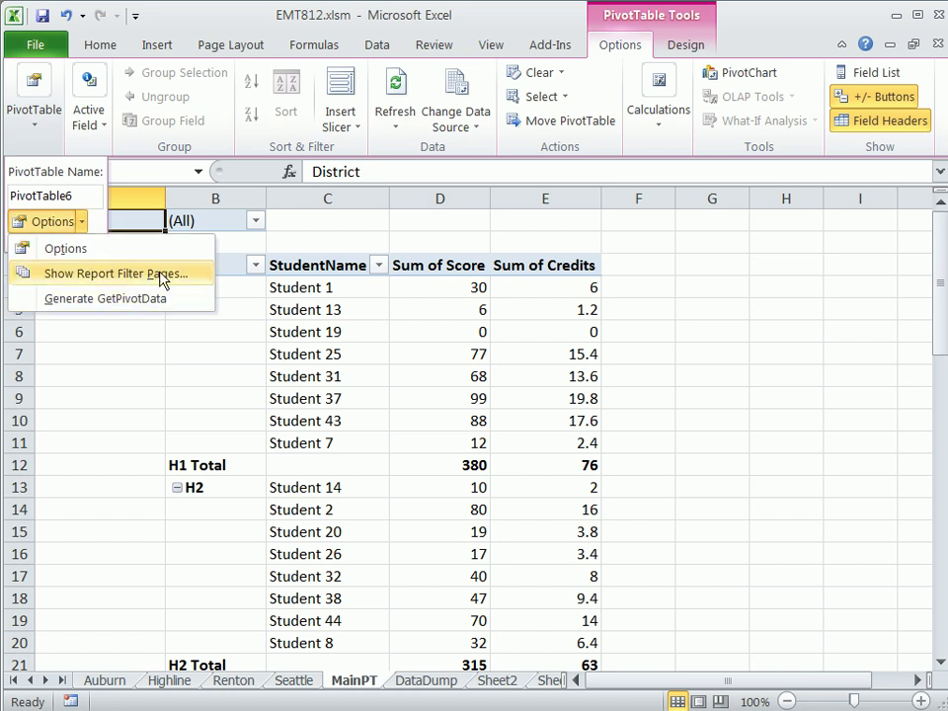